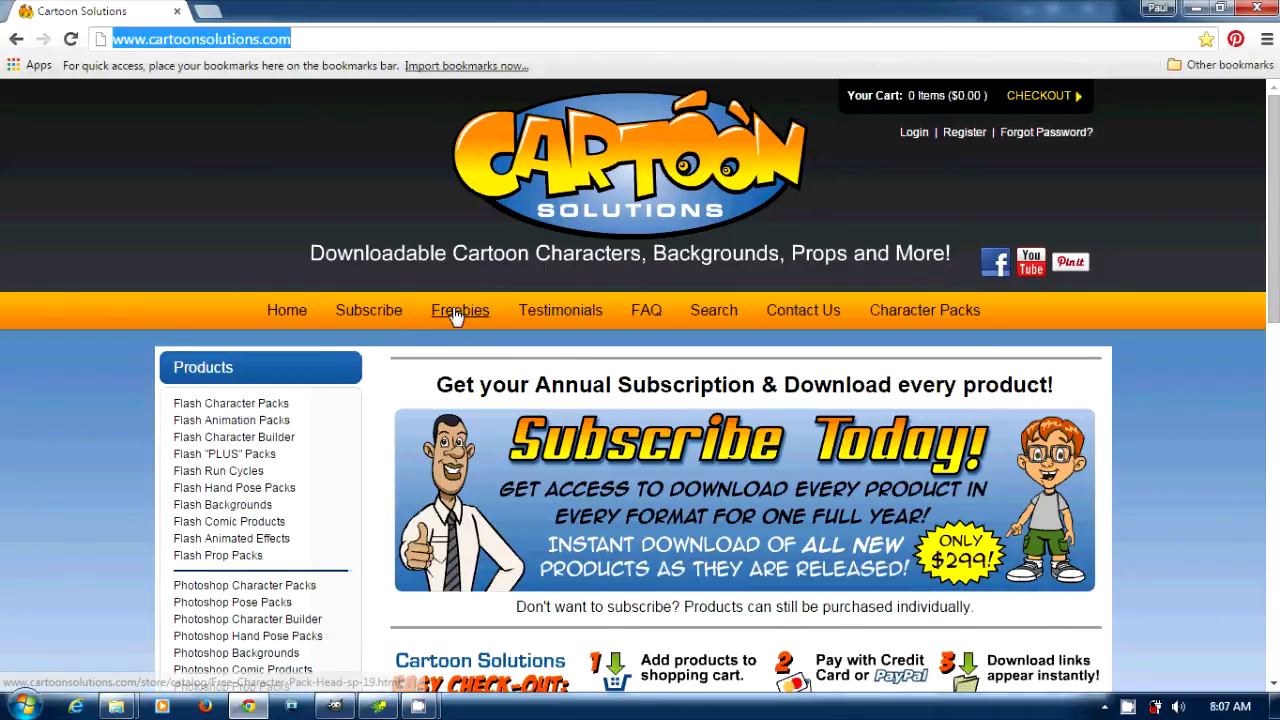
# Go to the Freebies section of cartoonsolutions.com for the free cartoon head pack.
pyautogui.click(460, 310)
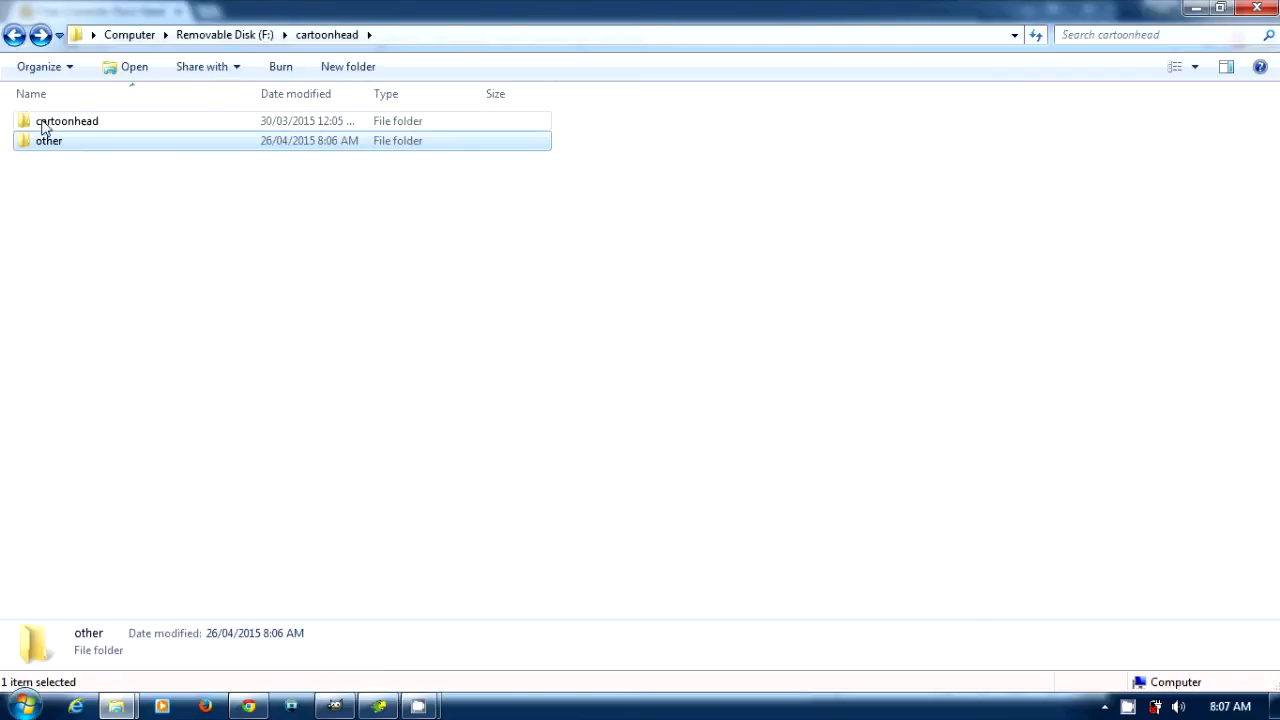
# Navigate into cartoonhead\Photoshop to reach Dave_front_faces.psd.
pyautogui.doubleClick(68, 120)
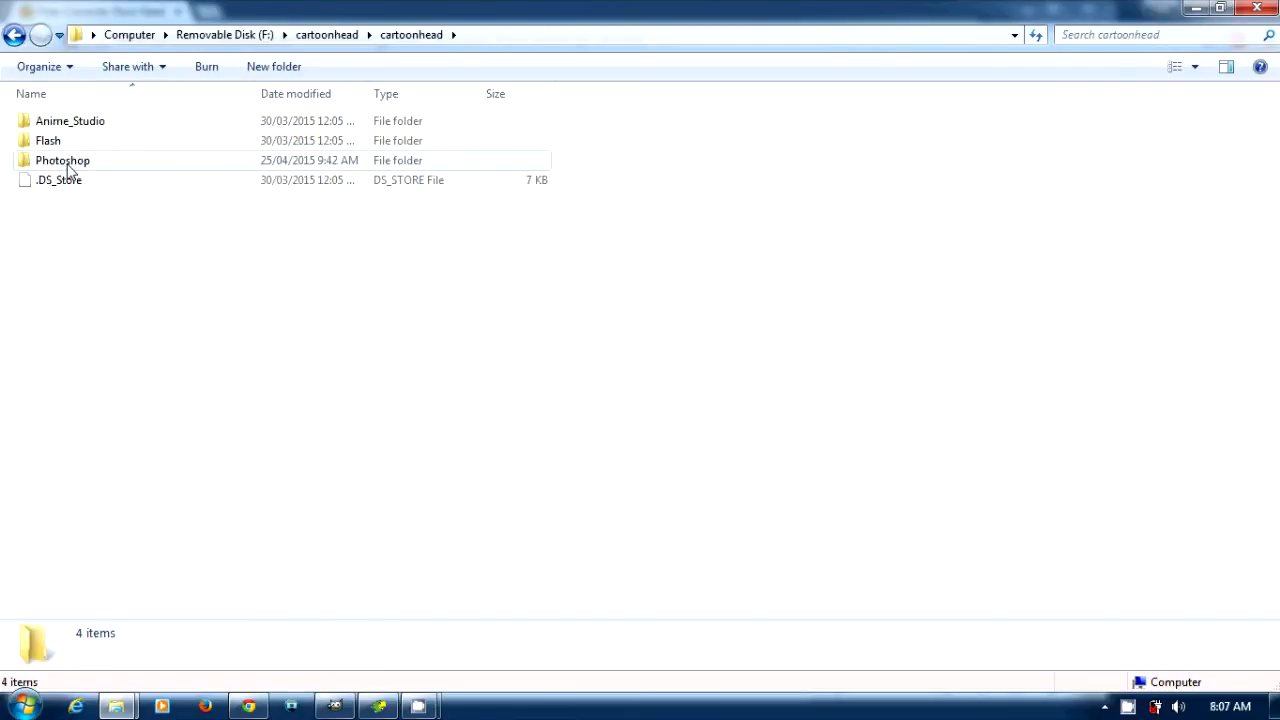
pyautogui.doubleClick(64, 160)
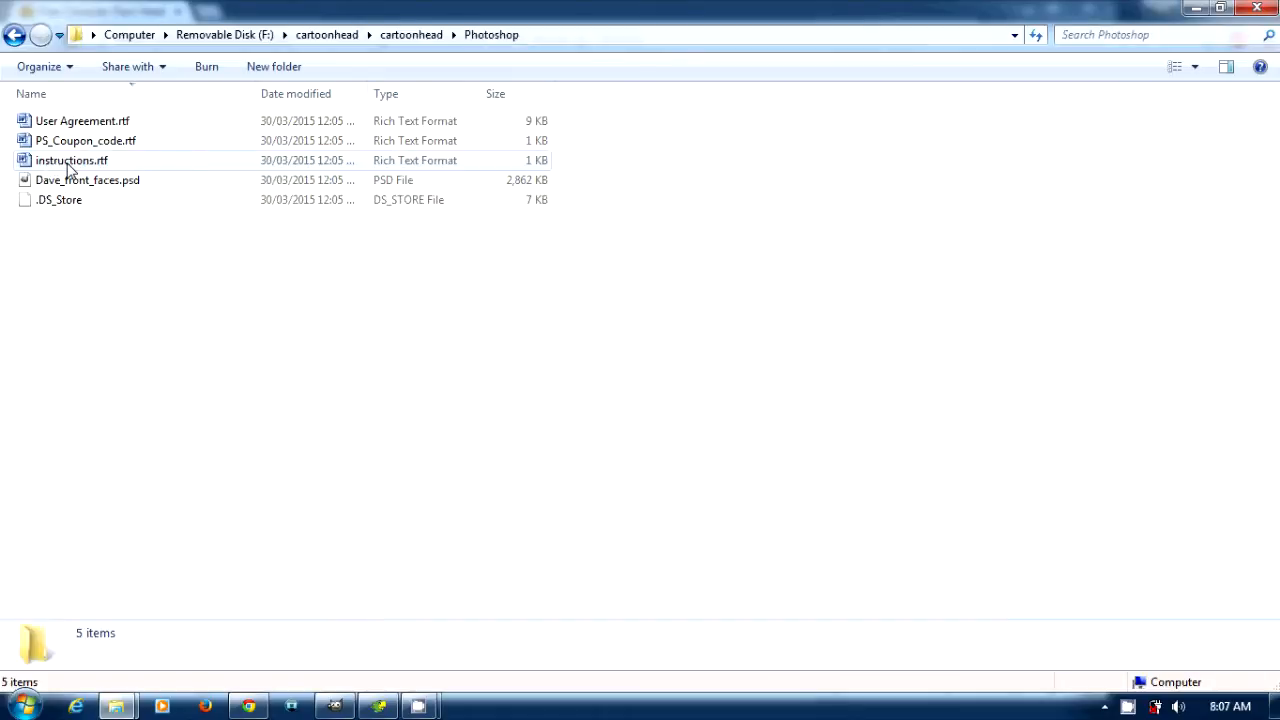
pyautogui.moveTo(70, 184)
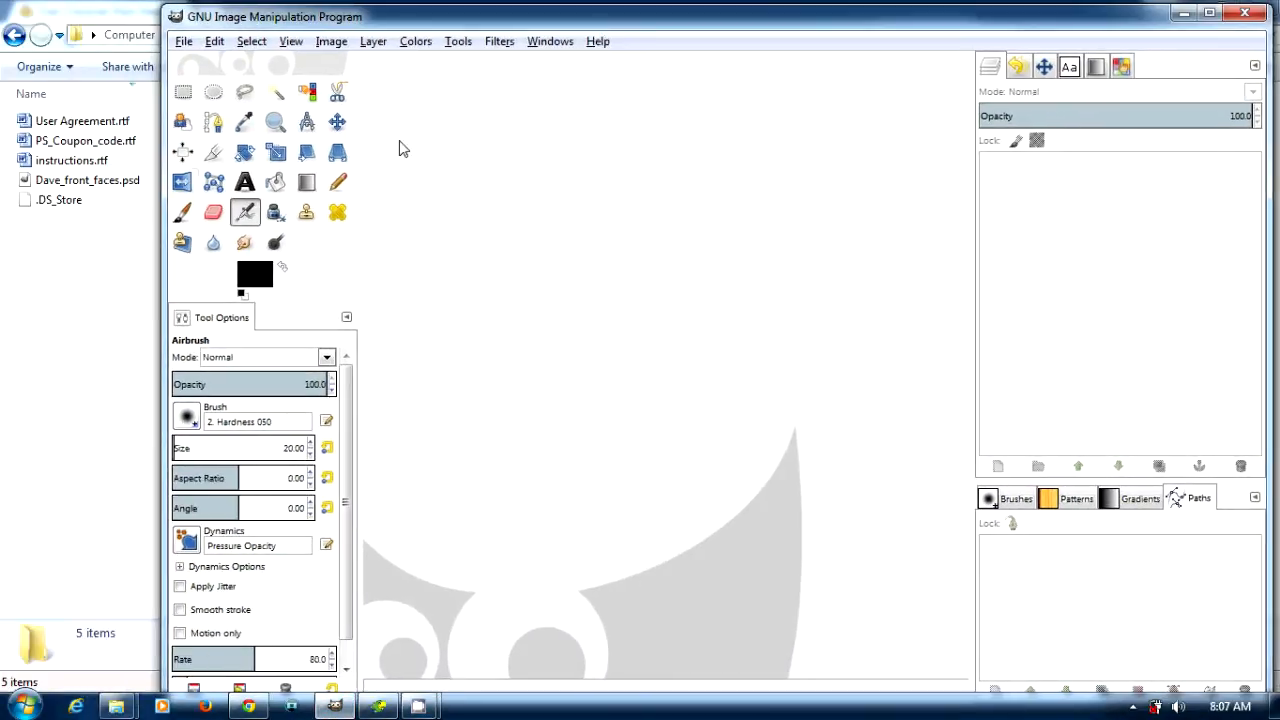
# View Dave_front_faces.psd as a 24-layer face sheet, then return to the previous folder.
pyautogui.click(88, 180)
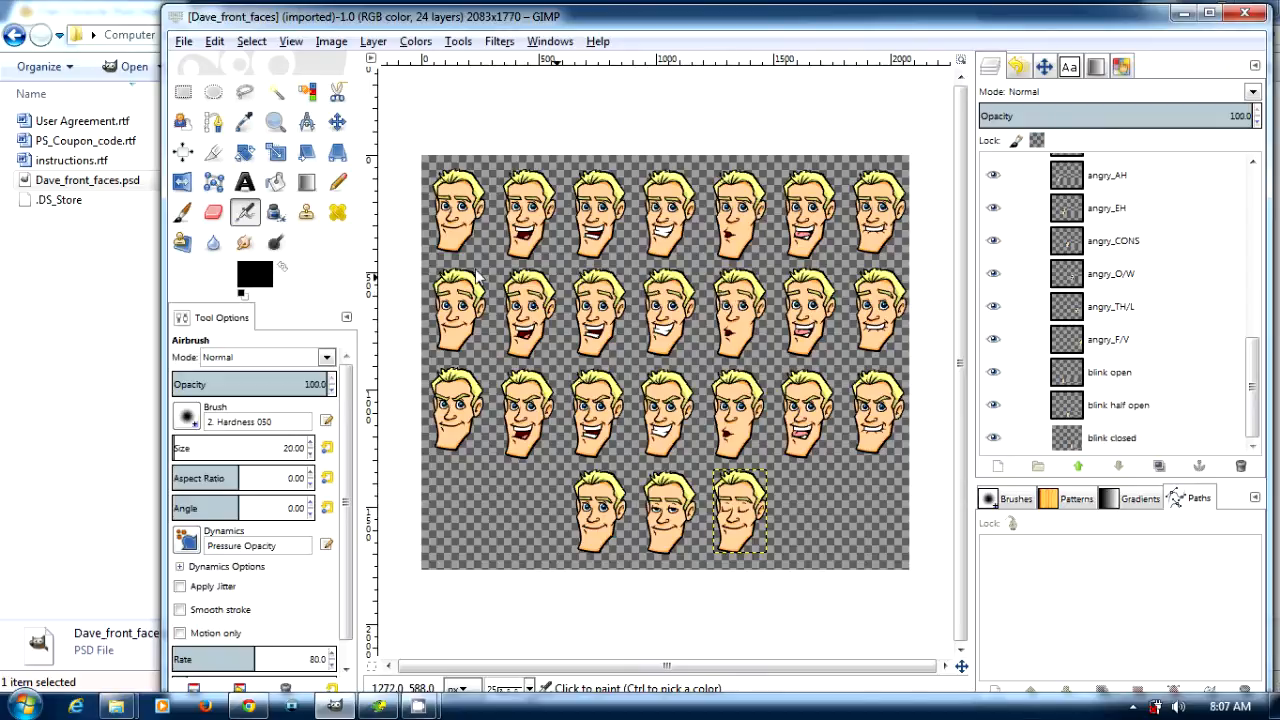
pyautogui.moveTo(742, 222)
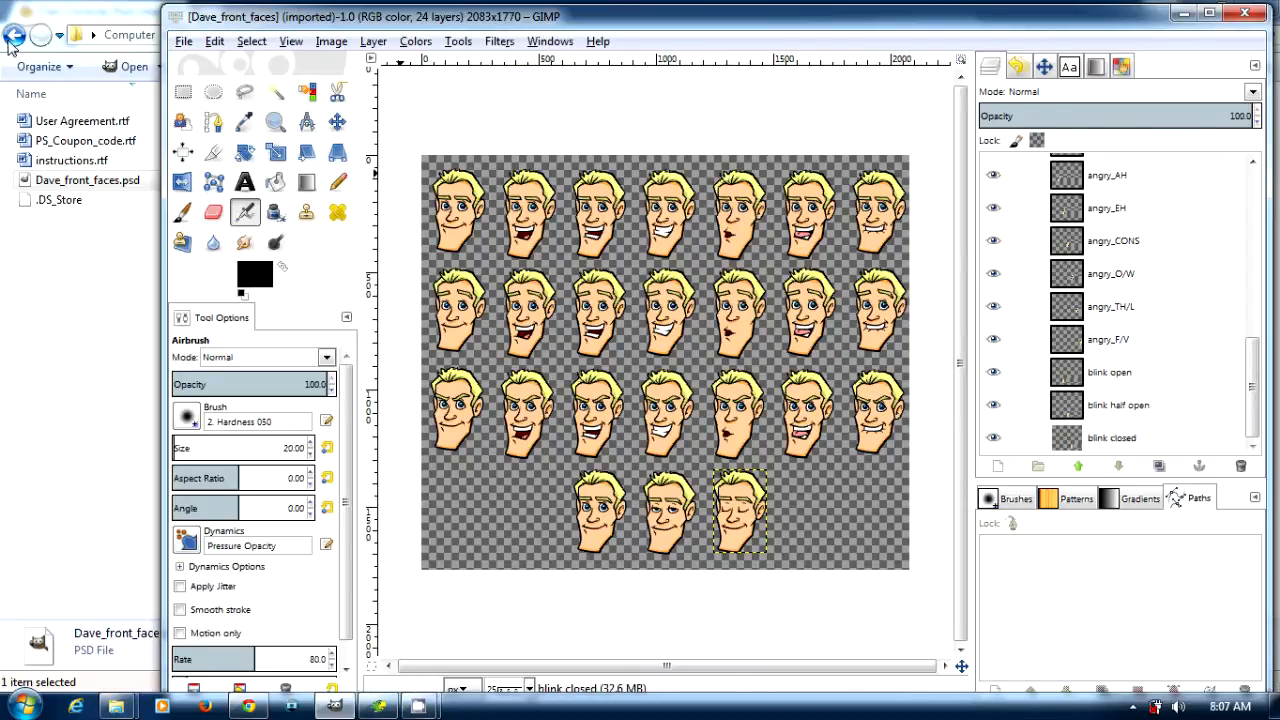
pyautogui.click(16, 36)
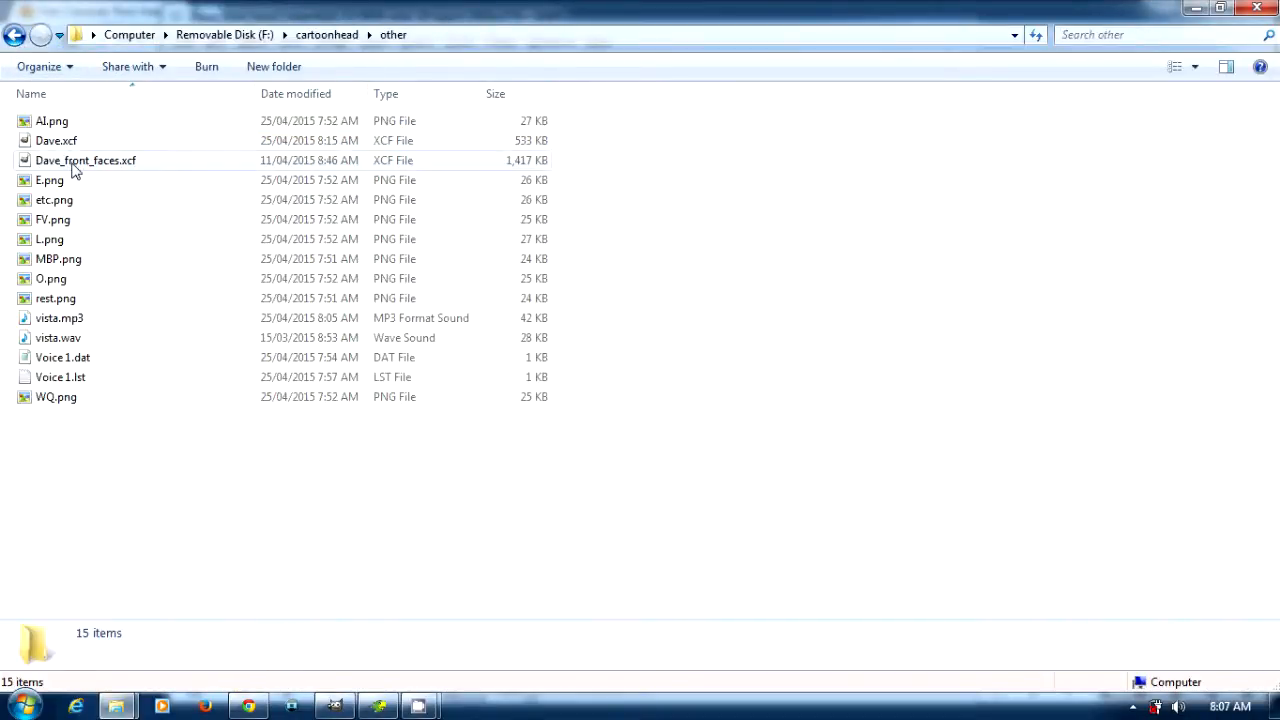
# Load Dave.xcf from the other folder into GIMP as a 10-layer face.
pyautogui.click(56, 140)
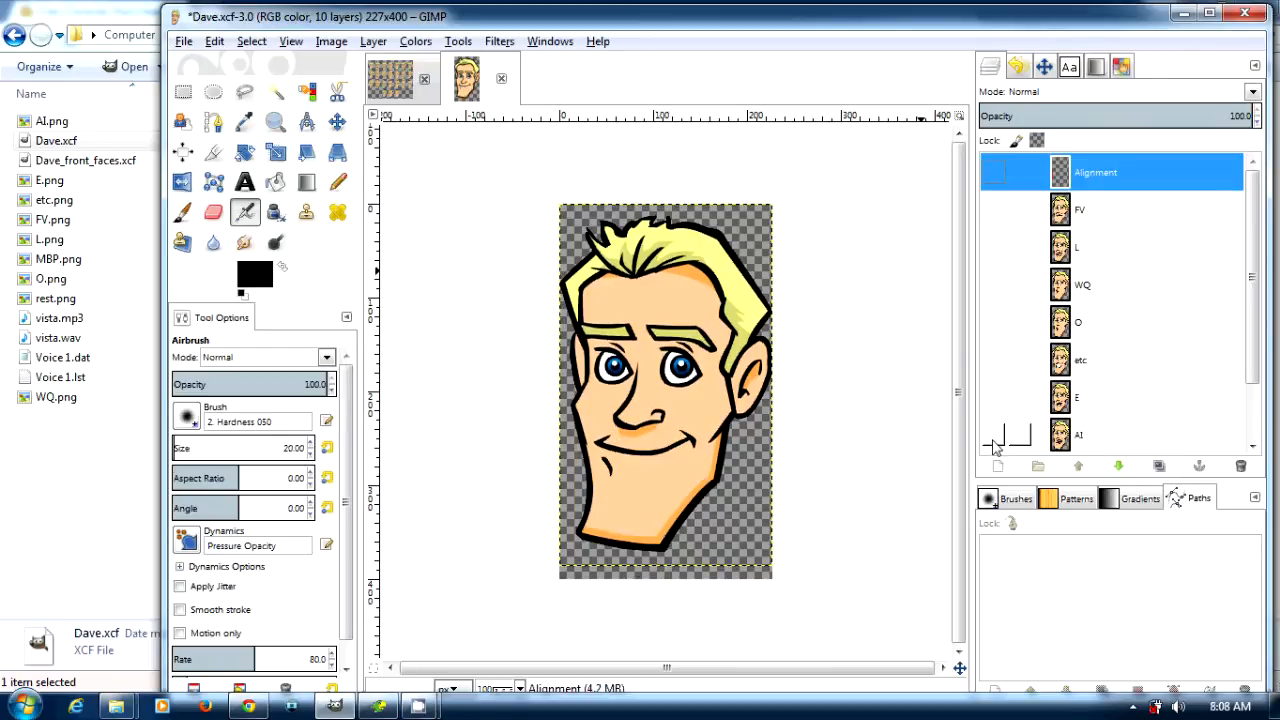
# Show one mouth layer at a time (e.g. the E mouth) and export each as a PNG into the other folder.
pyautogui.click(994, 172)
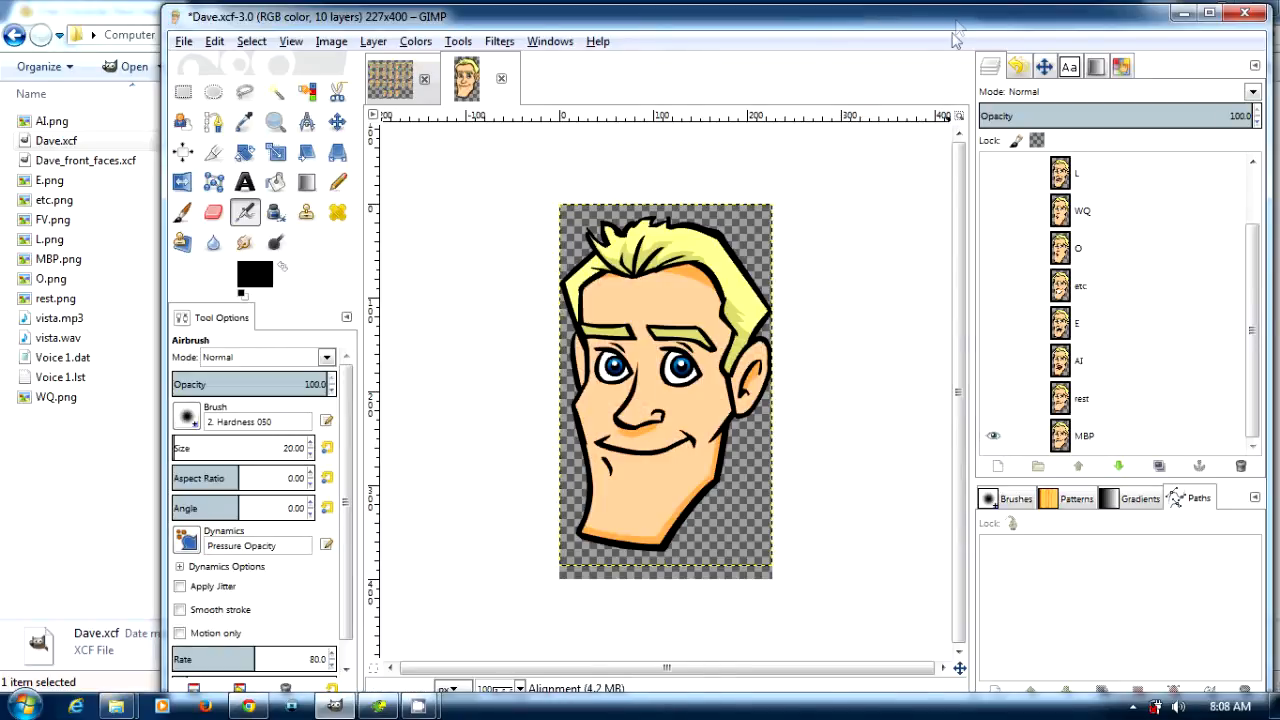
pyautogui.click(56, 140)
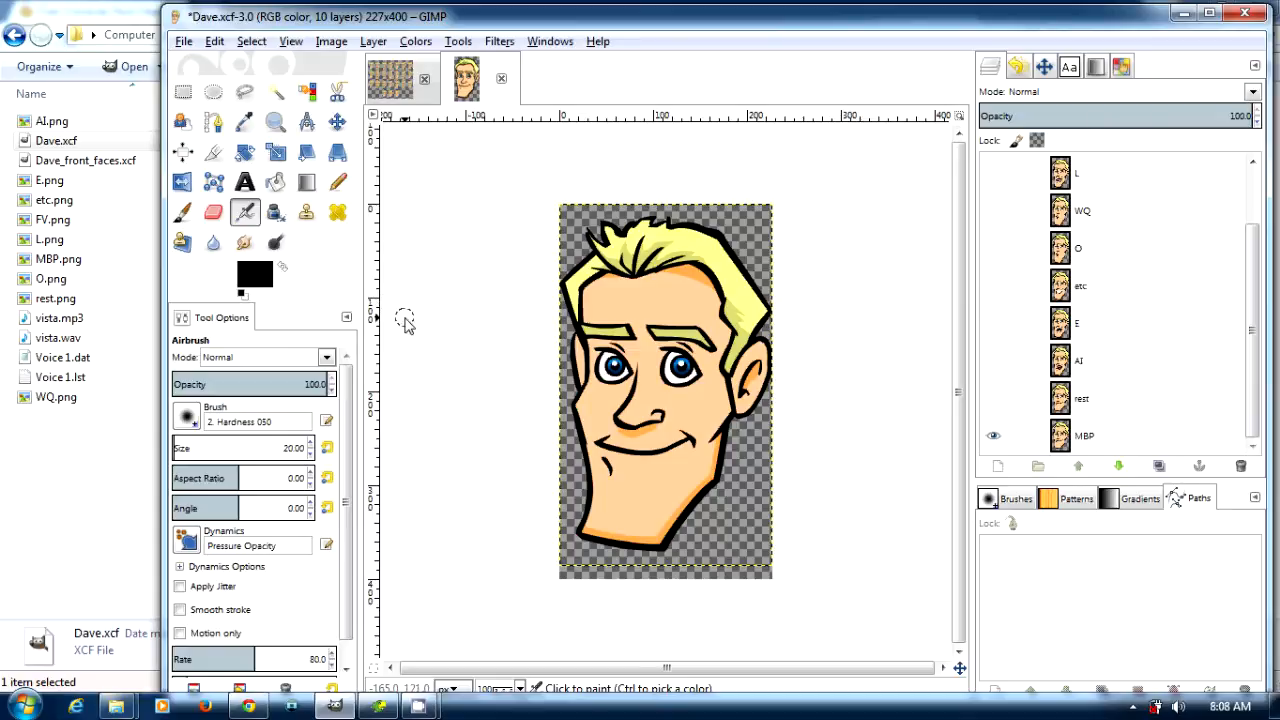
pyautogui.moveTo(722, 158)
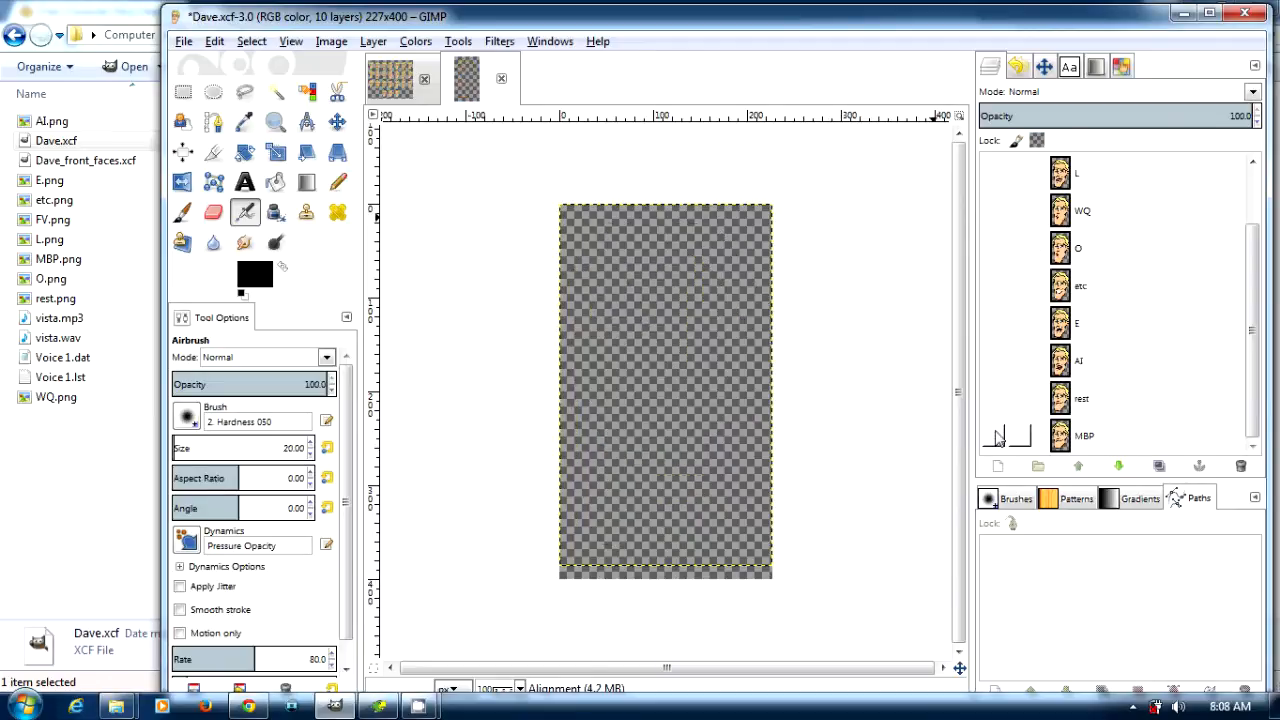
pyautogui.click(992, 322)
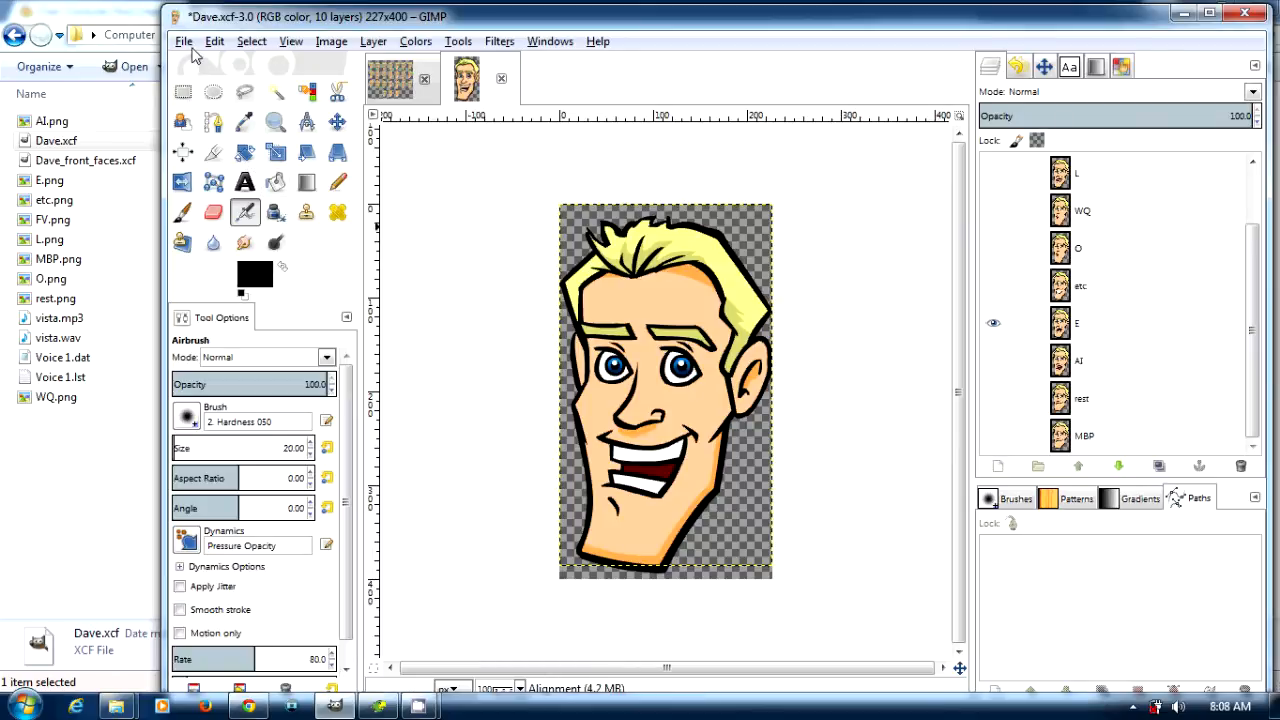
pyautogui.click(184, 40)
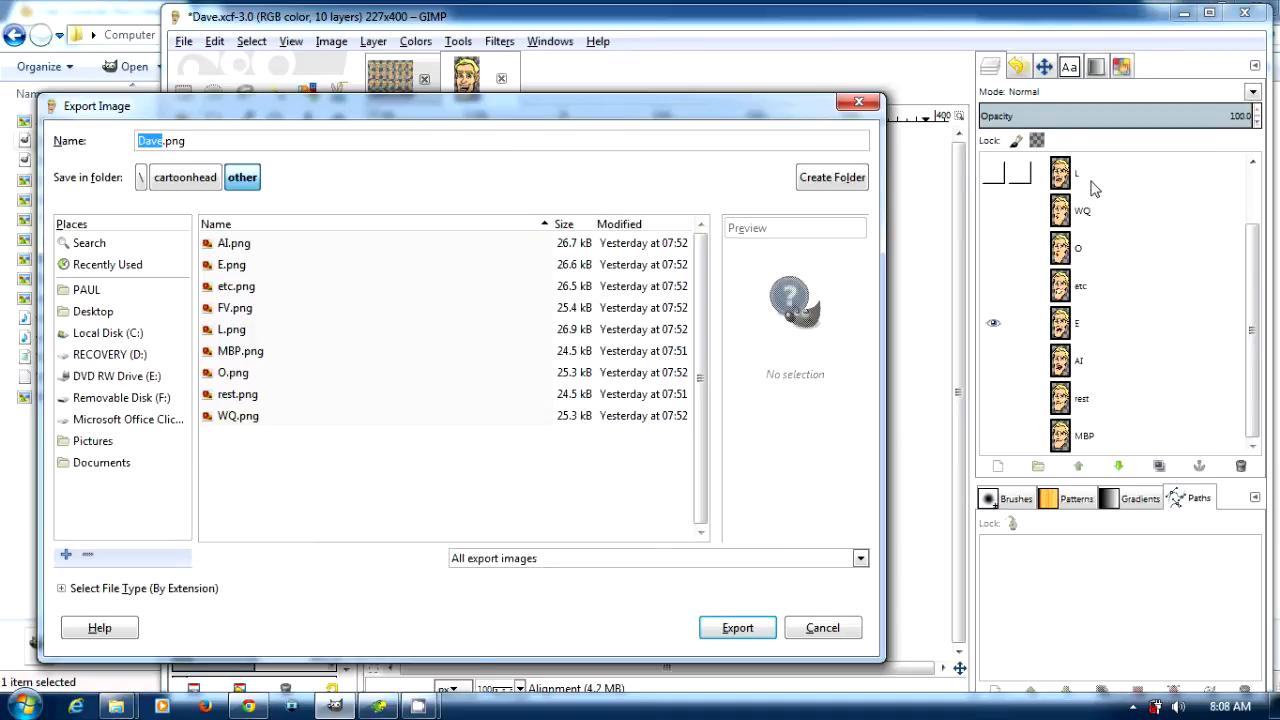
pyautogui.click(822, 628)
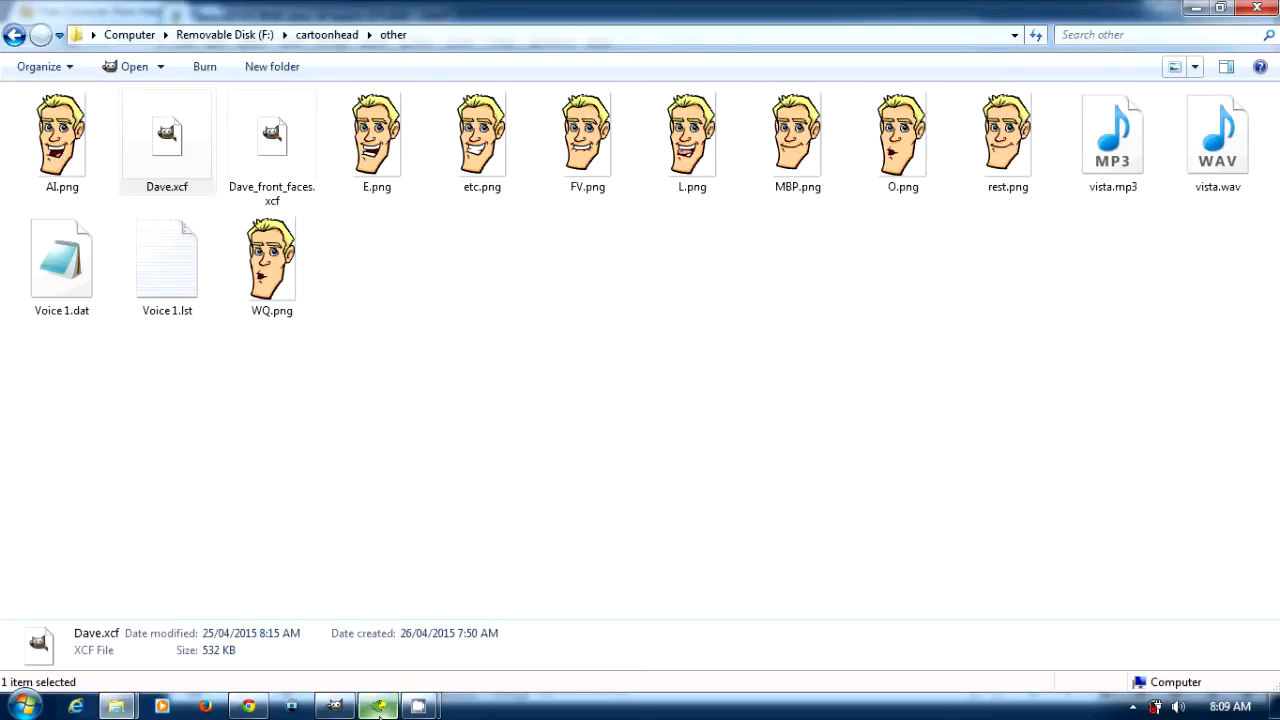
# Launch Papagayo beside the Explorer folder and select the vista sound file to load.
pyautogui.click(376, 708)
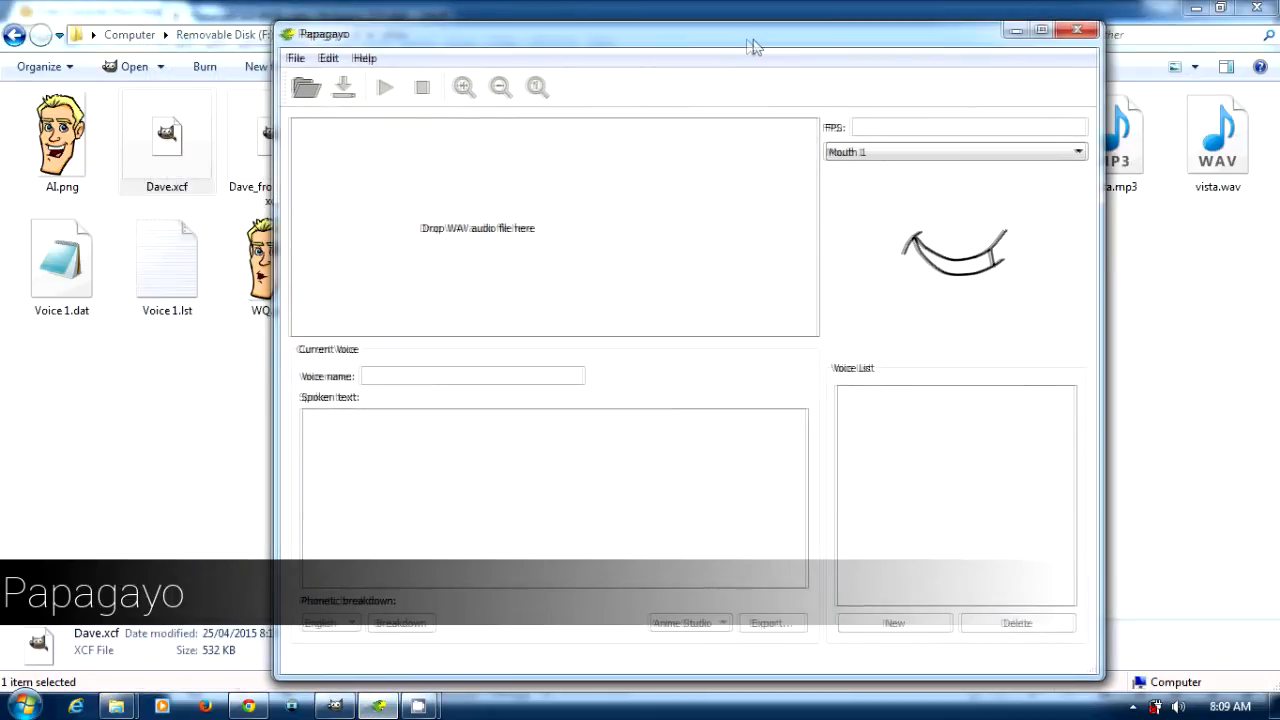
pyautogui.moveTo(724, 34); pyautogui.dragTo(790, 40)
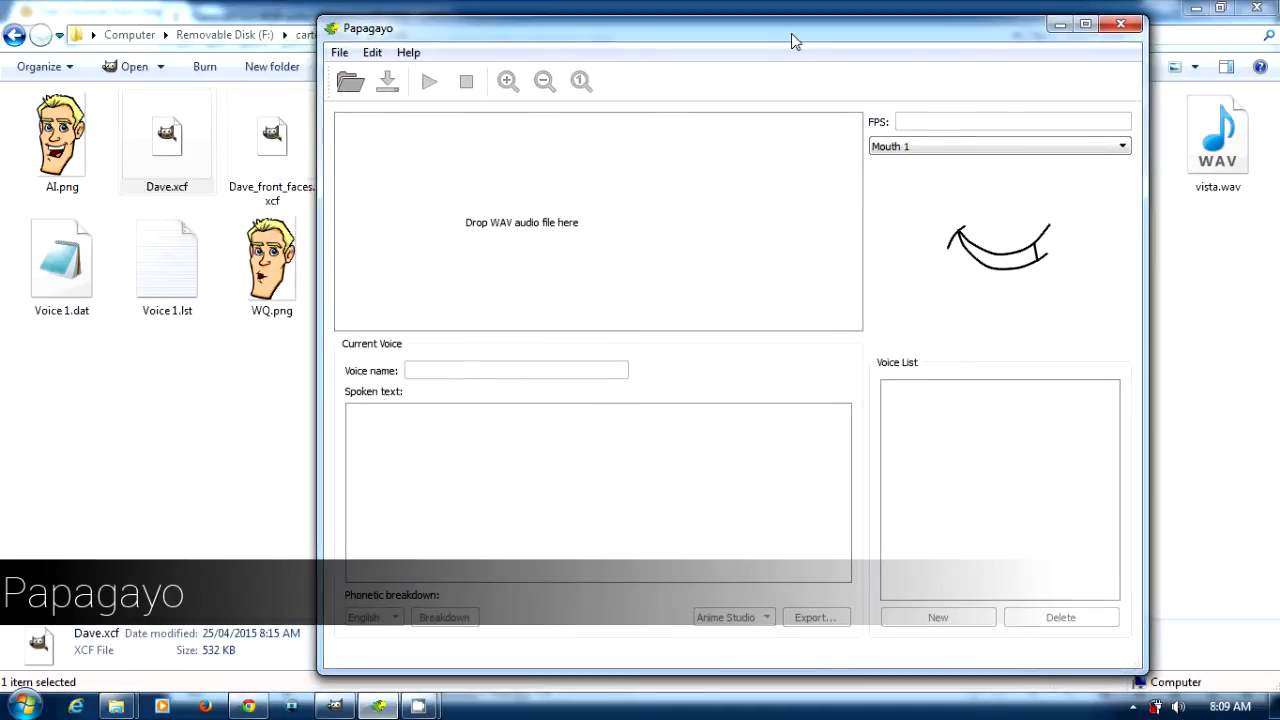
pyautogui.moveTo(1030, 264)
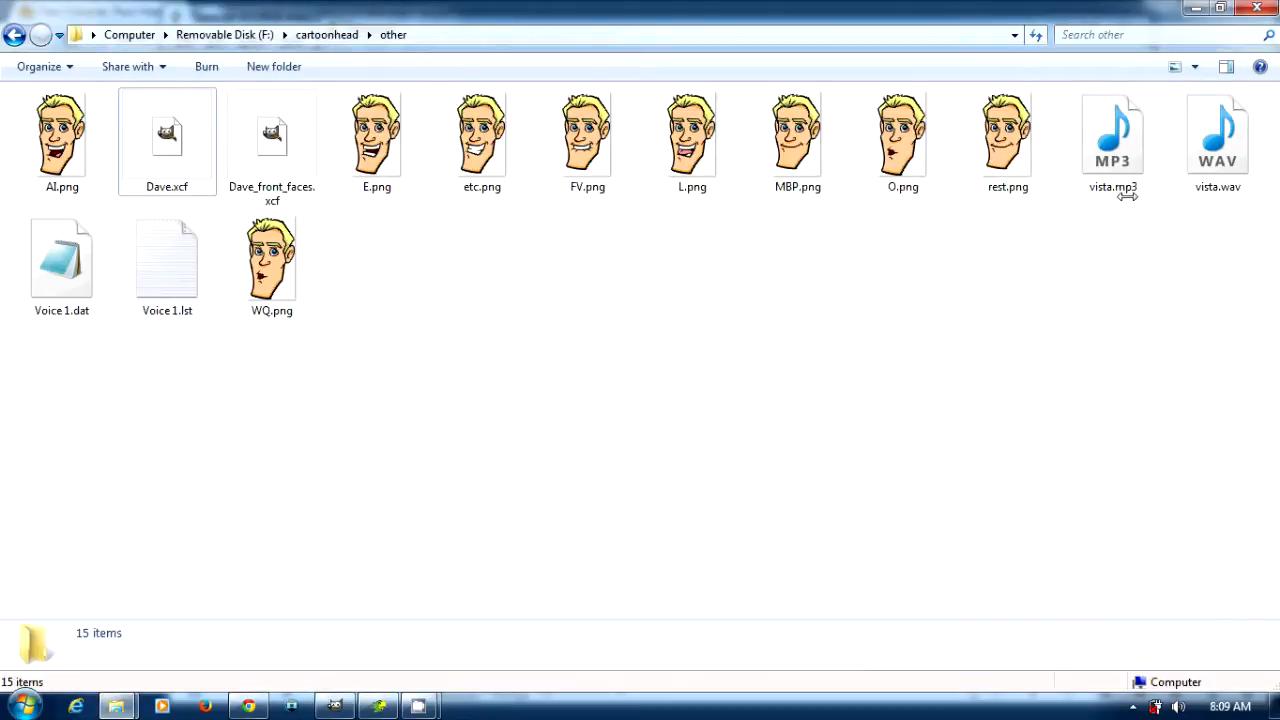
pyautogui.click(1218, 140)
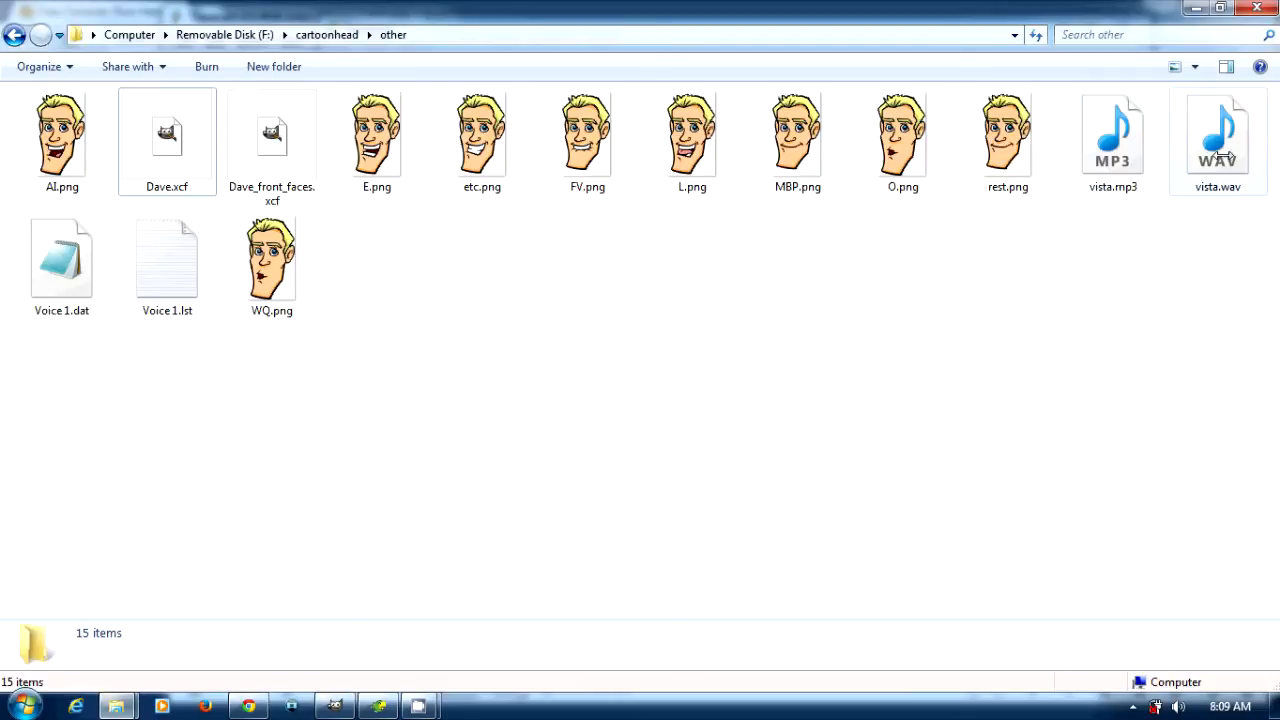
pyautogui.moveTo(1218, 136)
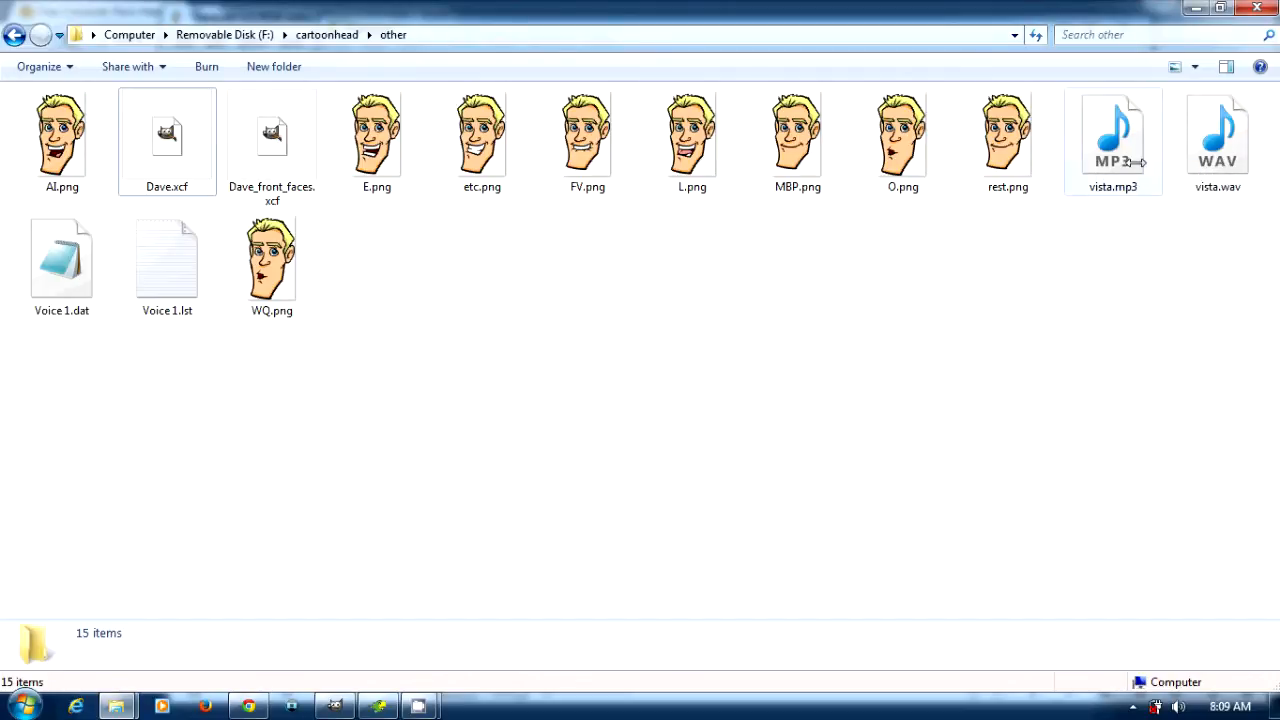
pyautogui.click(1218, 140)
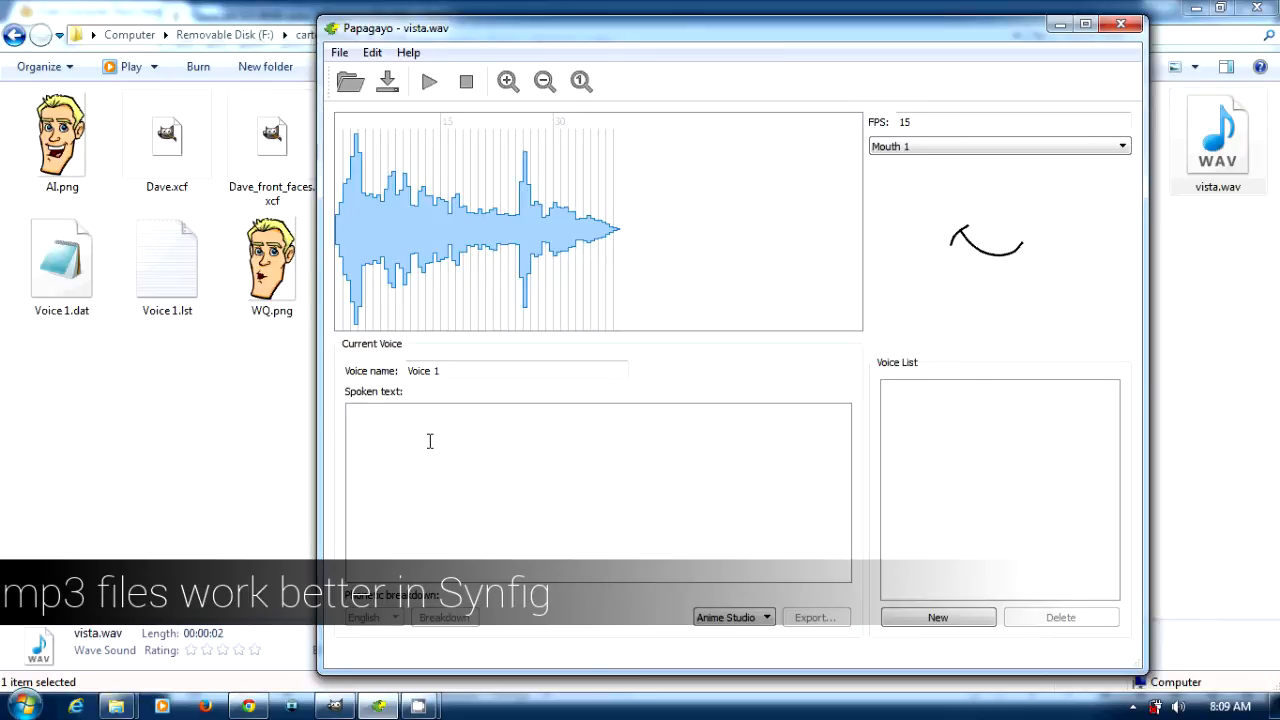
# Enter 'asta la vista baby' as the spoken text and play it against the waveform.
pyautogui.write('asta la vista baby')
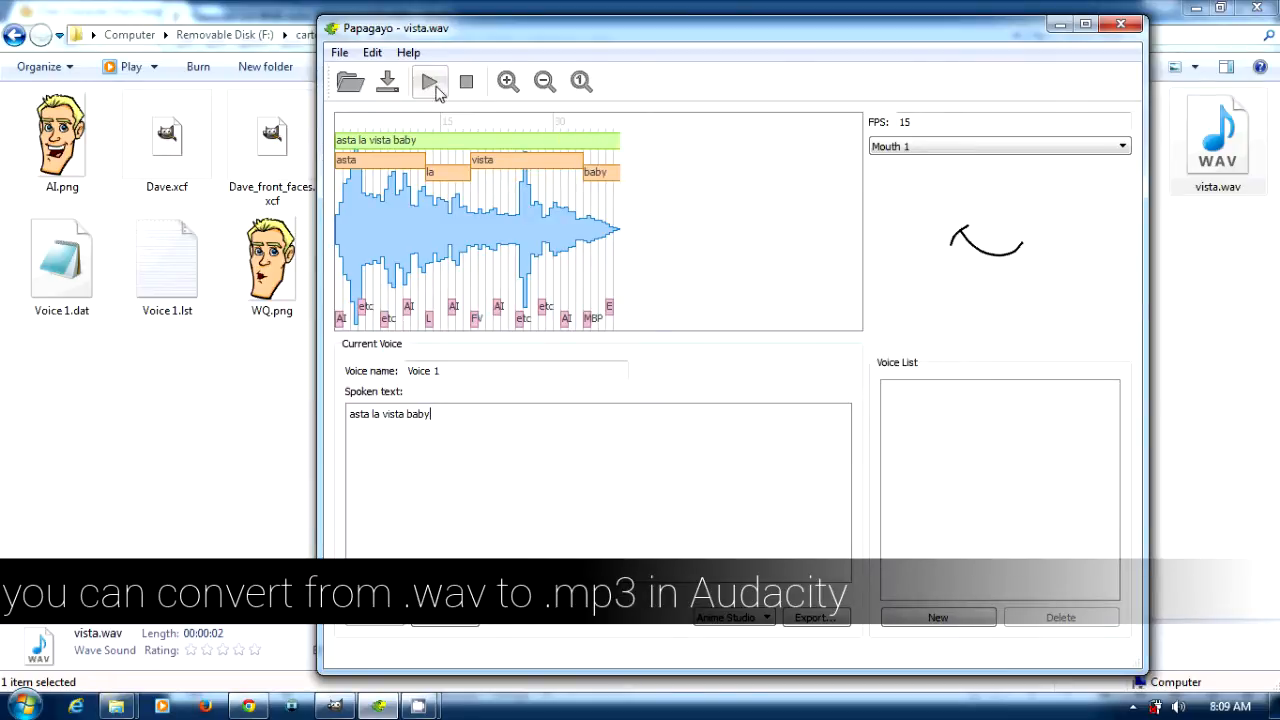
pyautogui.click(428, 80)
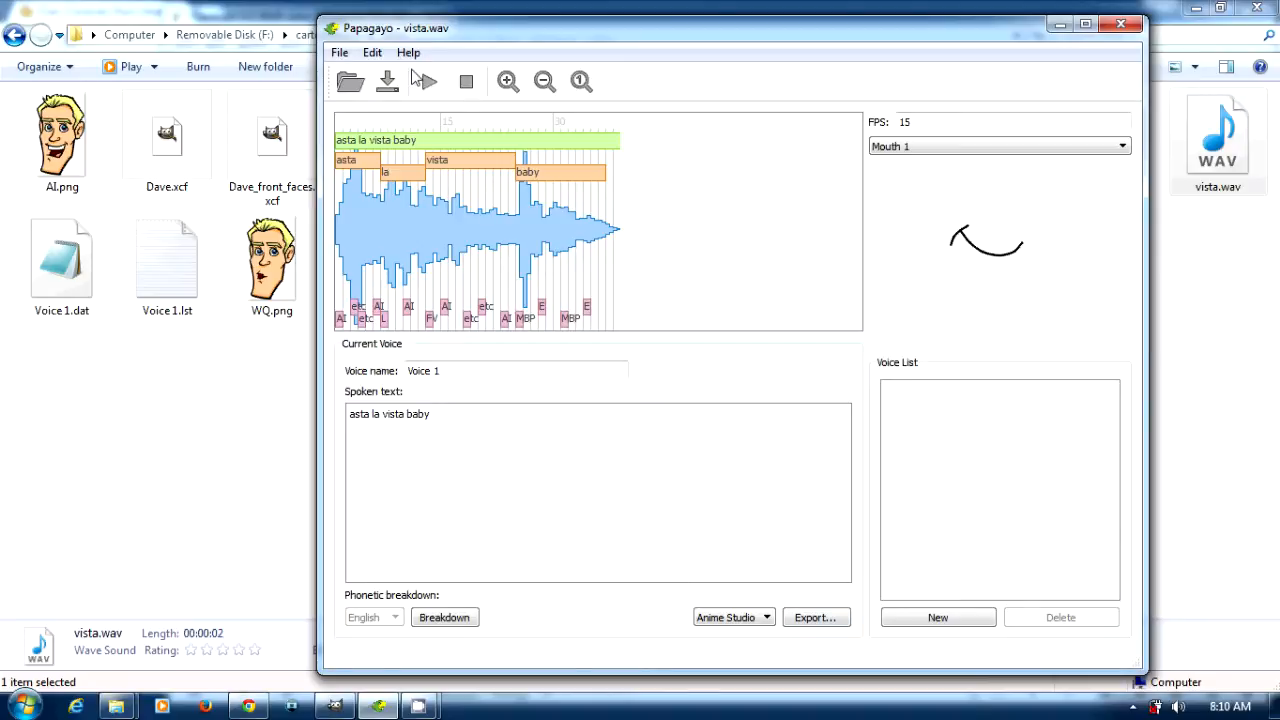
# Play the lip-sync repeatedly to judge how the mouth shapes track the audio.
pyautogui.click(422, 80)
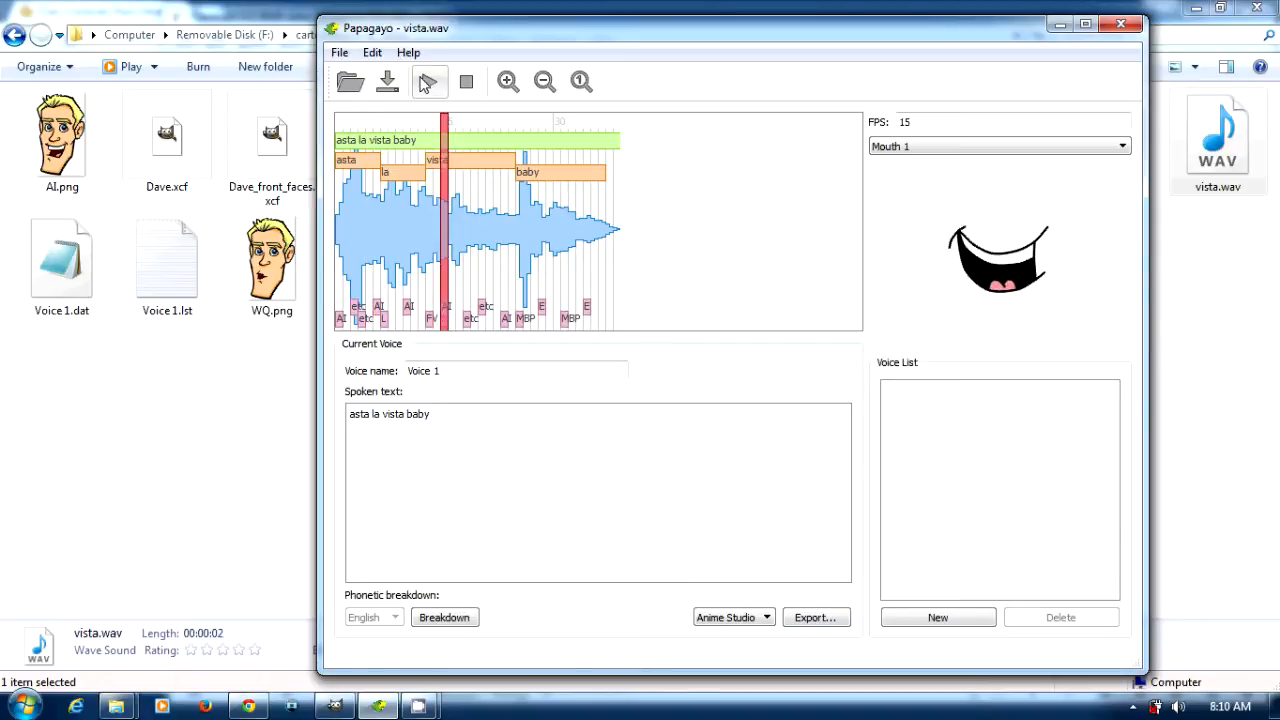
pyautogui.click(428, 80)
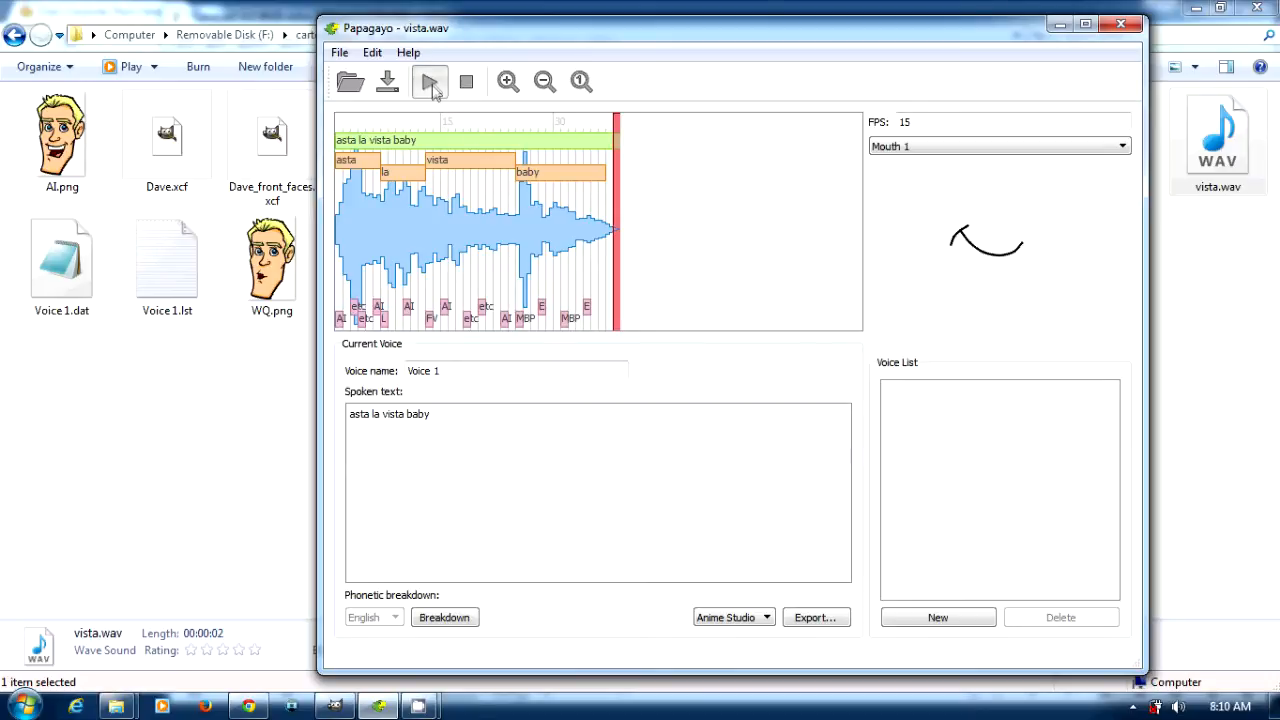
pyautogui.click(428, 82)
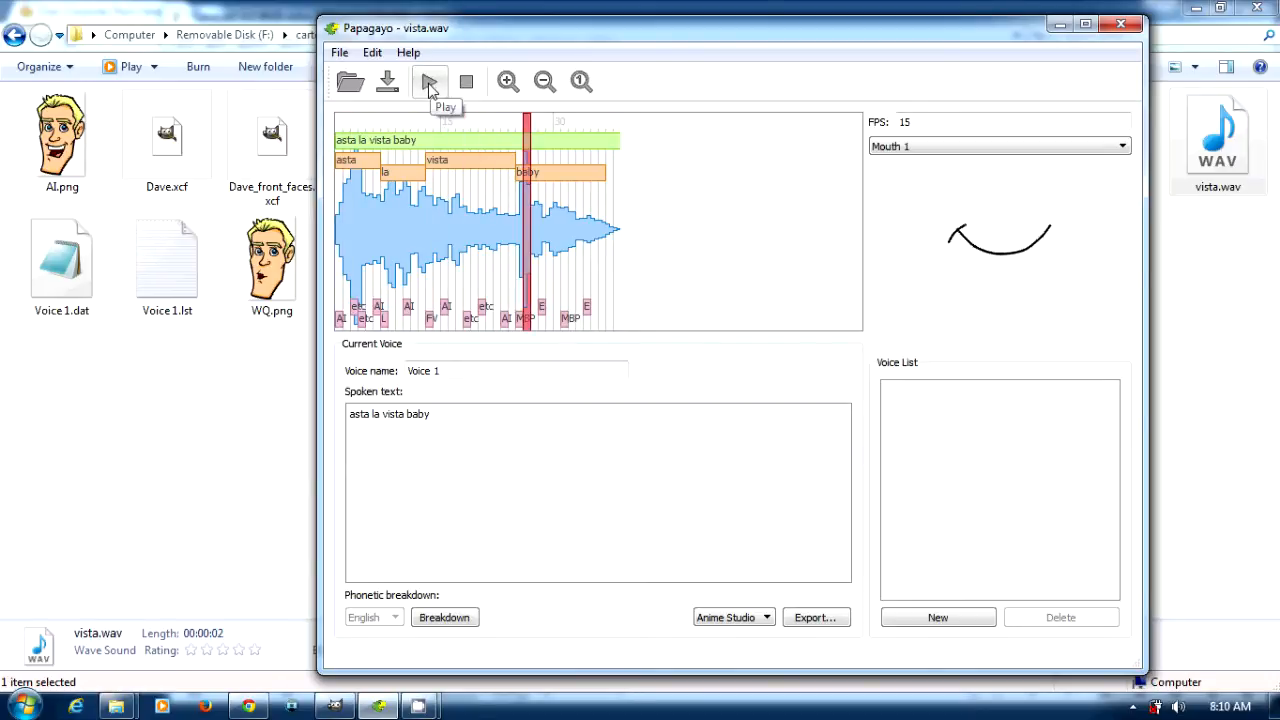
pyautogui.click(428, 80)
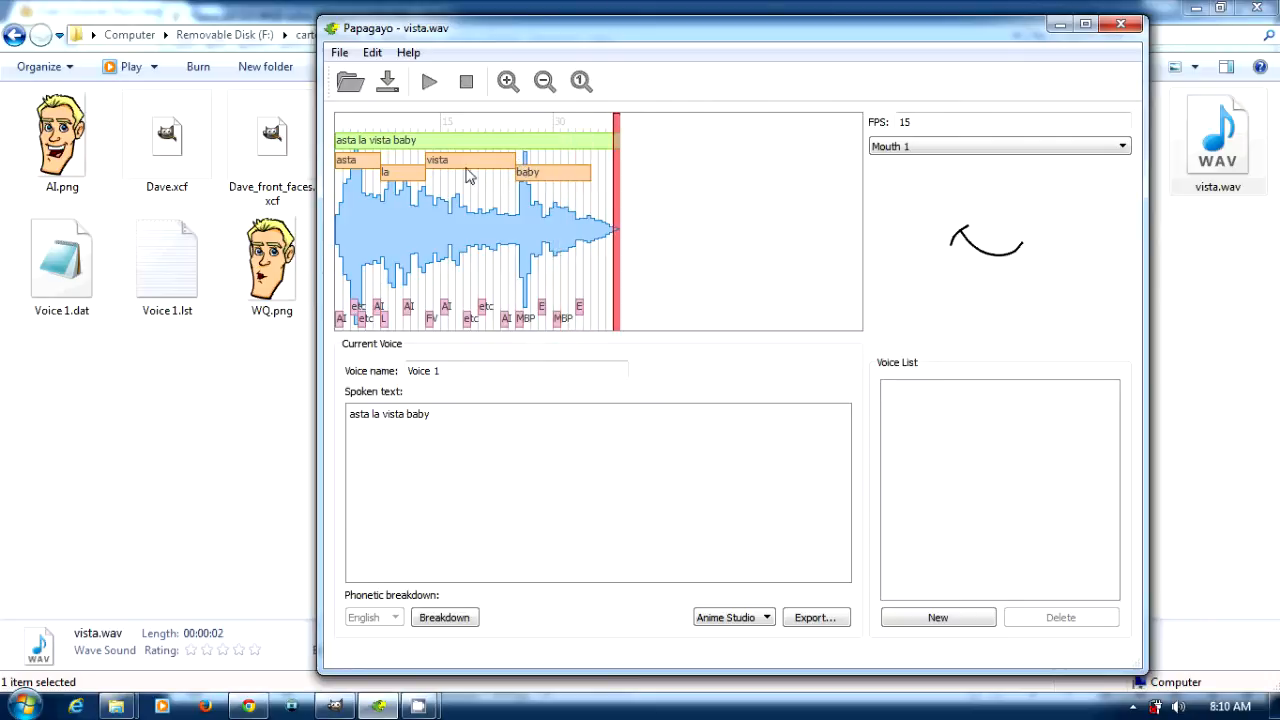
# Retime the words vista and baby along the waveform and replay to confirm.
pyautogui.click(428, 80)
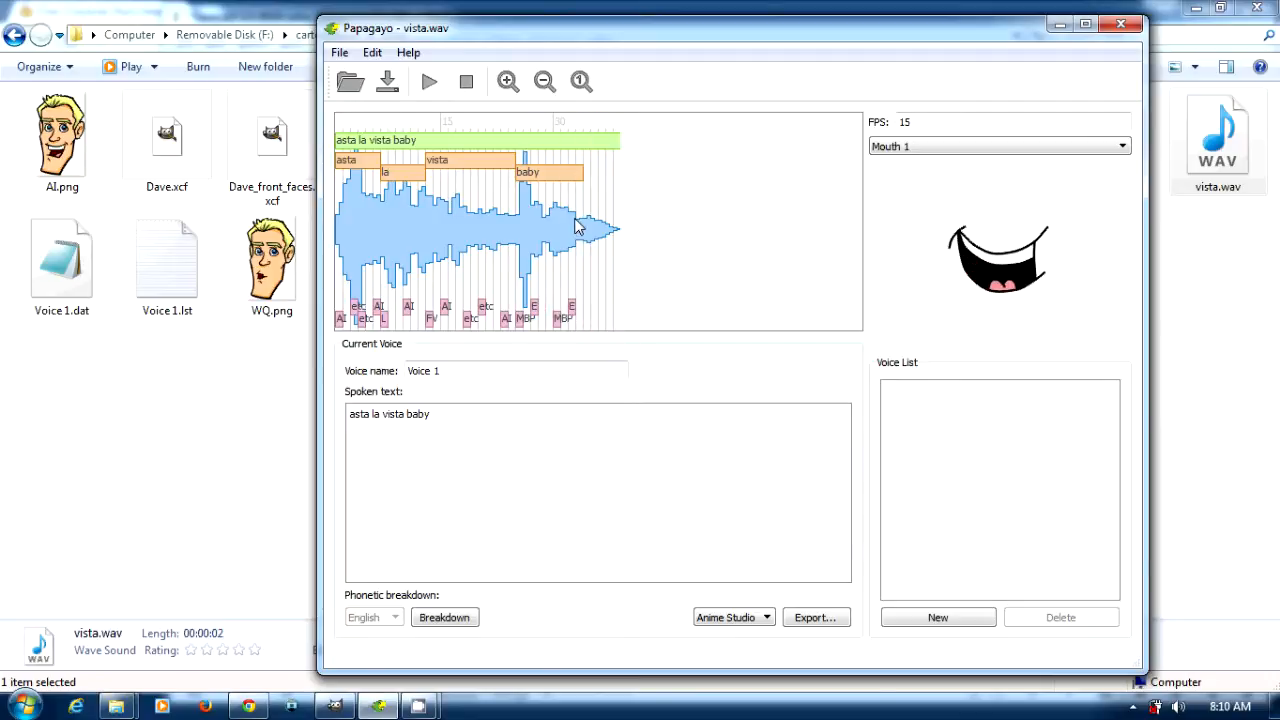
pyautogui.moveTo(588, 190)
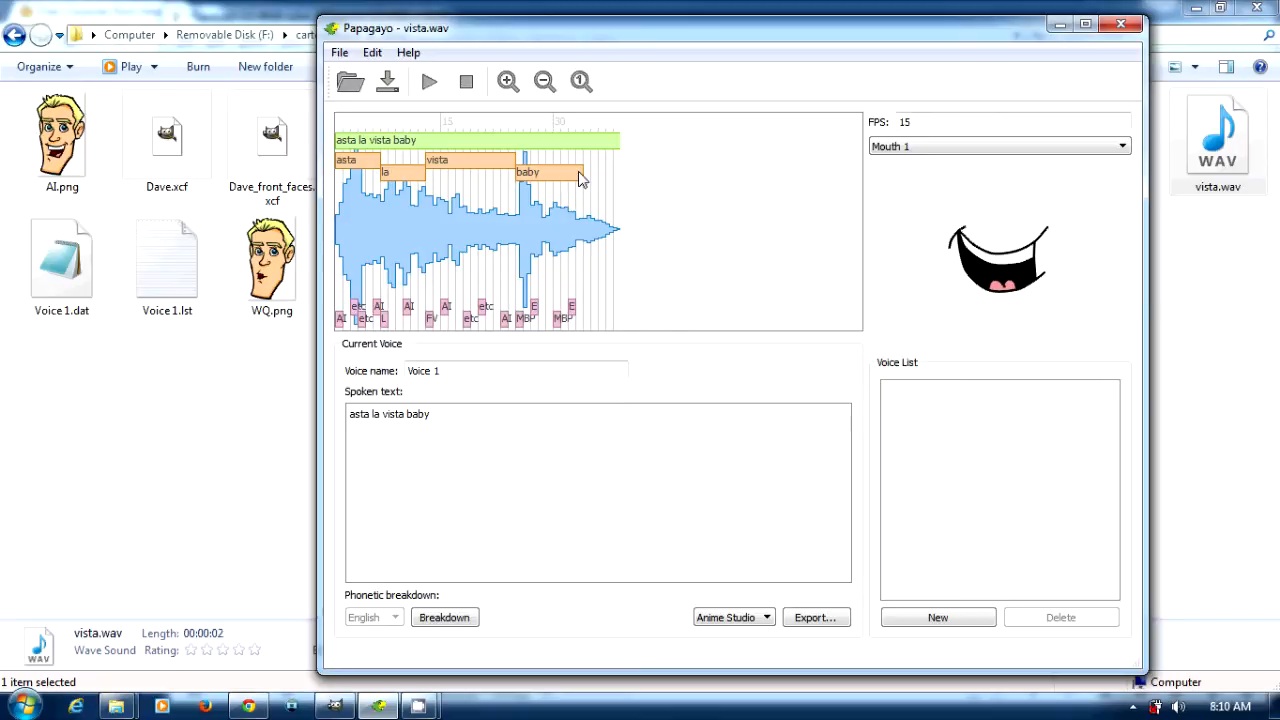
pyautogui.click(428, 80)
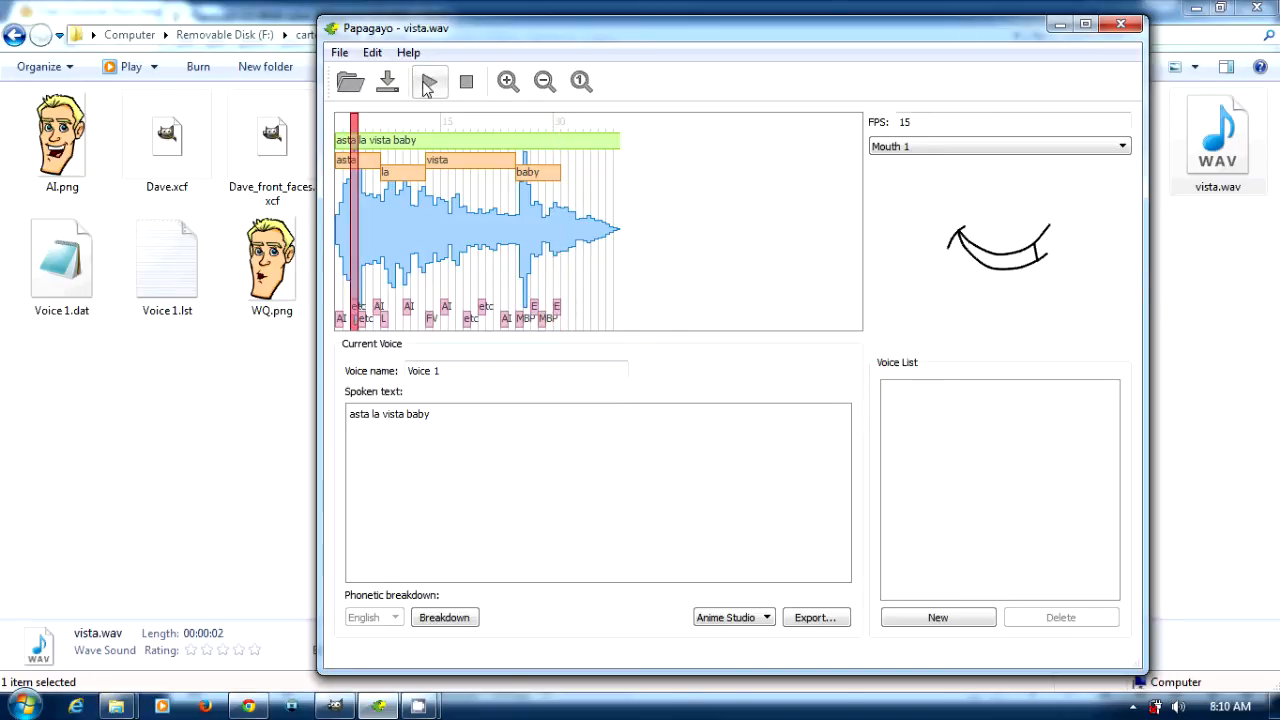
pyautogui.click(428, 80)
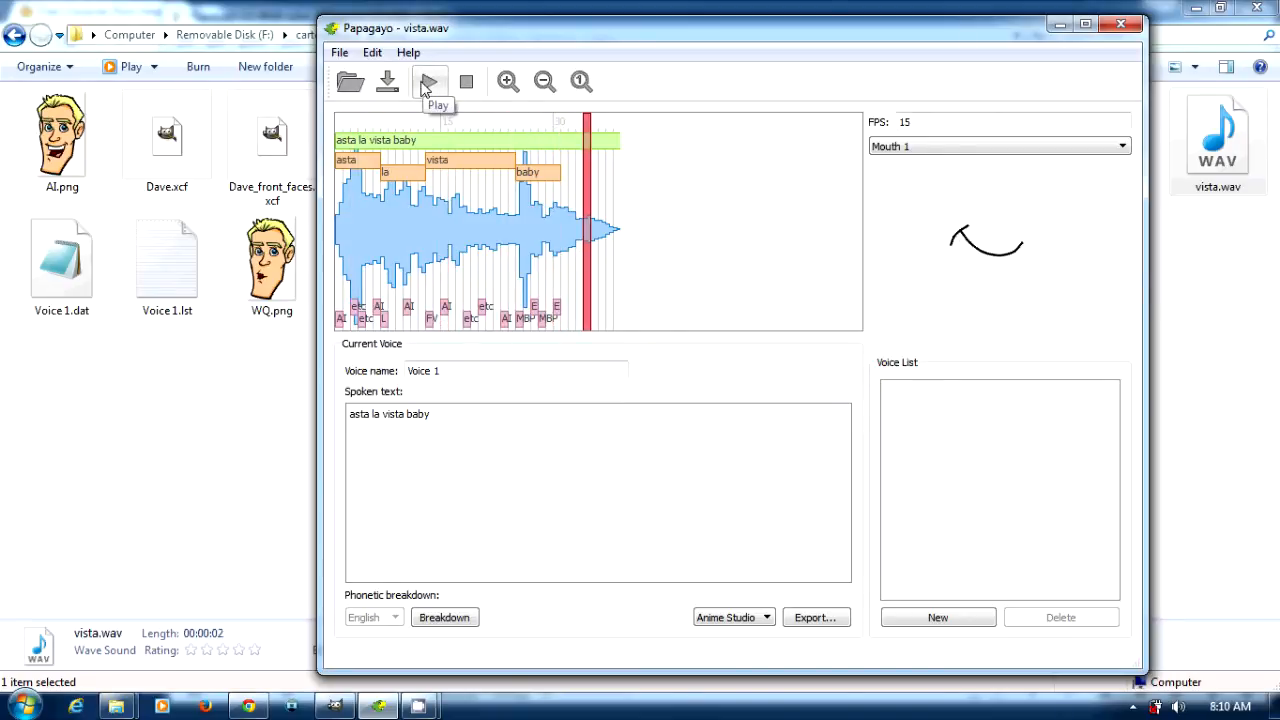
pyautogui.click(428, 80)
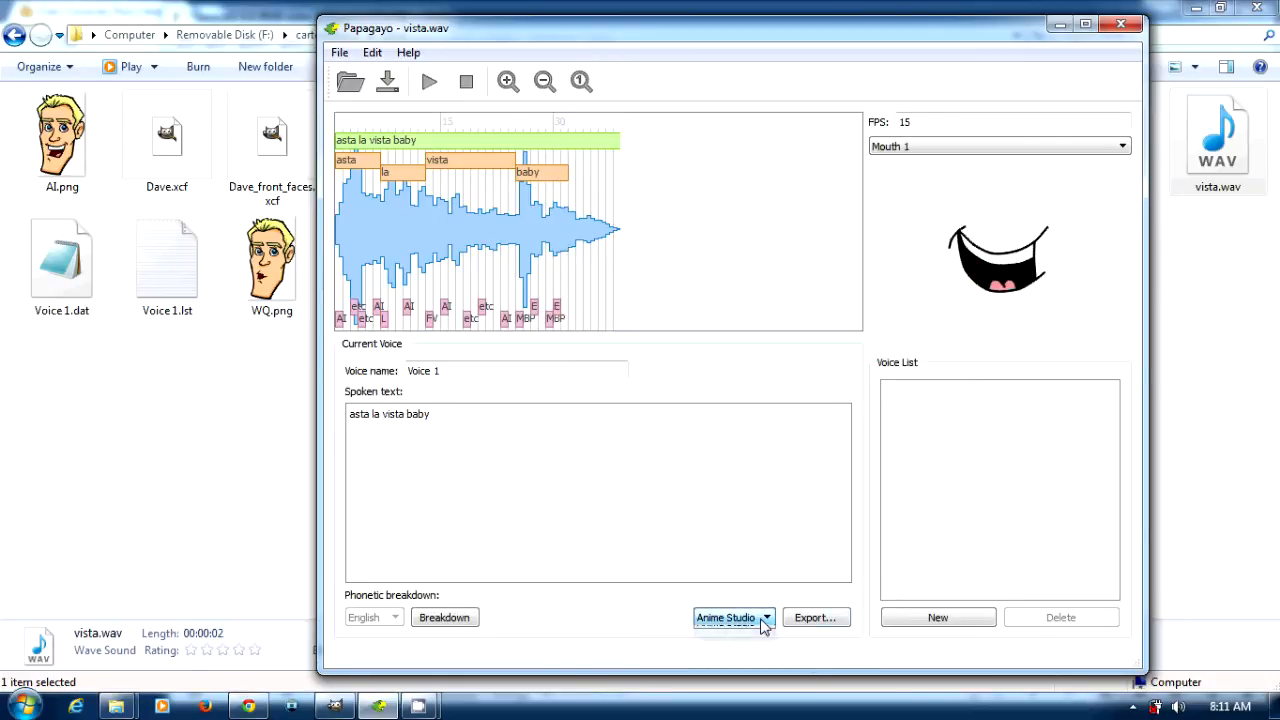
# Keep the Anime Studio export format, rename the voice to Arnold and start the export.
pyautogui.click(732, 616)
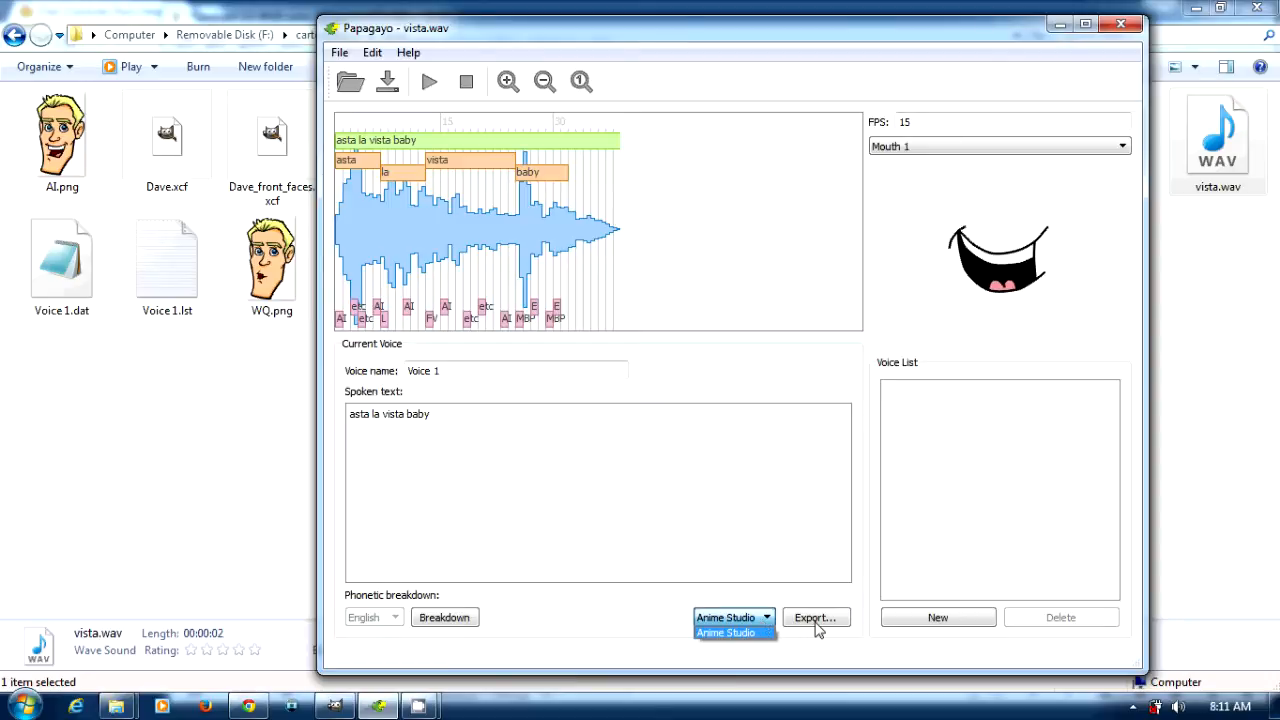
pyautogui.moveTo(500, 374)
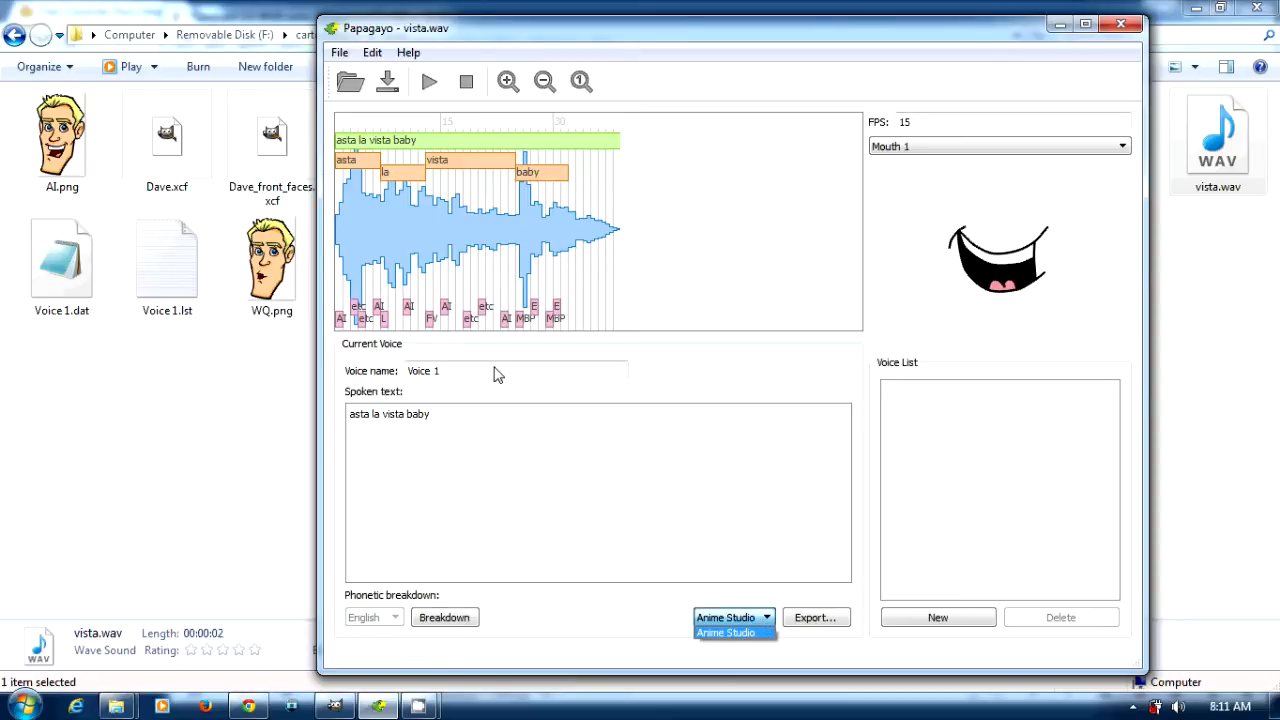
pyautogui.write('A')
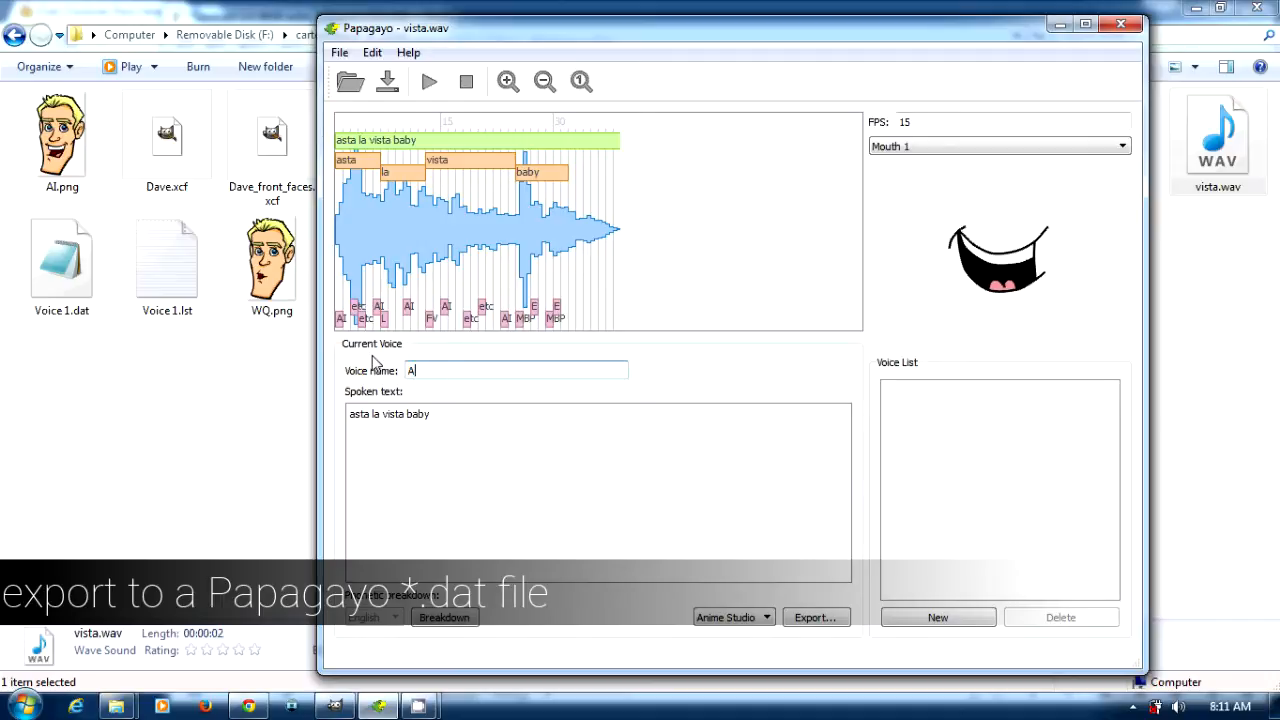
pyautogui.write('rnold')
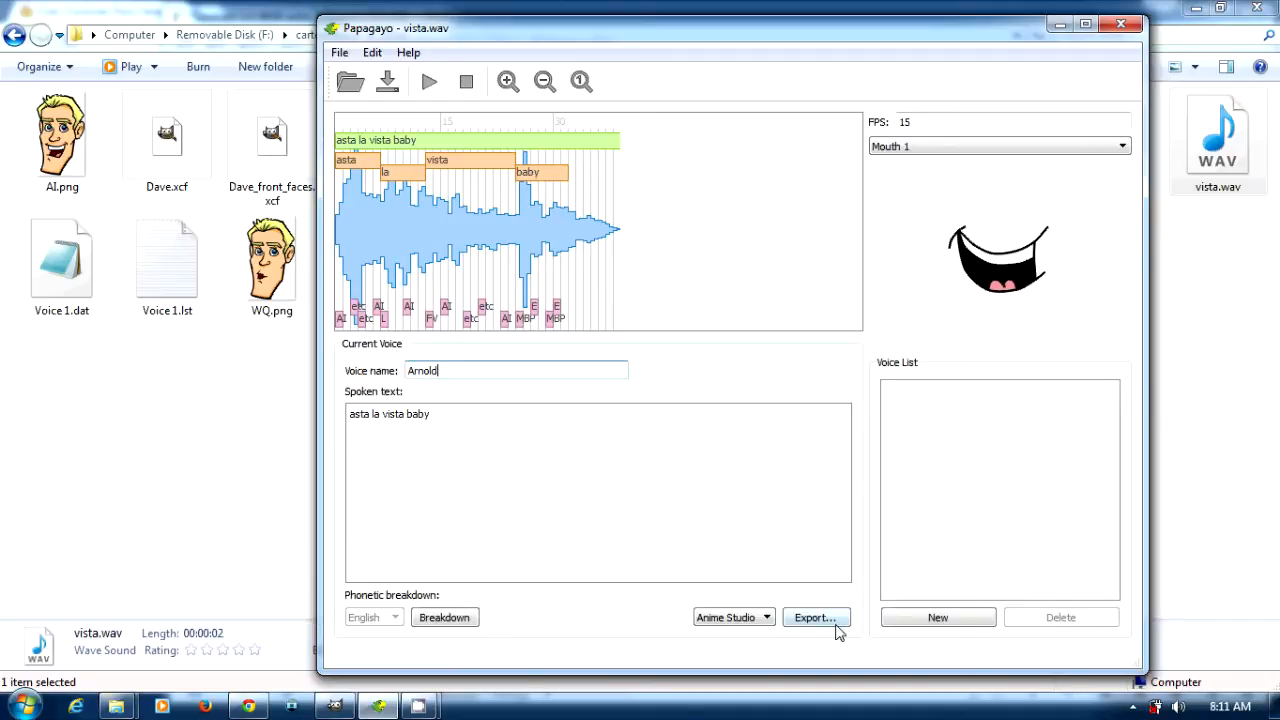
pyautogui.click(814, 616)
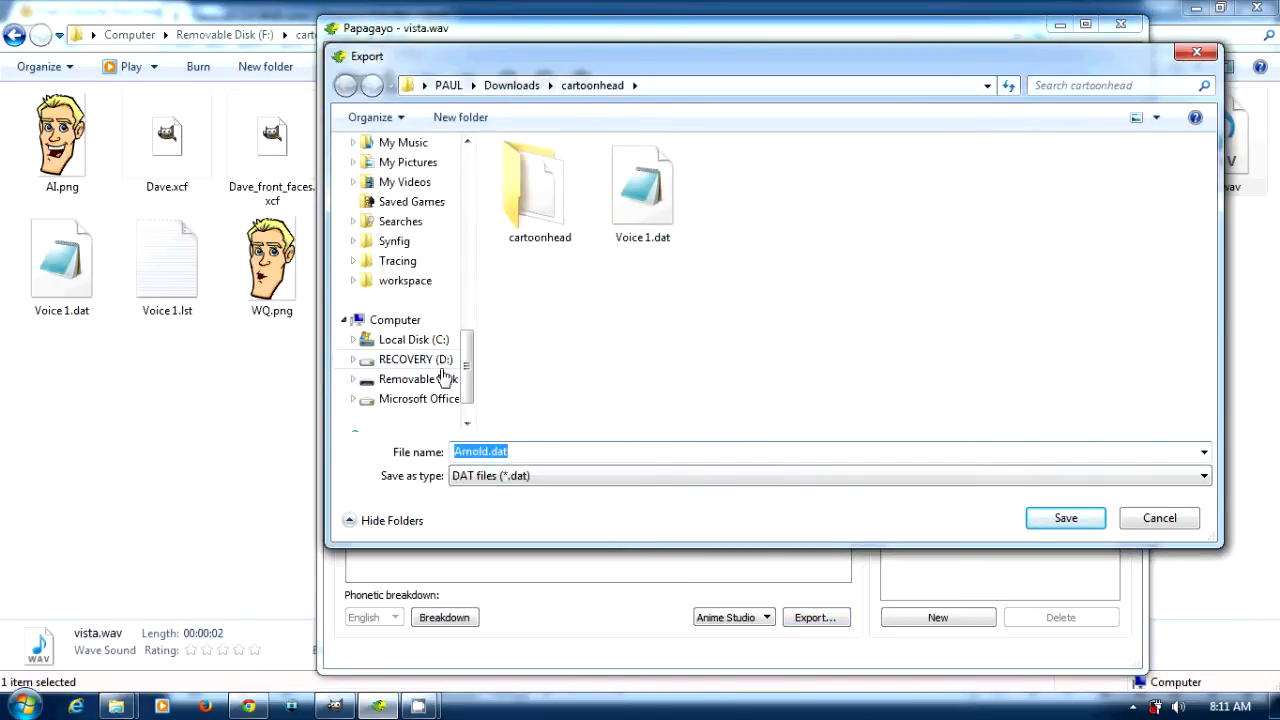
# Save Arnold.dat into cartoonhead\other on Removable Disk (F:).
pyautogui.click(418, 378)
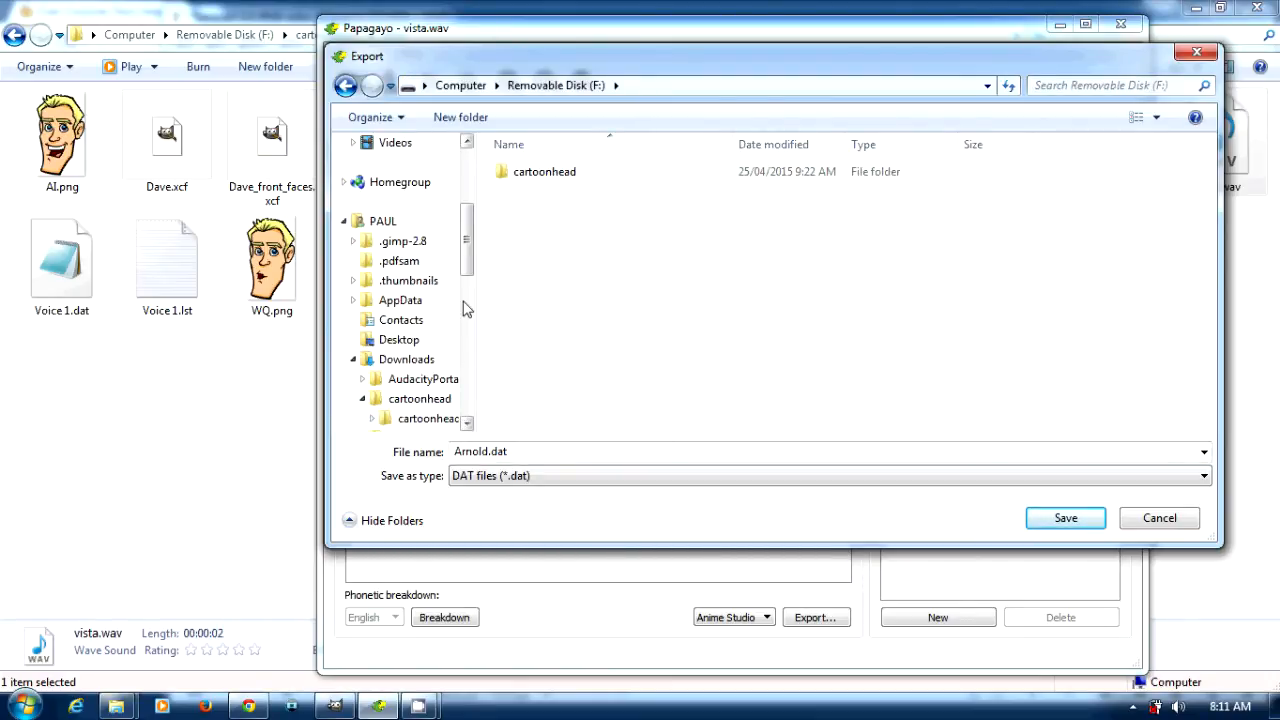
pyautogui.click(420, 320)
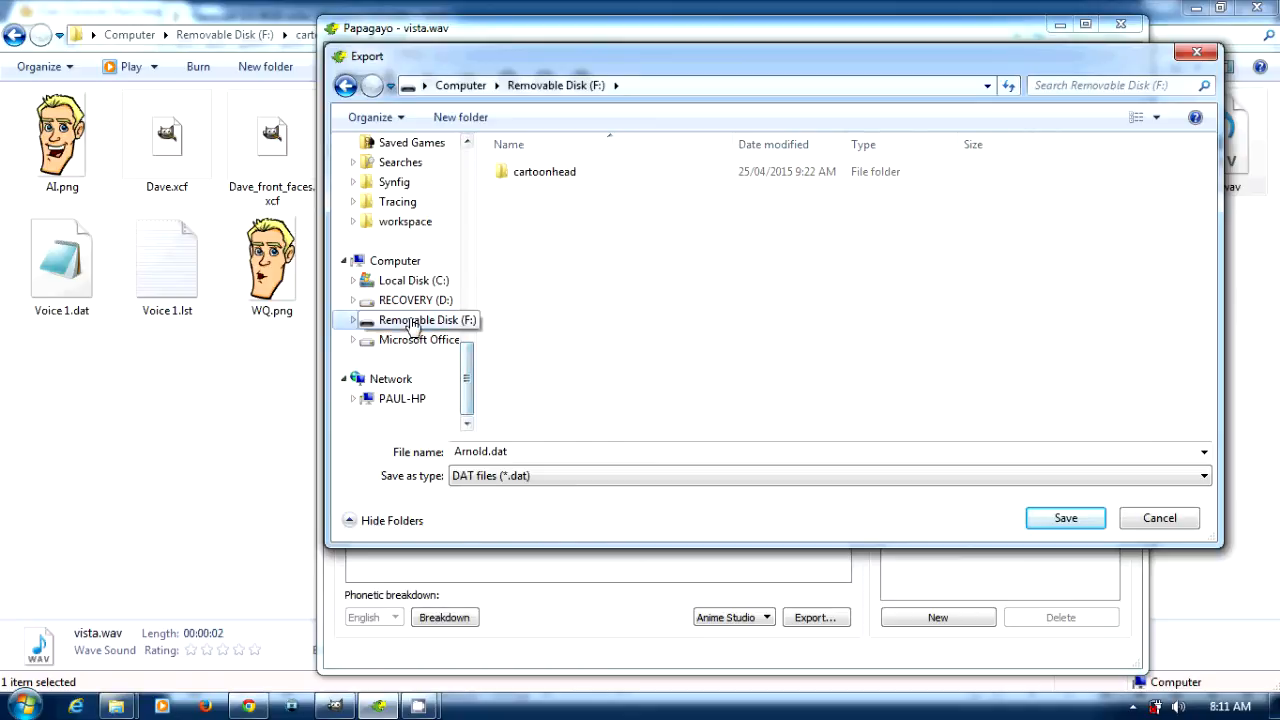
pyautogui.click(352, 320)
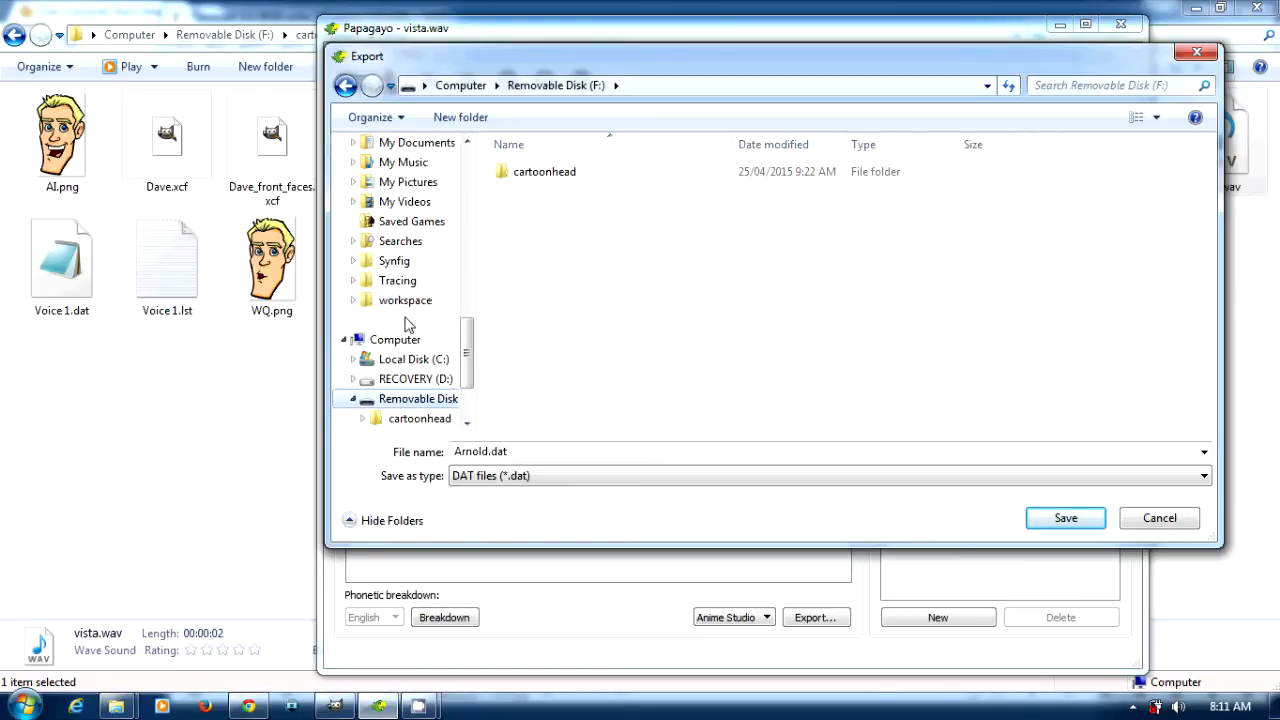
pyautogui.moveTo(224, 8)
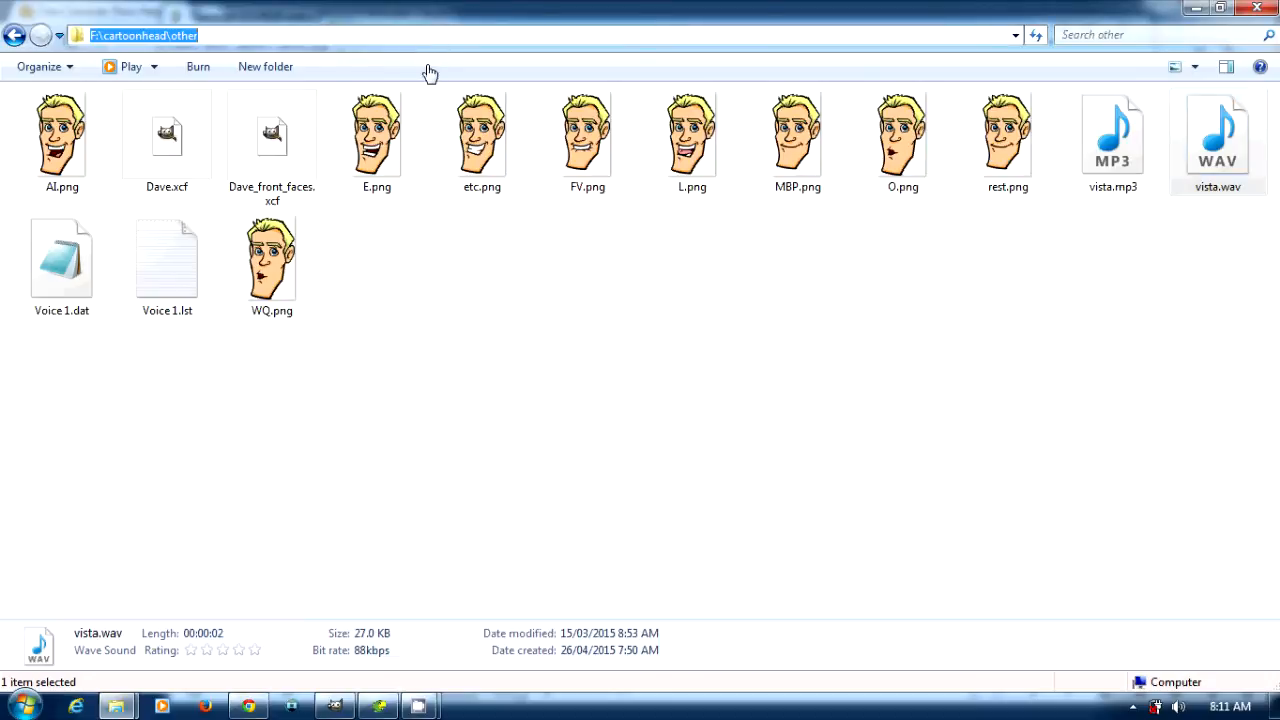
pyautogui.click(816, 616)
pyautogui.write('F:\\cartoonhead\\other\\Arnold.dat')
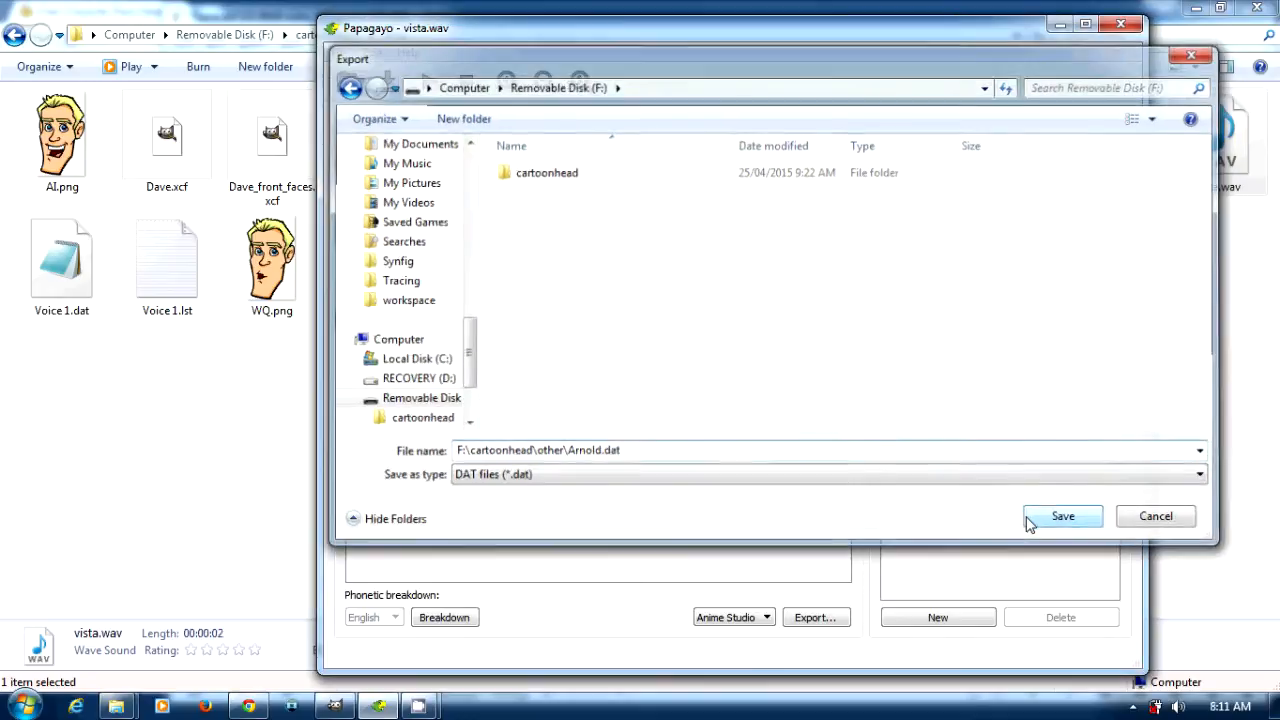
pyautogui.click(1062, 516)
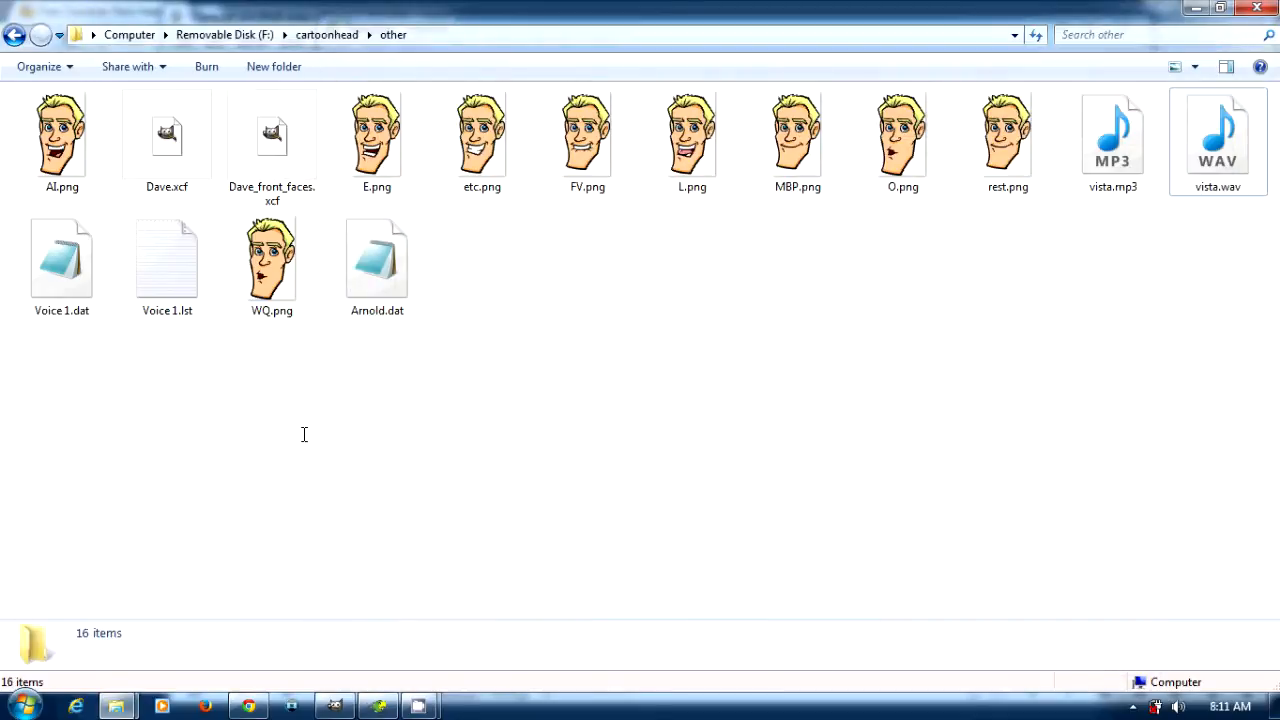
pyautogui.moveTo(496, 490)
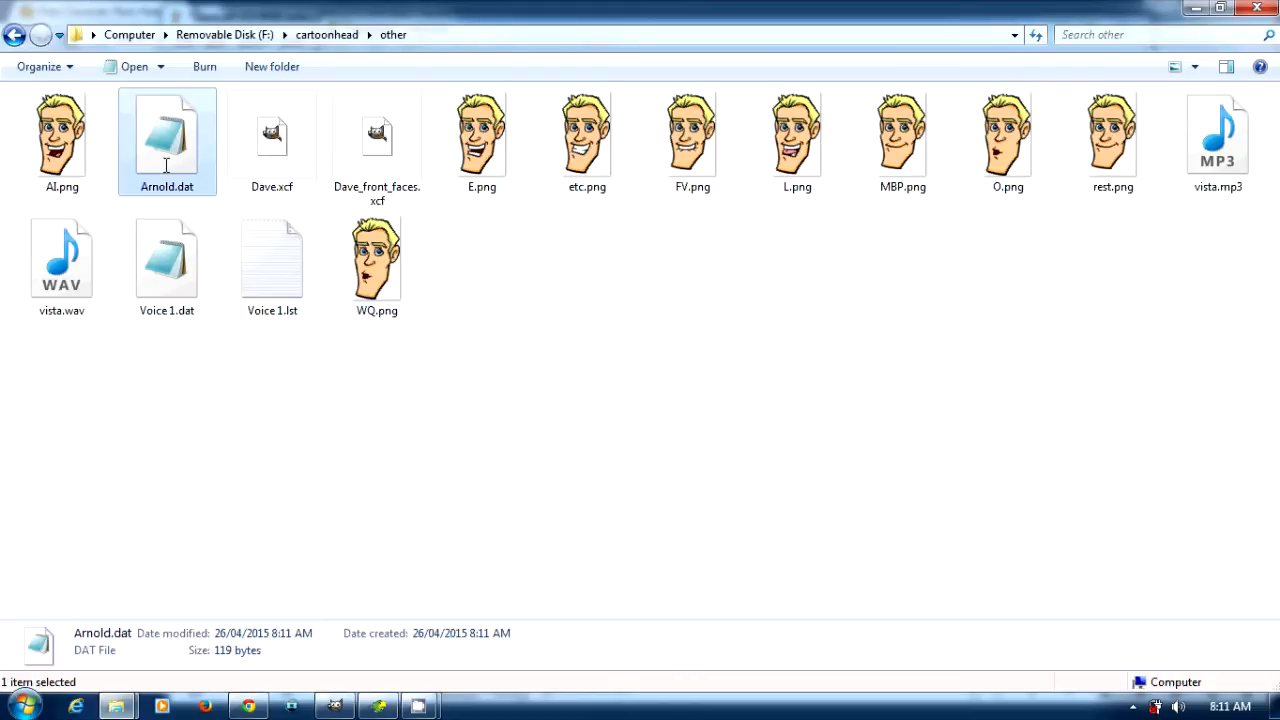
# Edit Arnold.dat so frame 0 reads '0 rest' and add 'FPS 15' and 'png' lines under the header.
pyautogui.doubleClick(166, 136)
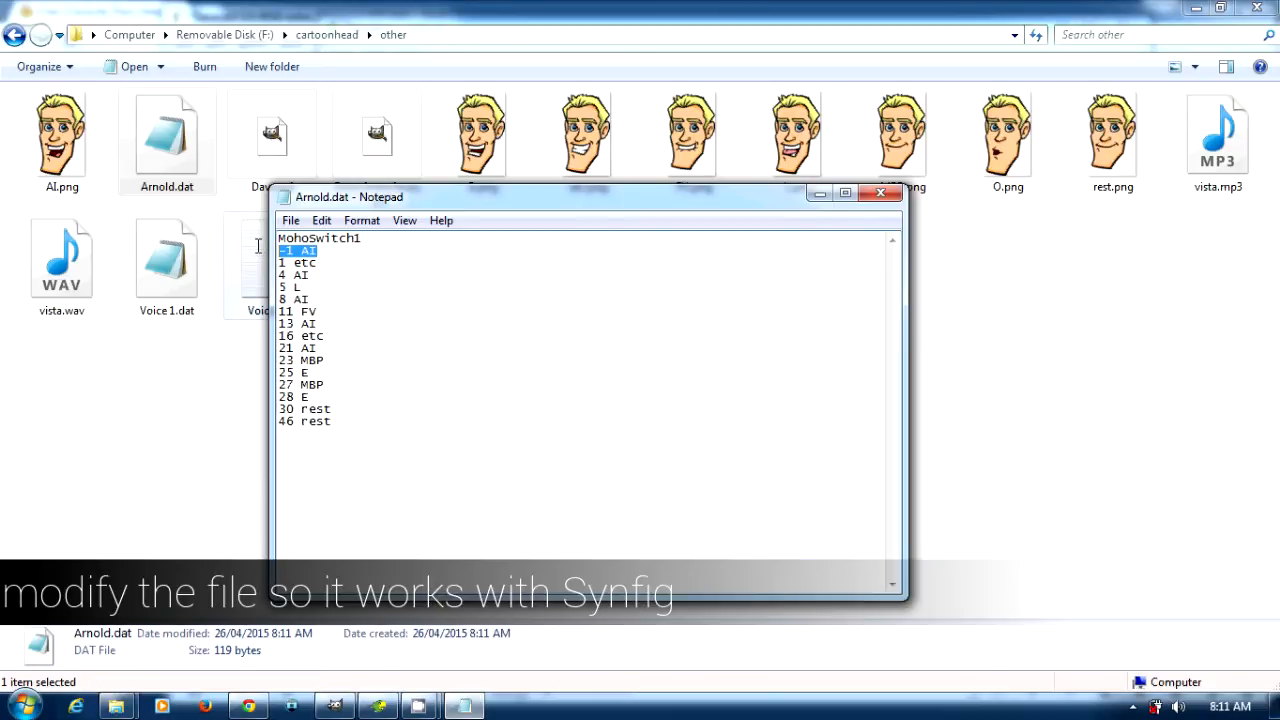
pyautogui.write('0 re')
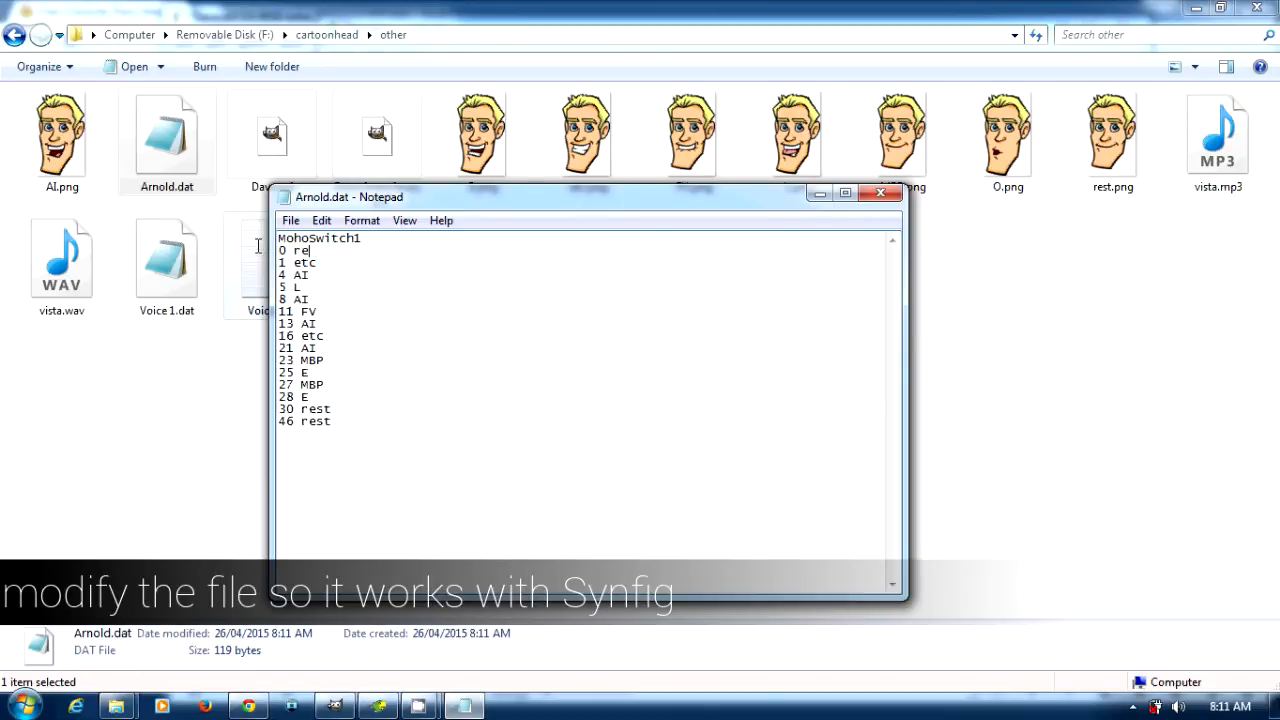
pyautogui.write('st')
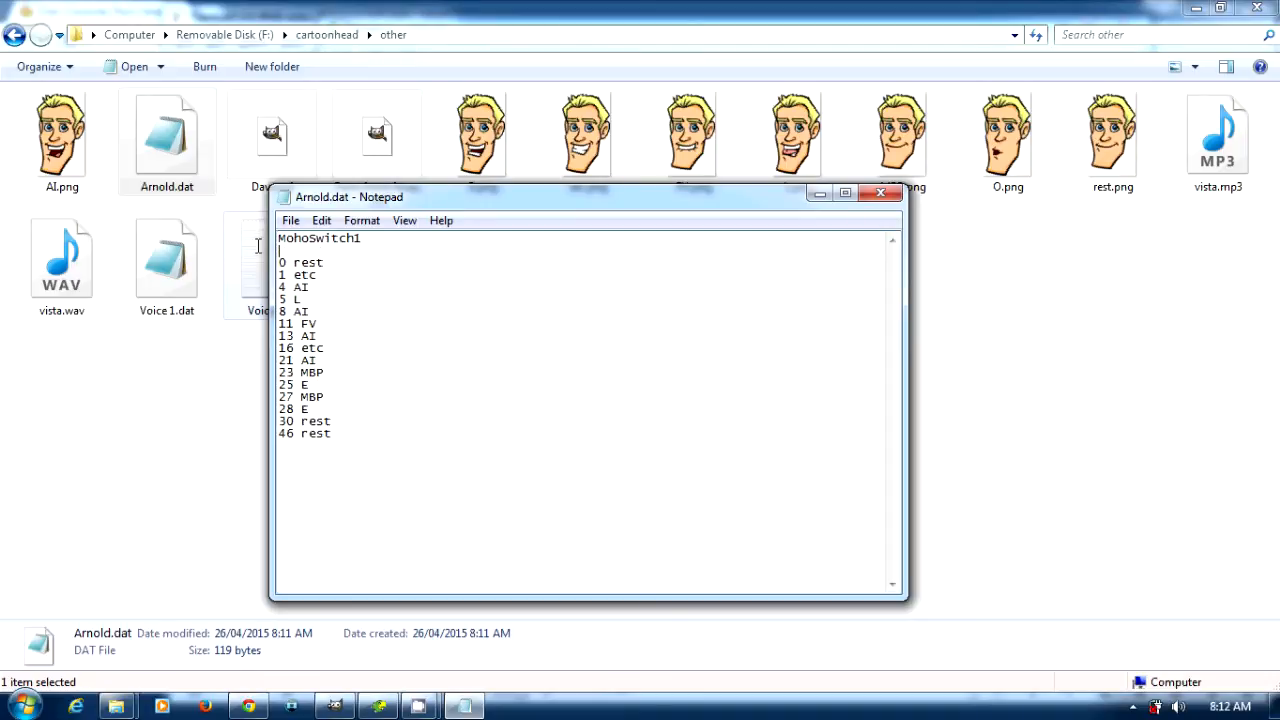
pyautogui.write('FPS')
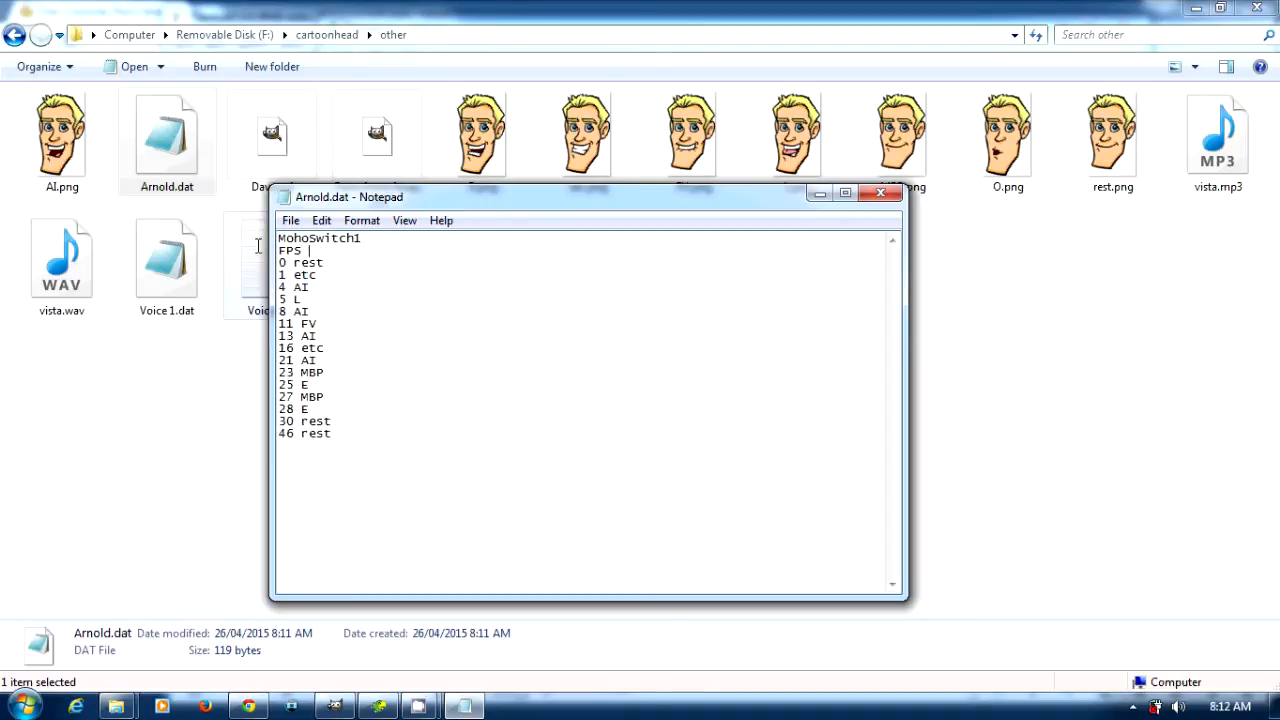
pyautogui.write('15')
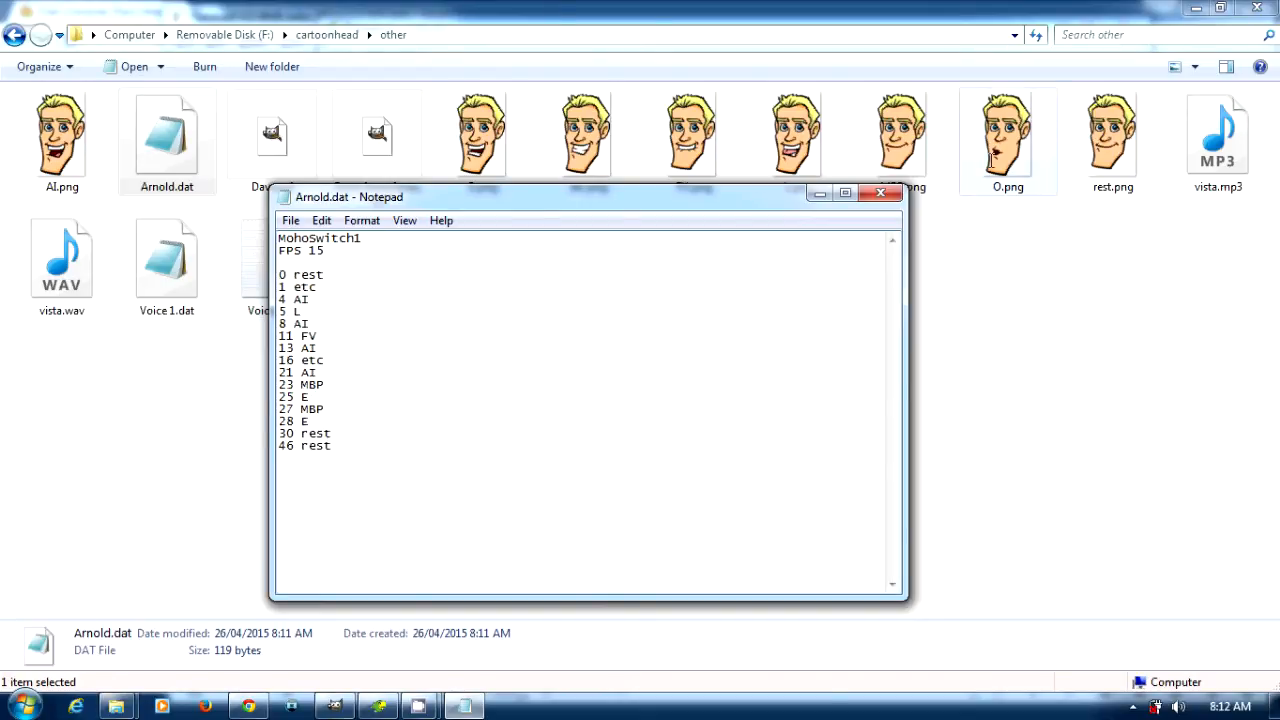
pyautogui.write('png')
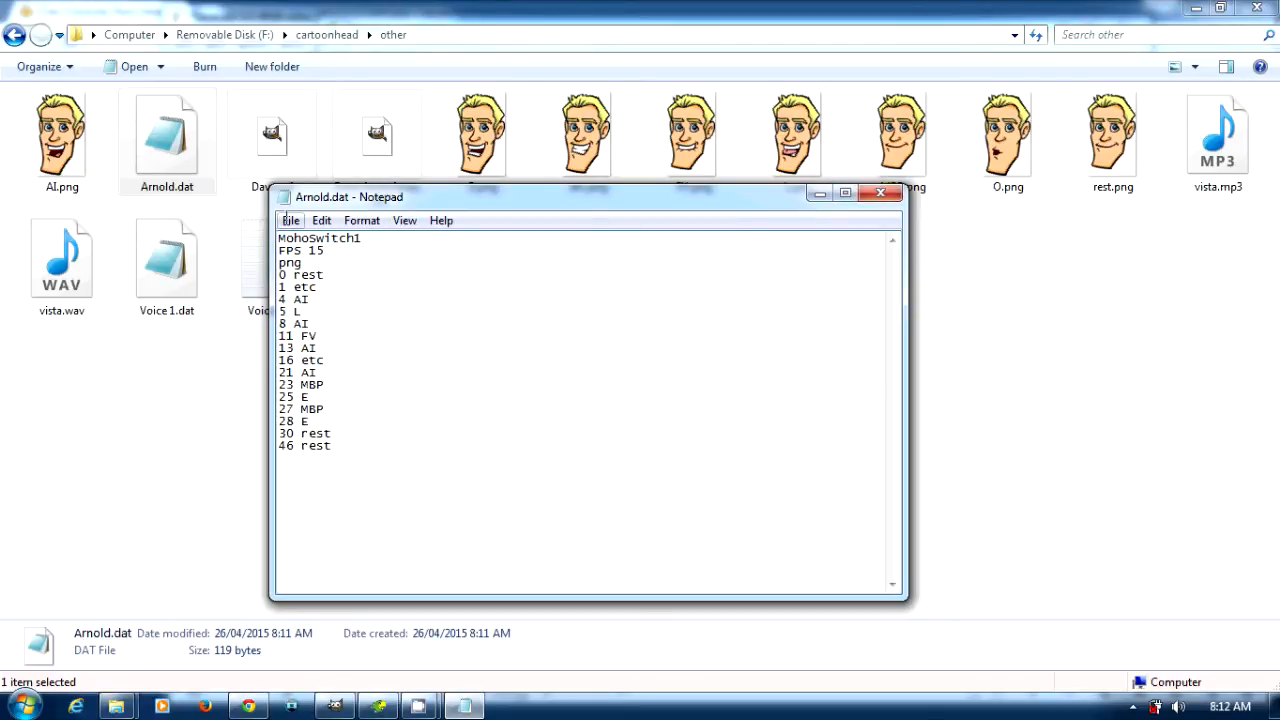
pyautogui.click(292, 220)
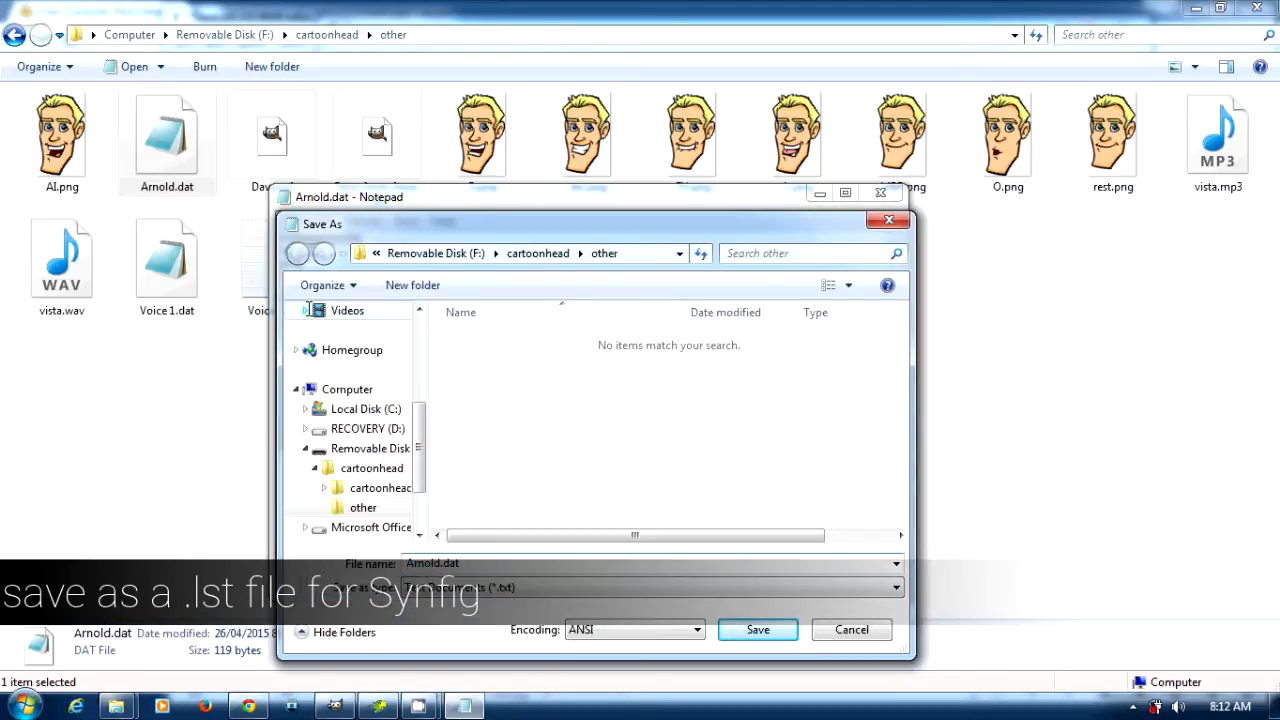
# Save the edited lip-sync data as Arnold.lst and close Notepad.
pyautogui.write('Arnold.ls')
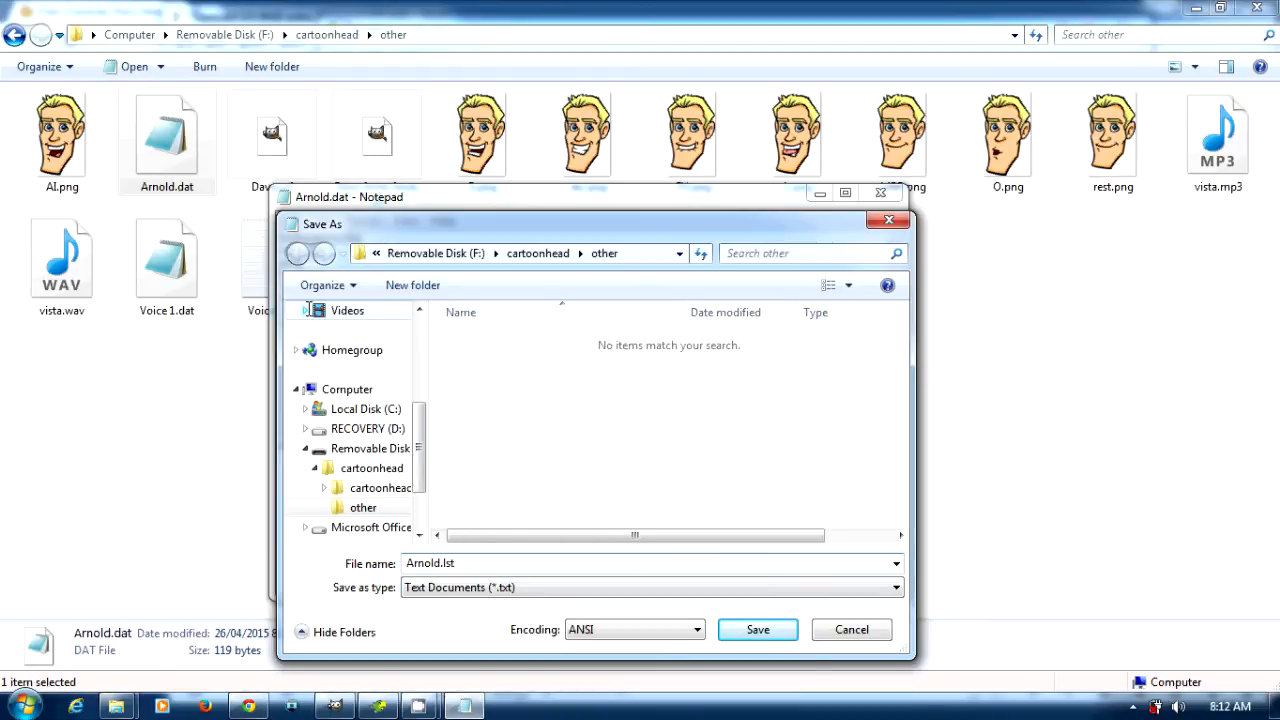
pyautogui.click(756, 628)
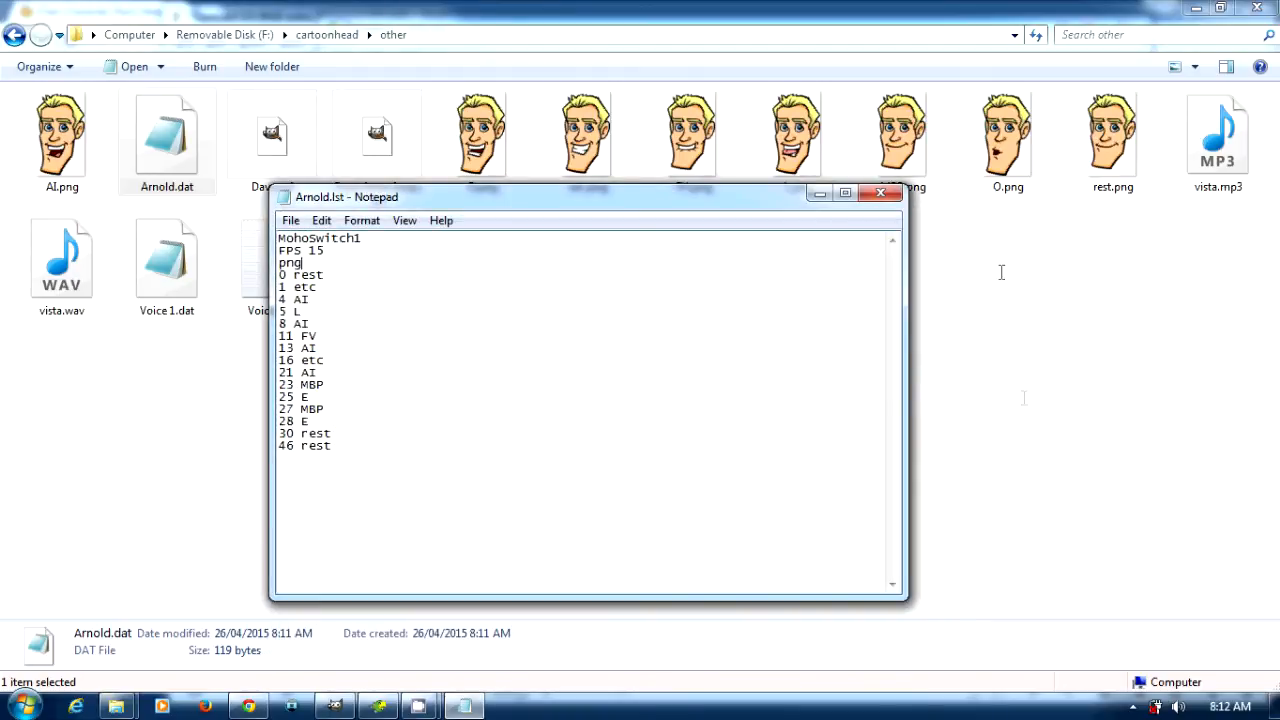
pyautogui.click(880, 192)
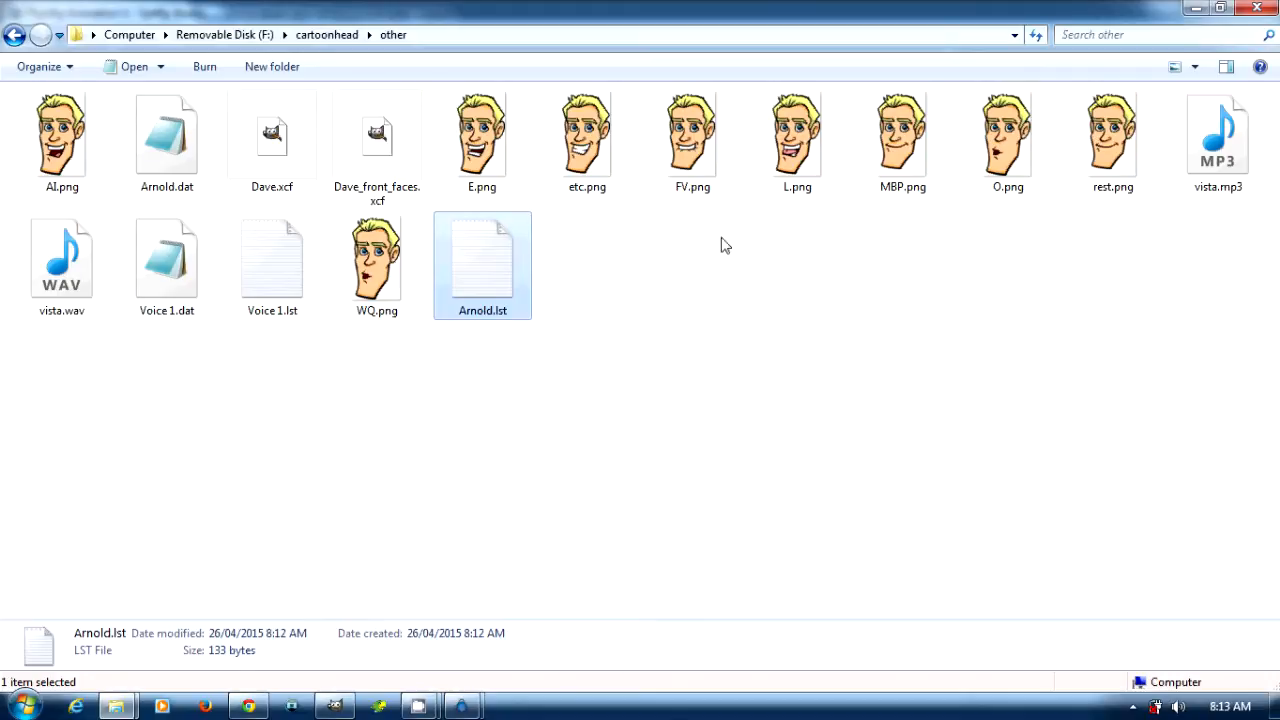
pyautogui.moveTo(1218, 136)
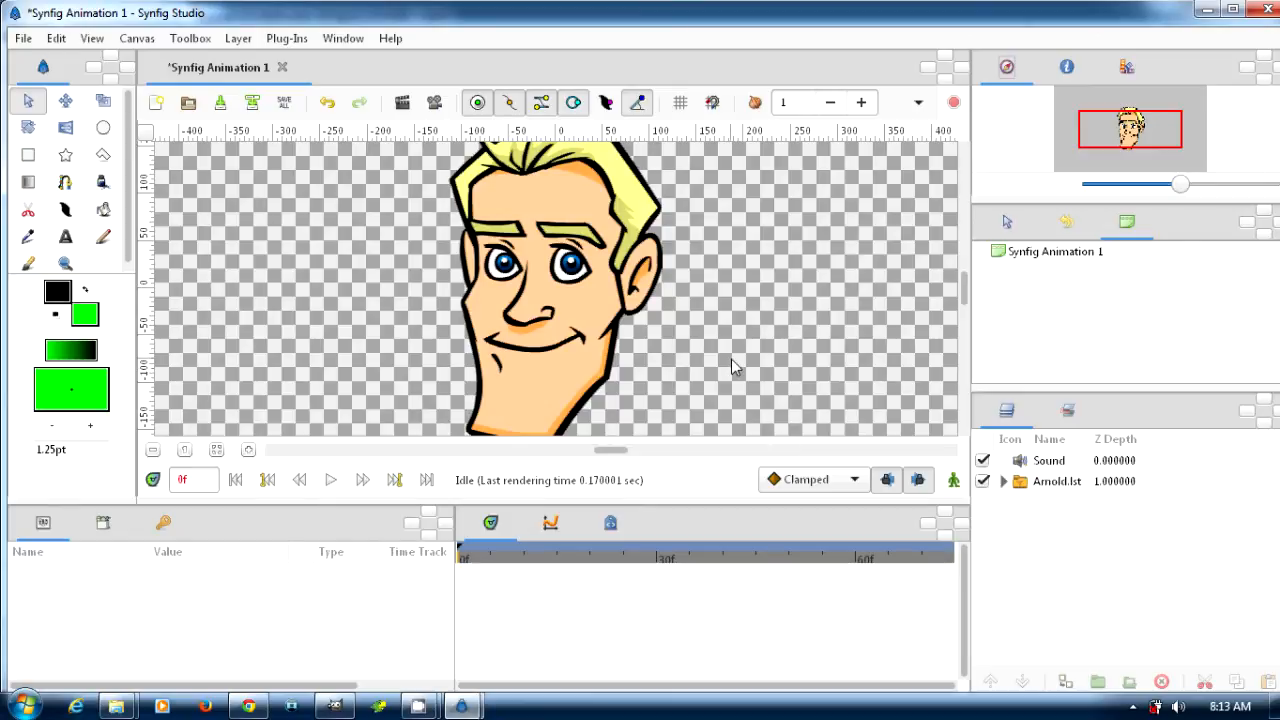
pyautogui.moveTo(330, 474)
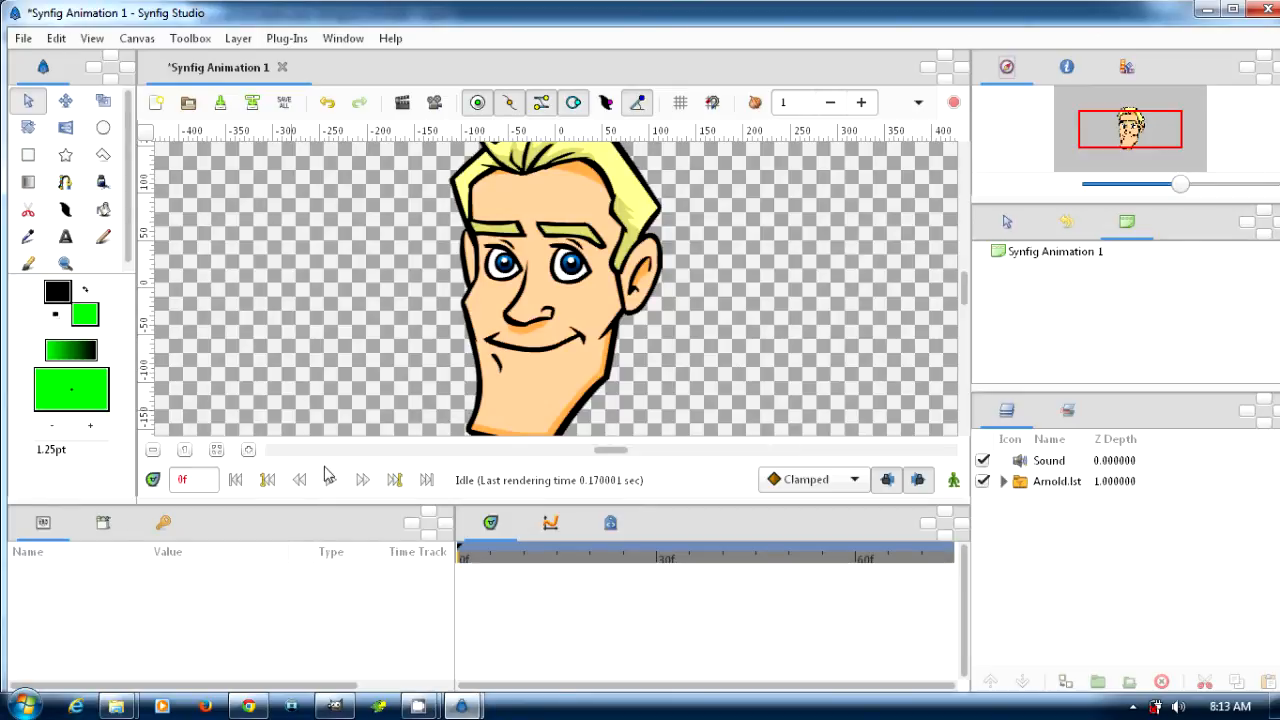
# Play back the talking-head animation driven by Arnold.lst, then pause it.
pyautogui.click(332, 480)
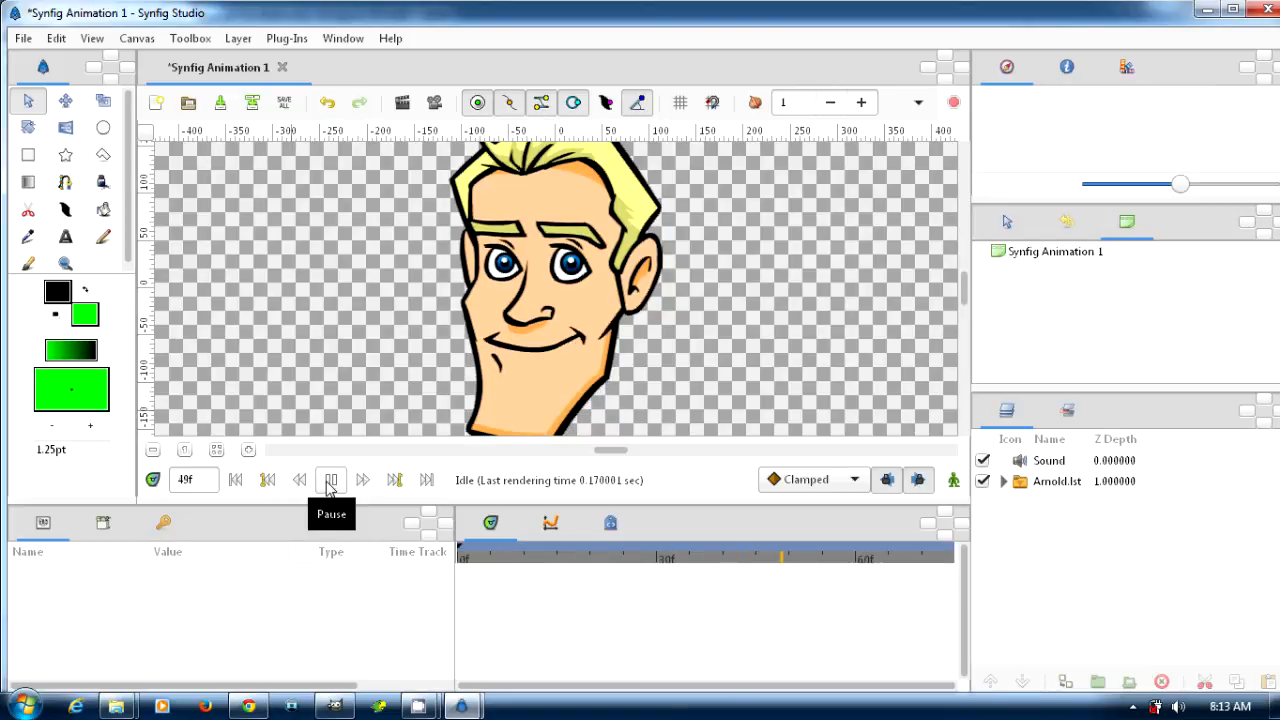
pyautogui.click(330, 480)
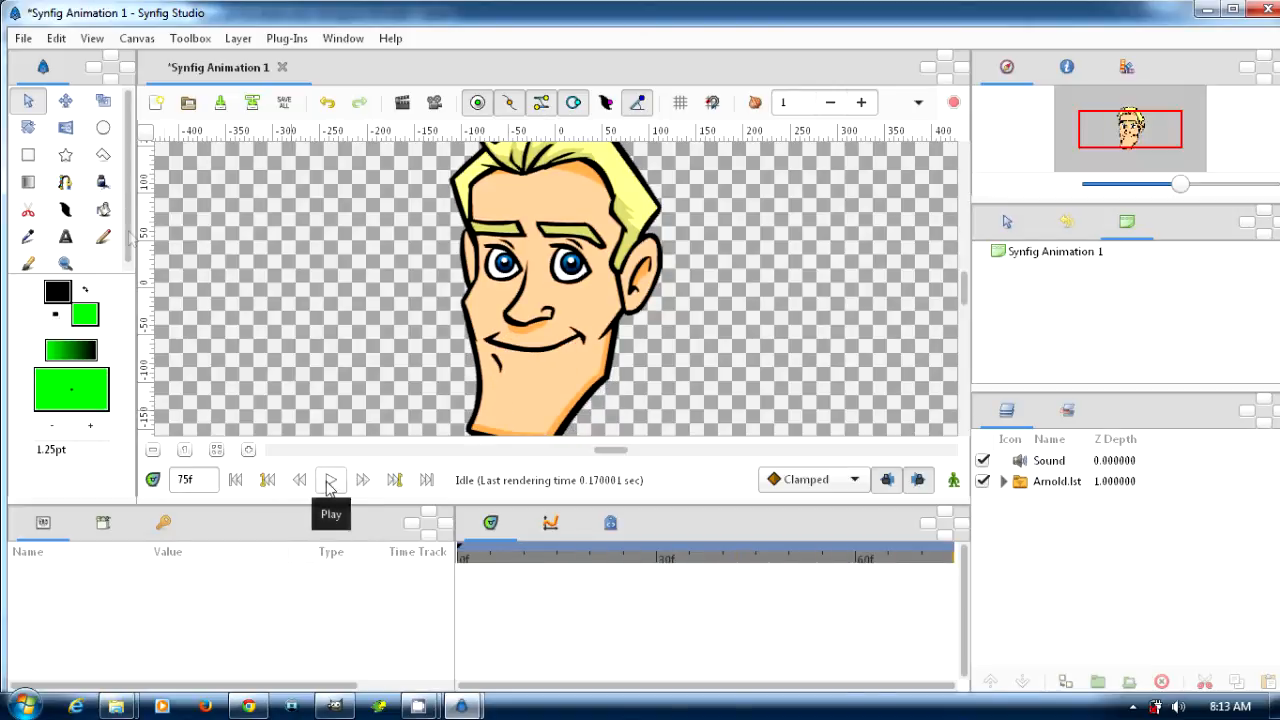
pyautogui.click(22, 38)
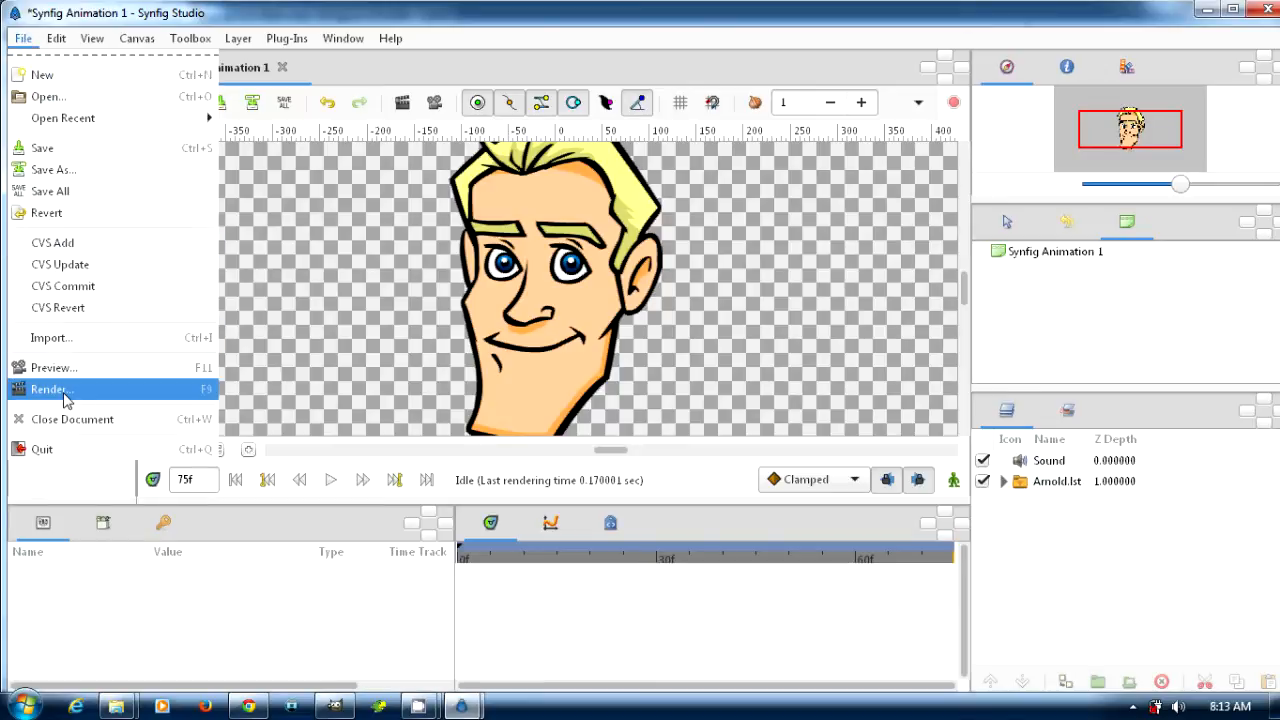
# Configure rendering to the ffmpeg target with Windows Media Video 8 at bit rate 2000.
pyautogui.click(48, 388)
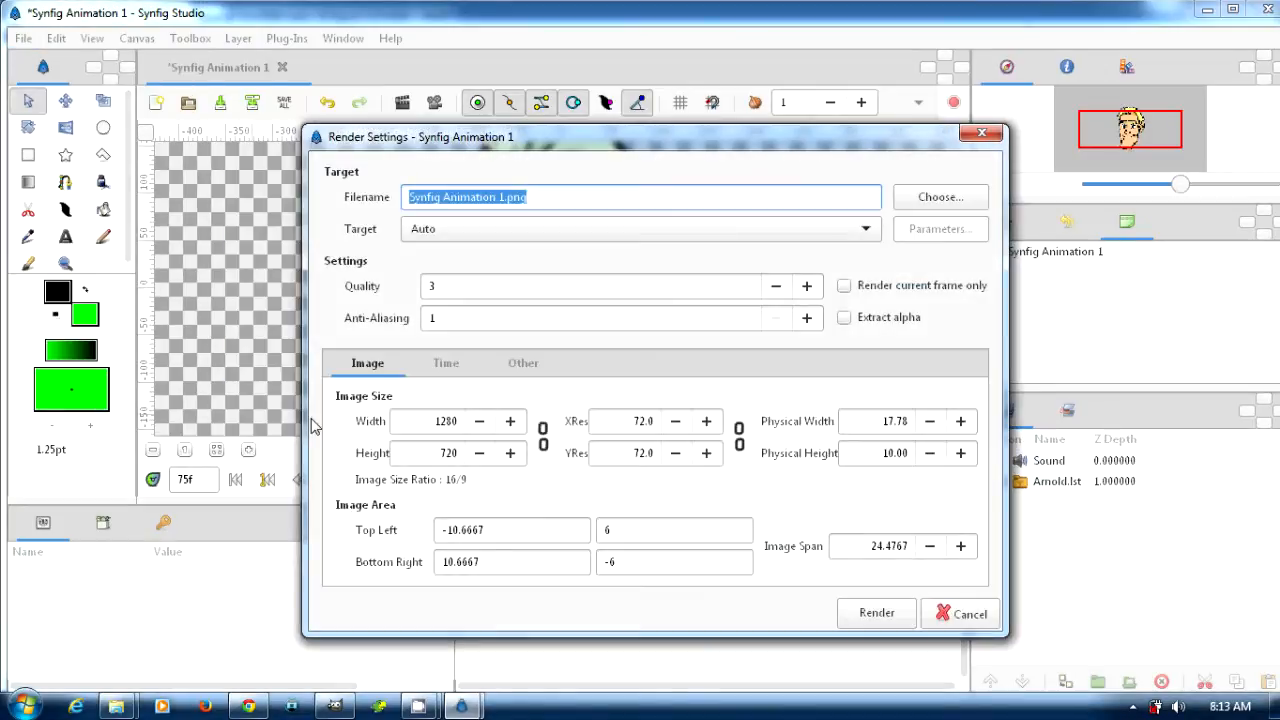
pyautogui.moveTo(884, 206)
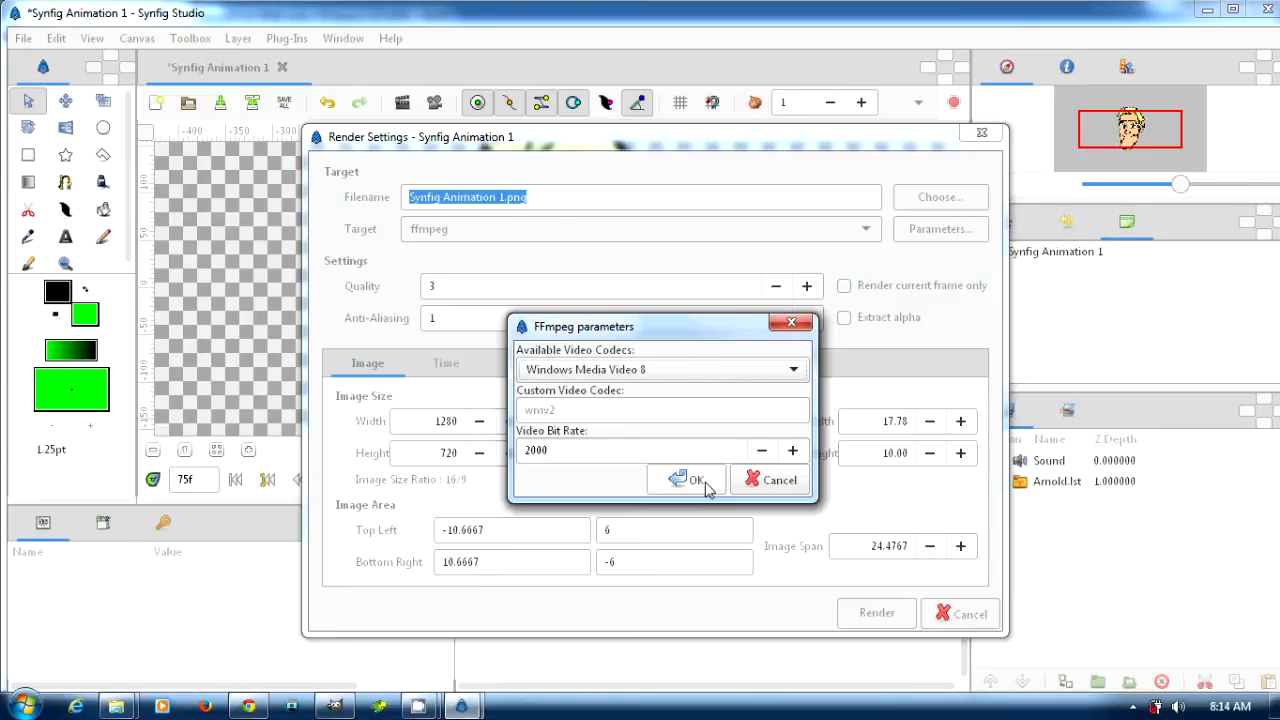
pyautogui.click(688, 480)
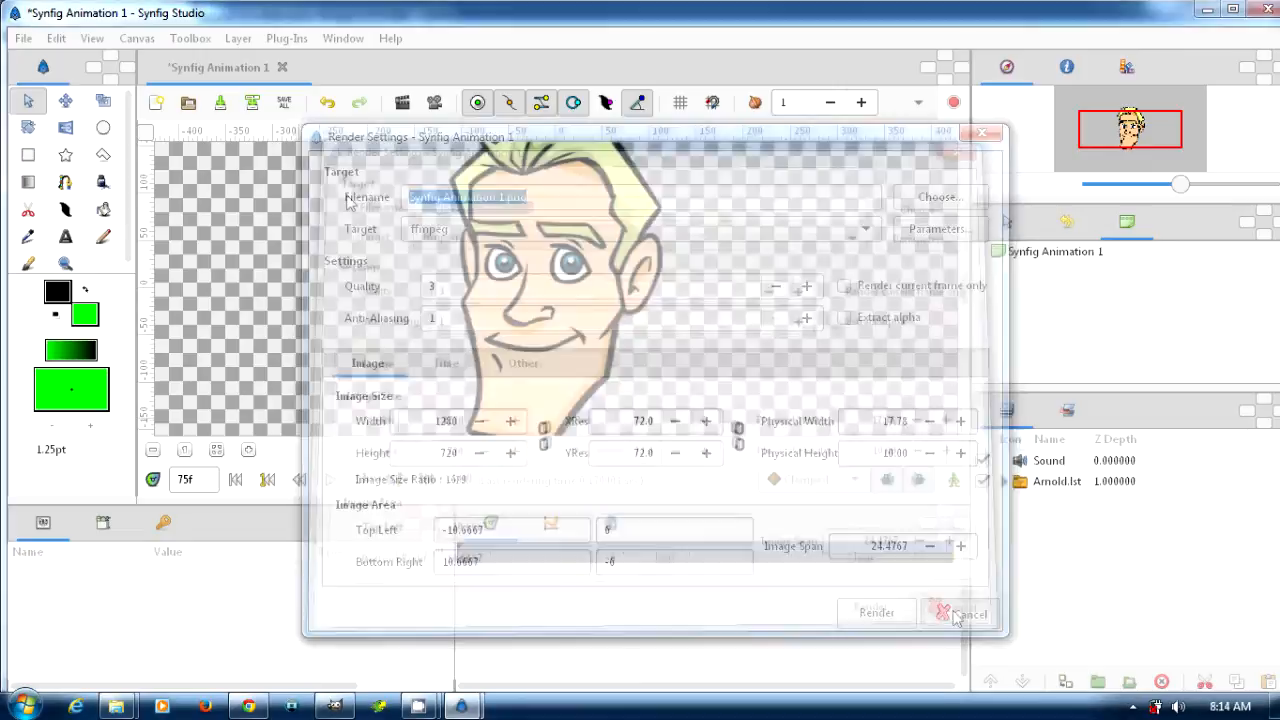
pyautogui.click(958, 612)
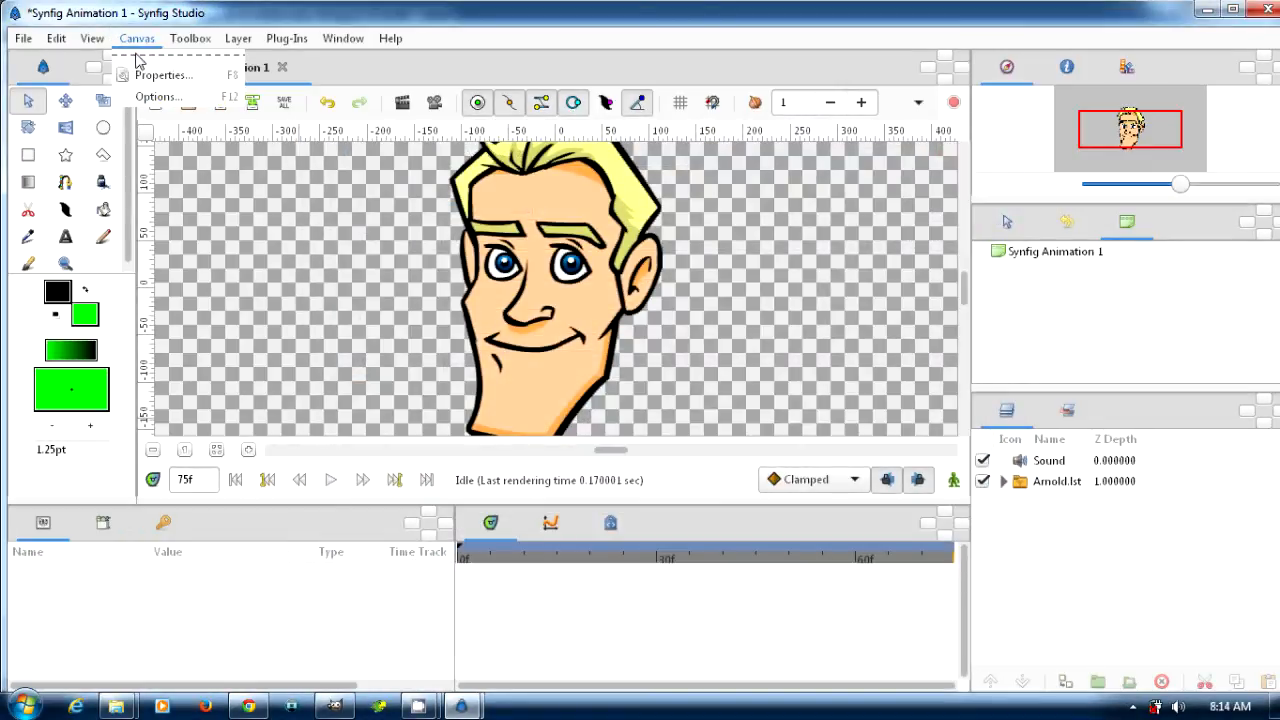
pyautogui.click(158, 96)
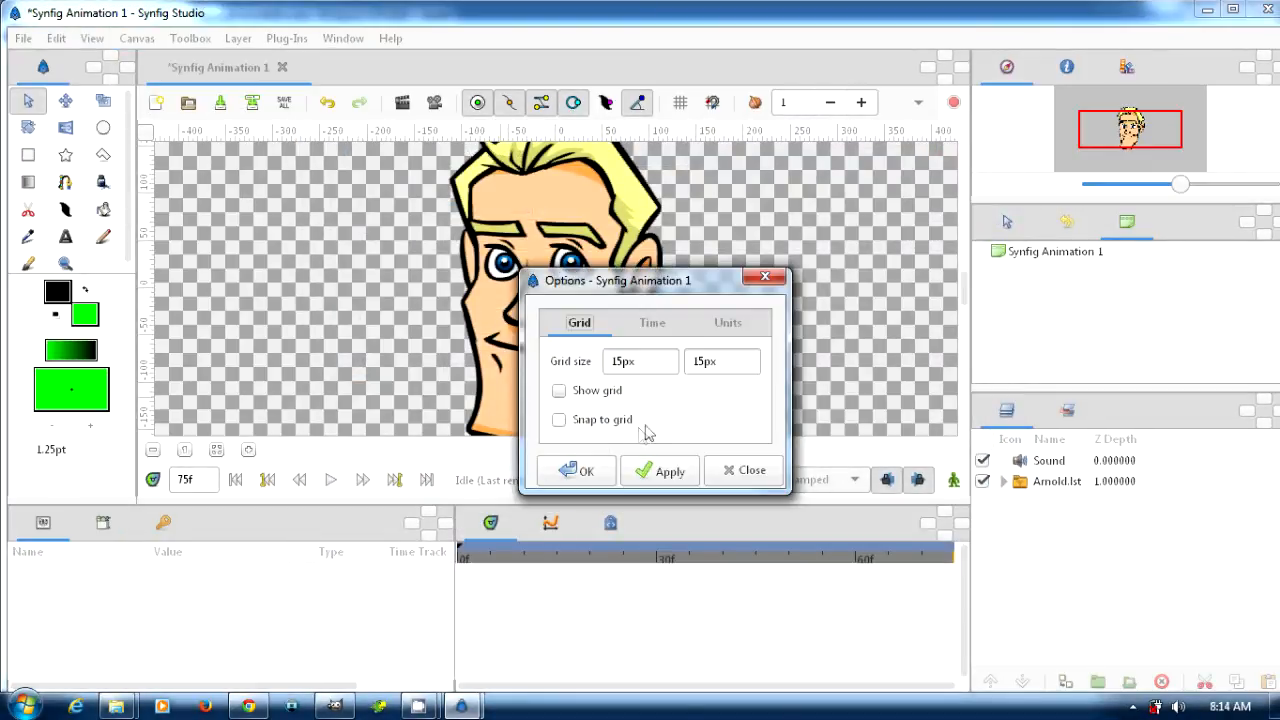
pyautogui.click(728, 322)
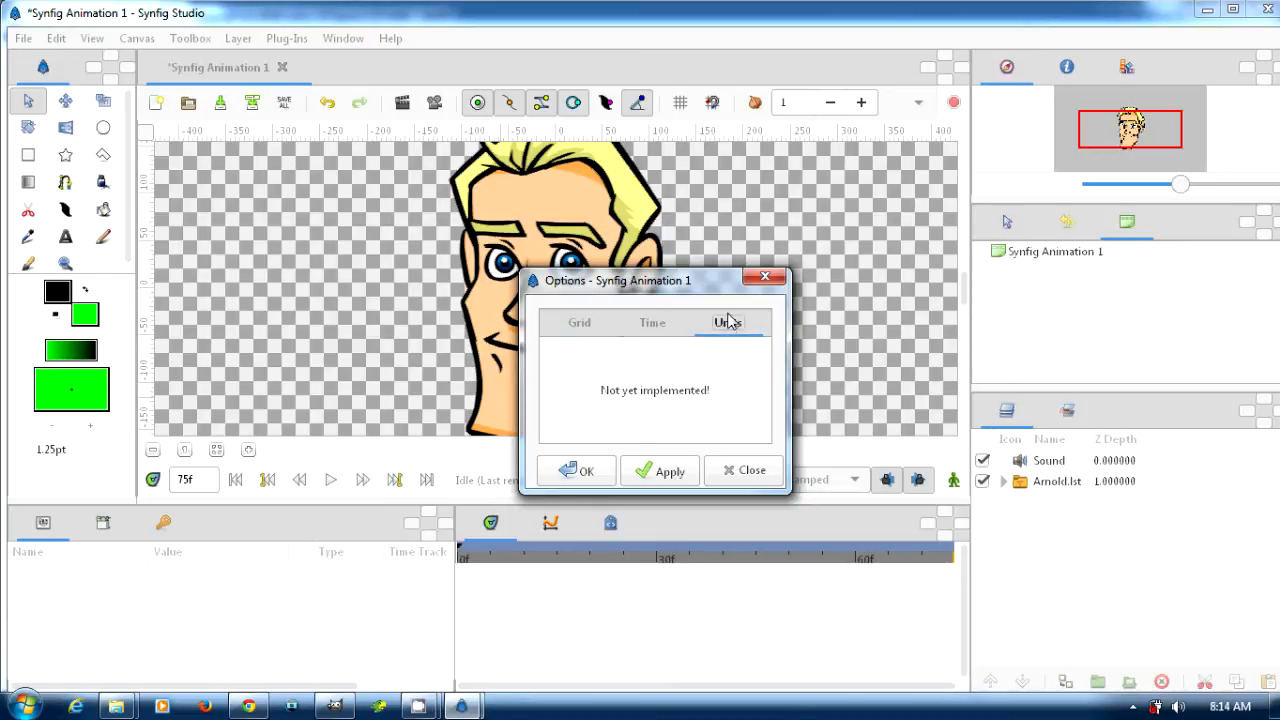
pyautogui.click(744, 470)
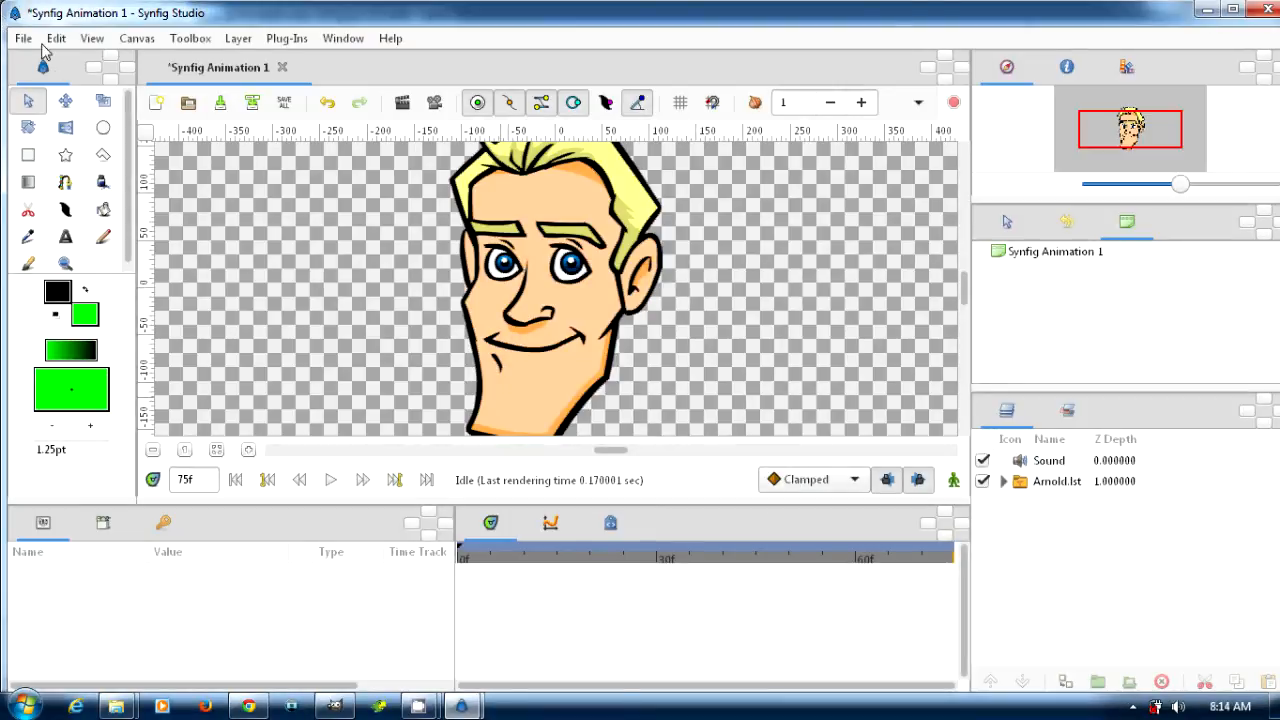
pyautogui.click(22, 38)
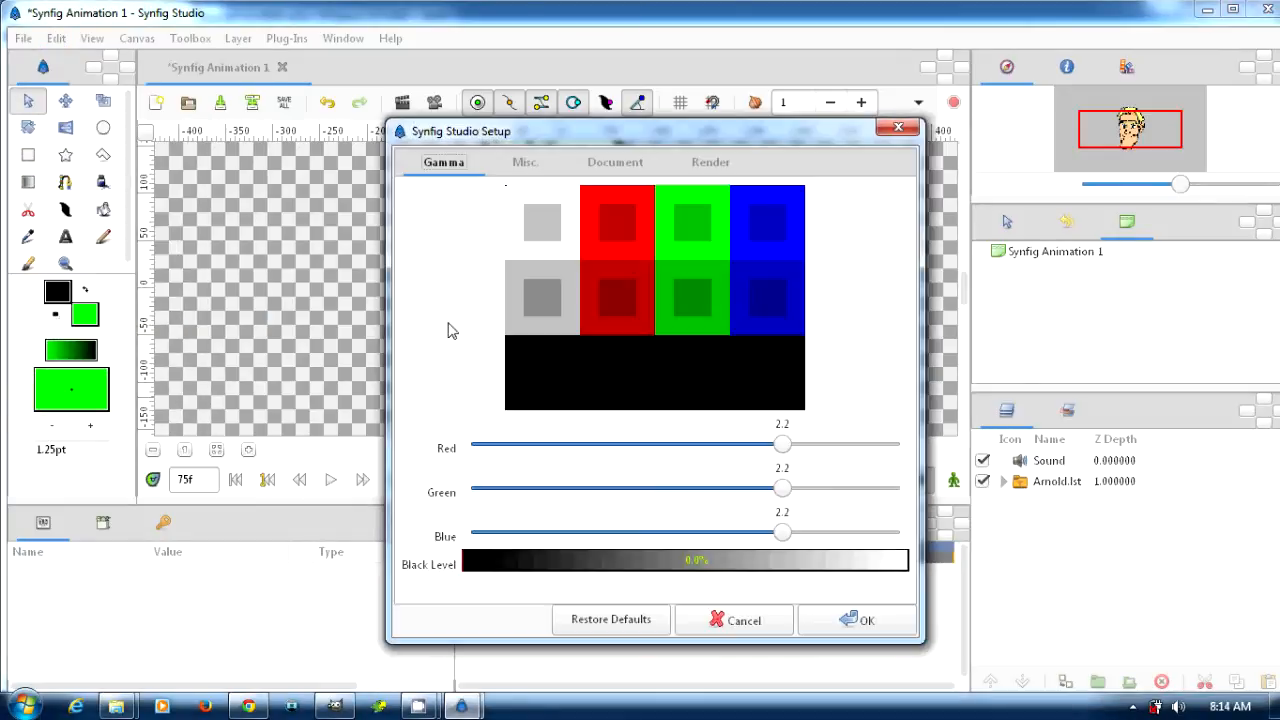
pyautogui.click(710, 162)
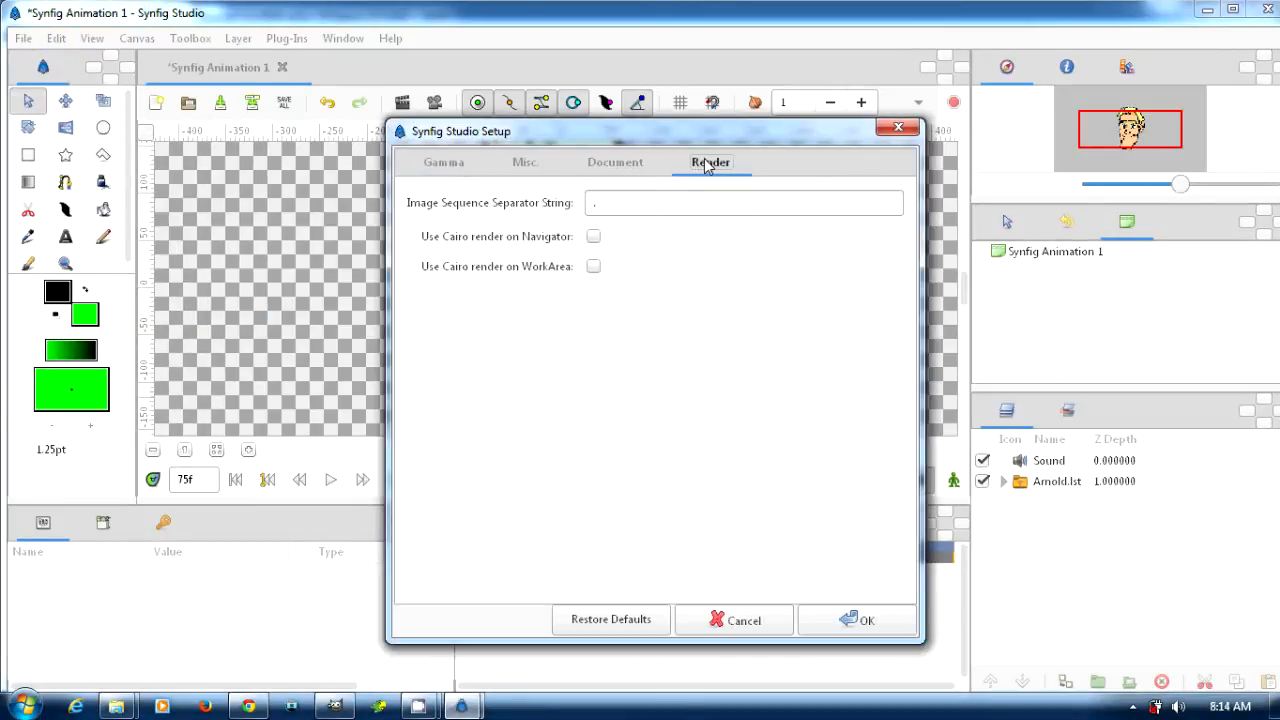
pyautogui.click(524, 162)
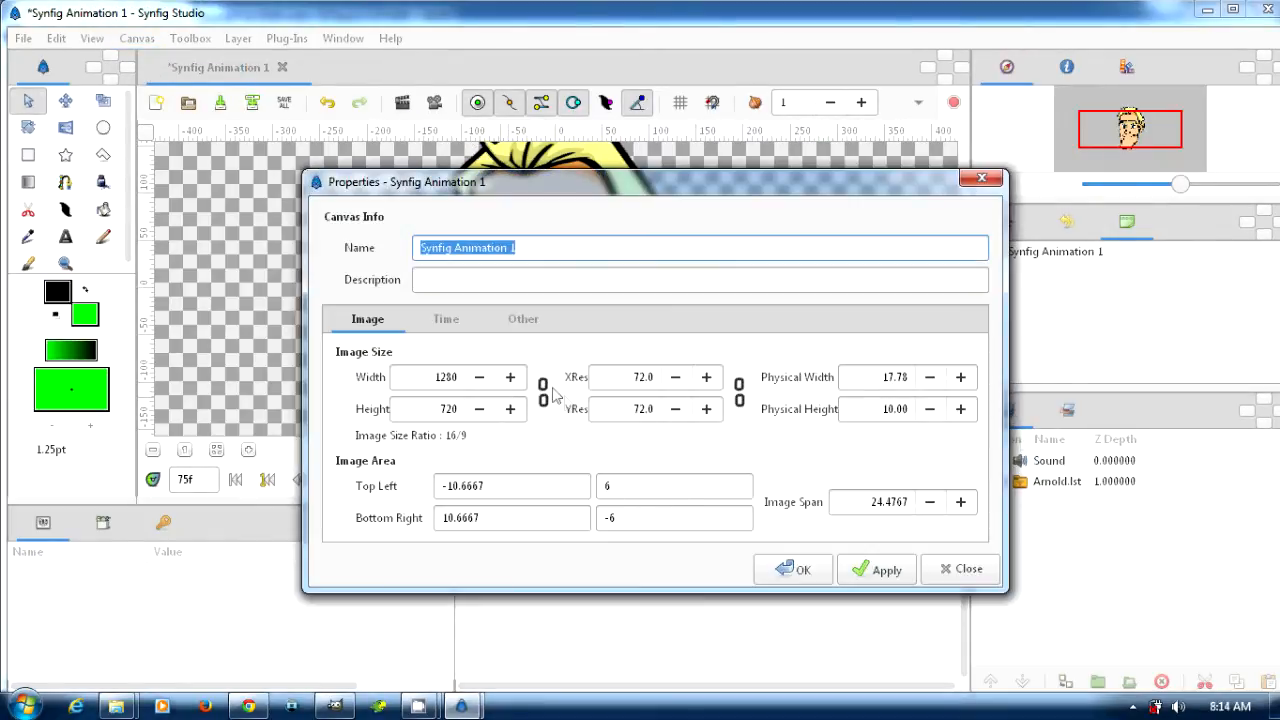
pyautogui.moveTo(872, 500)
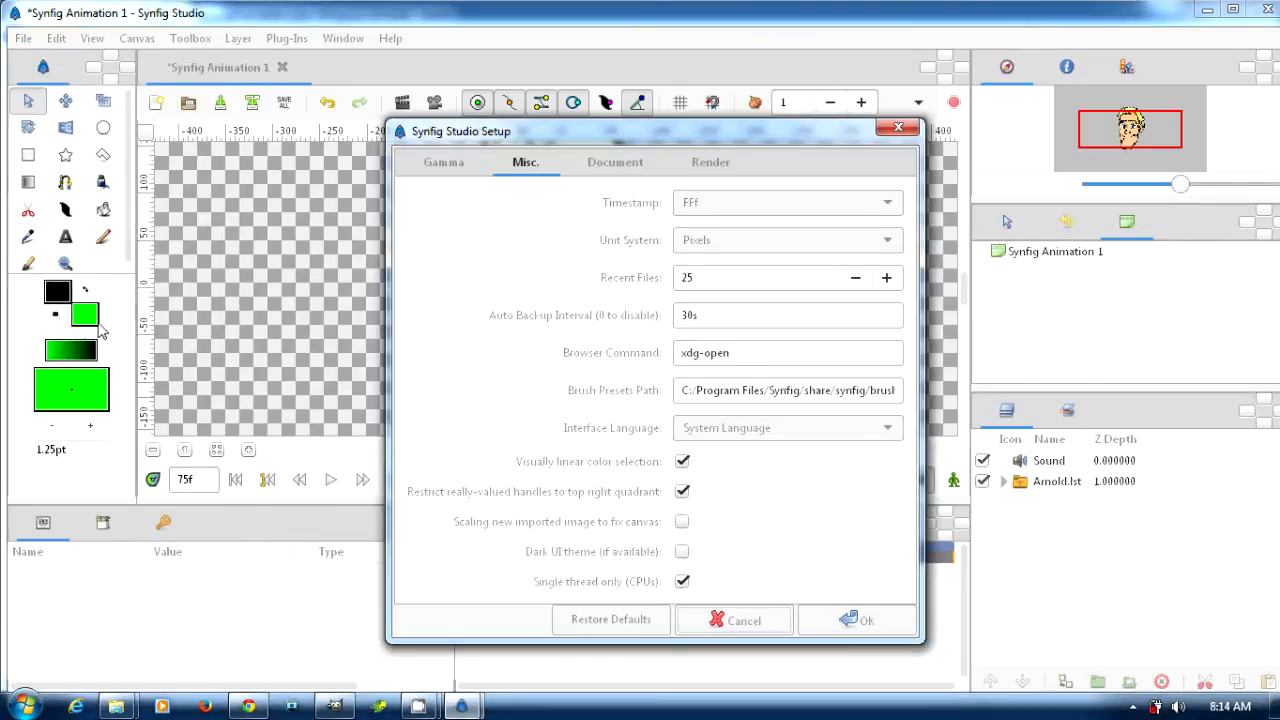
pyautogui.click(710, 162)
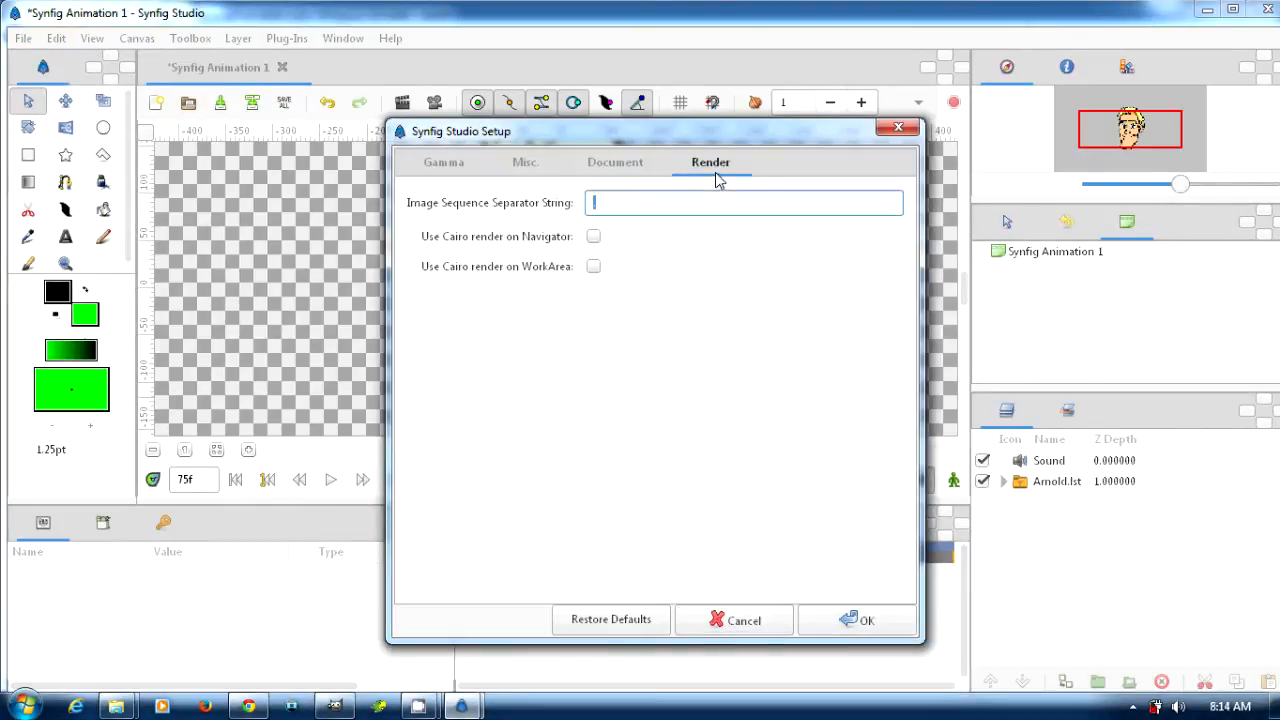
pyautogui.click(616, 162)
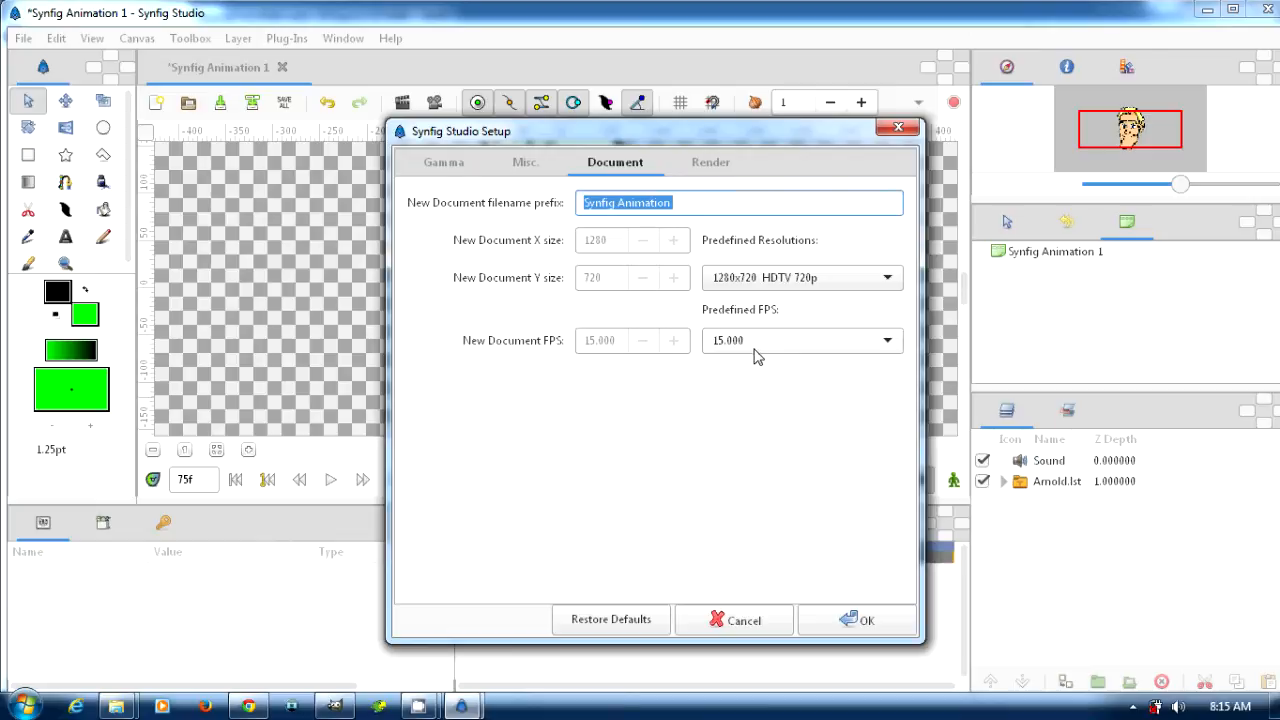
pyautogui.click(866, 620)
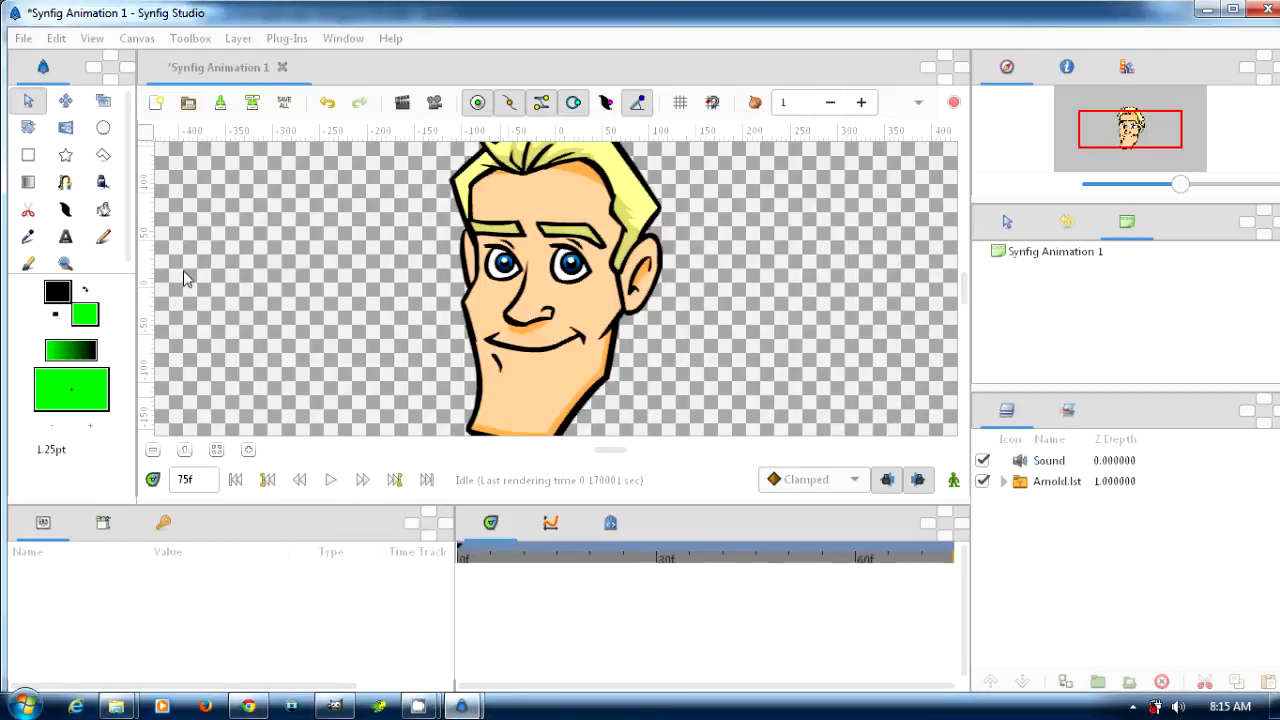
# Set the render filename to F:\cartoonhead\other\Arnold.wmv.
pyautogui.click(22, 38)
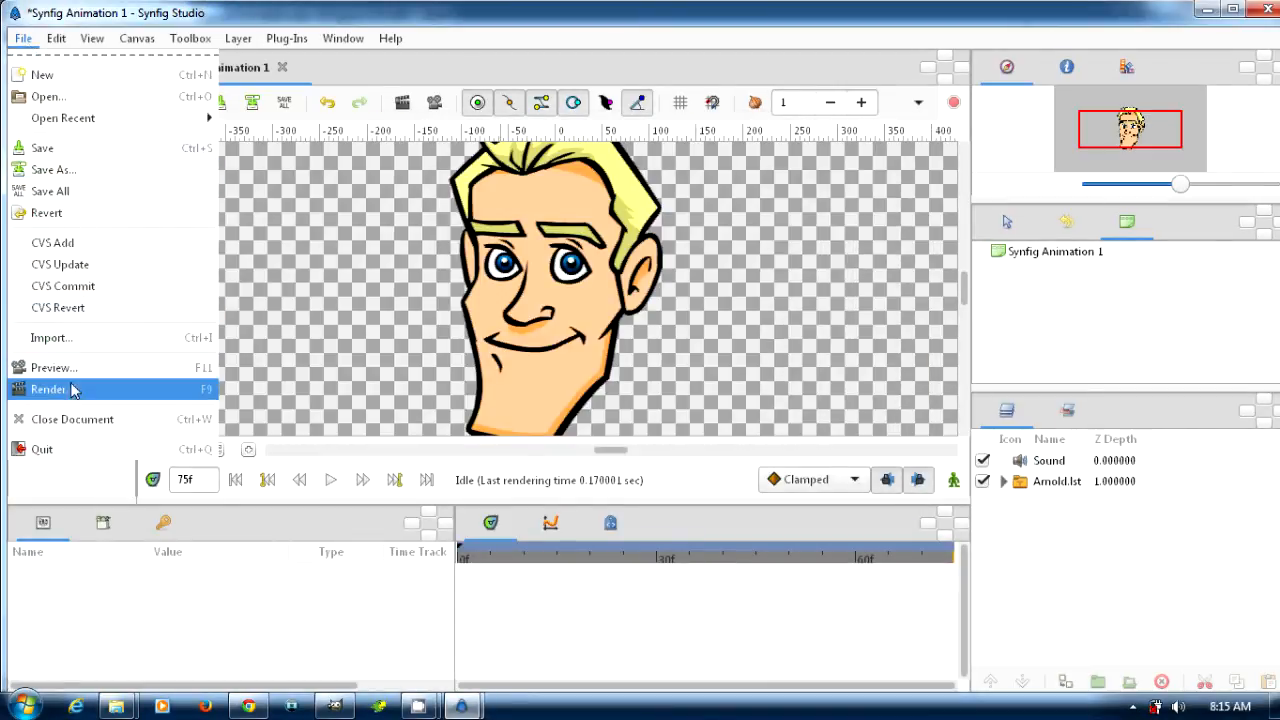
pyautogui.click(48, 388)
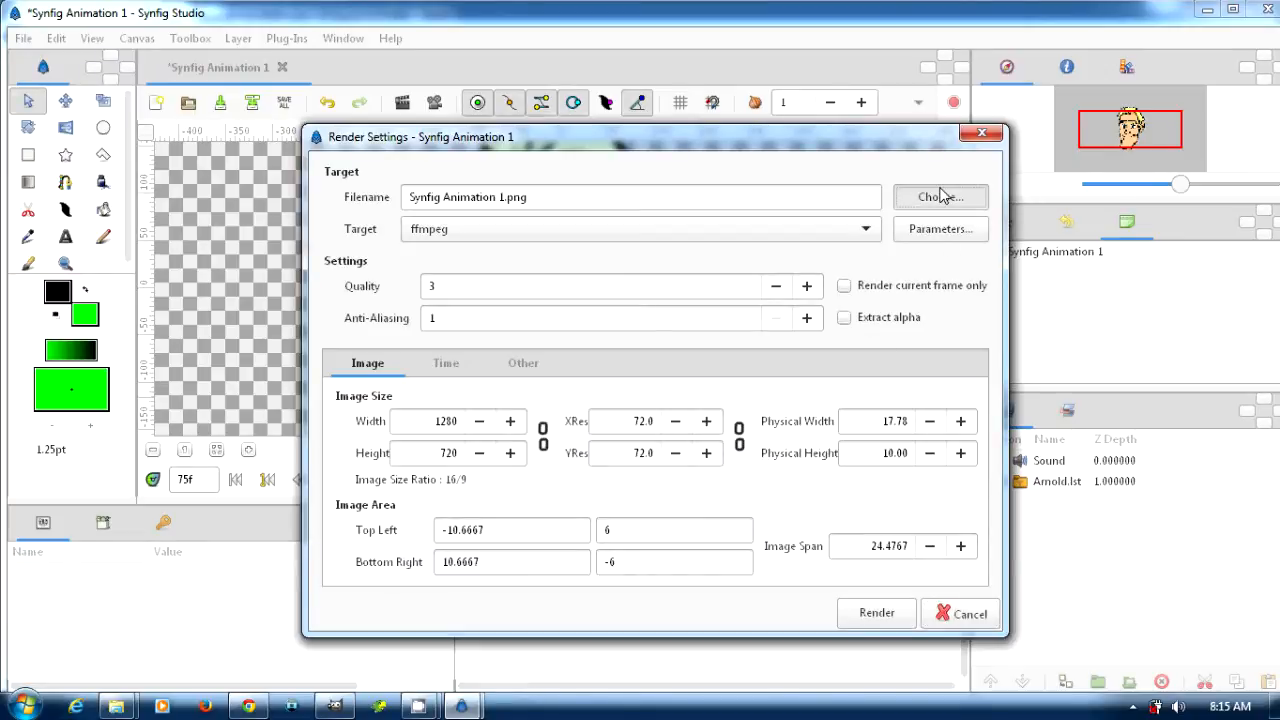
pyautogui.click(940, 196)
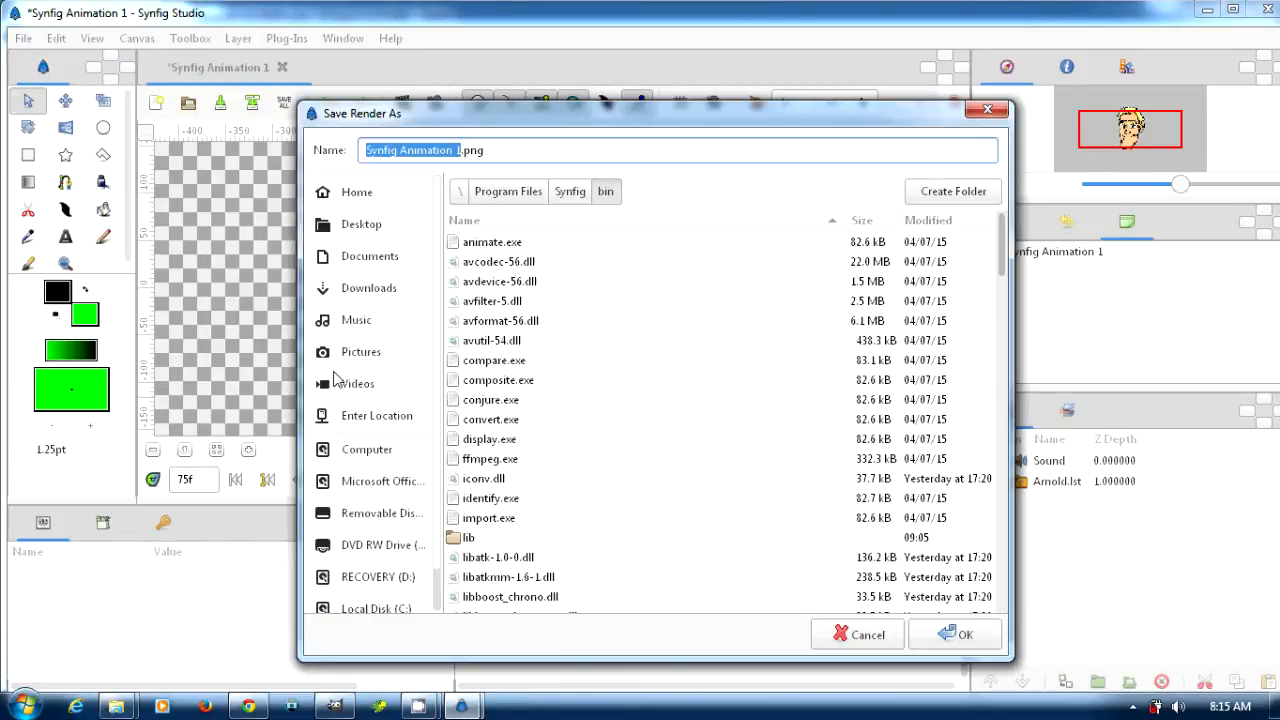
pyautogui.click(380, 512)
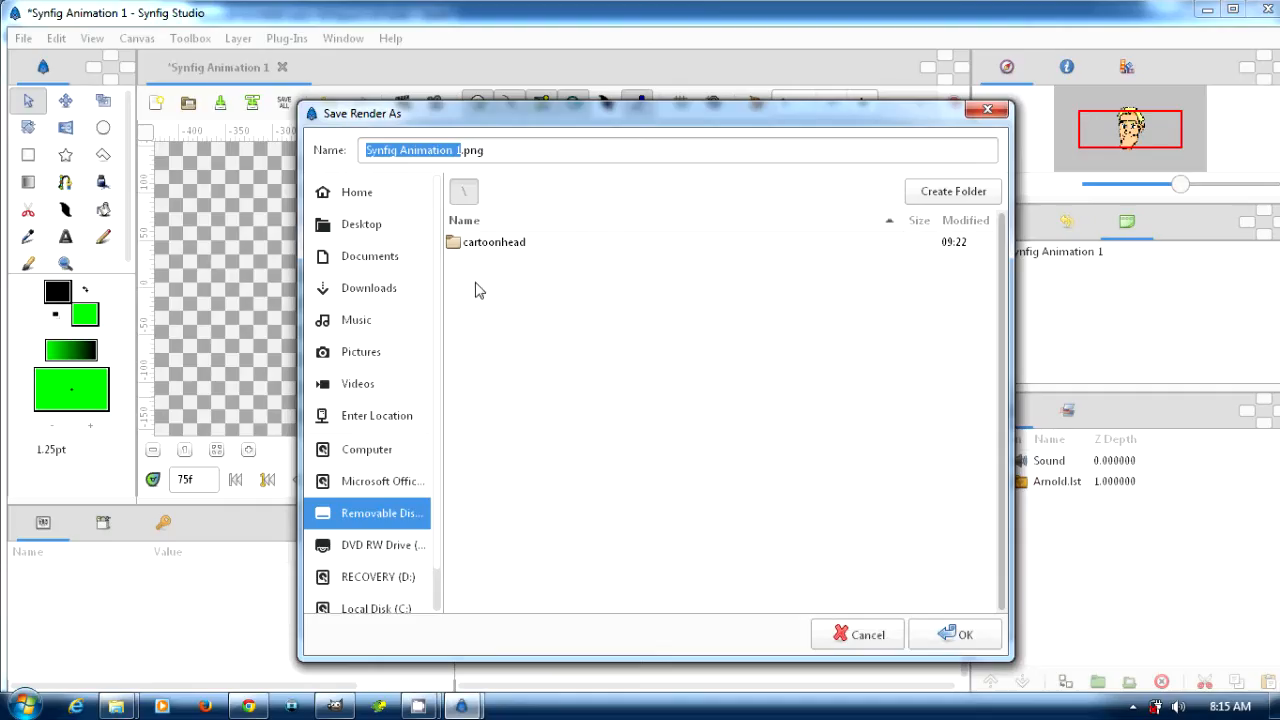
pyautogui.moveTo(410, 578)
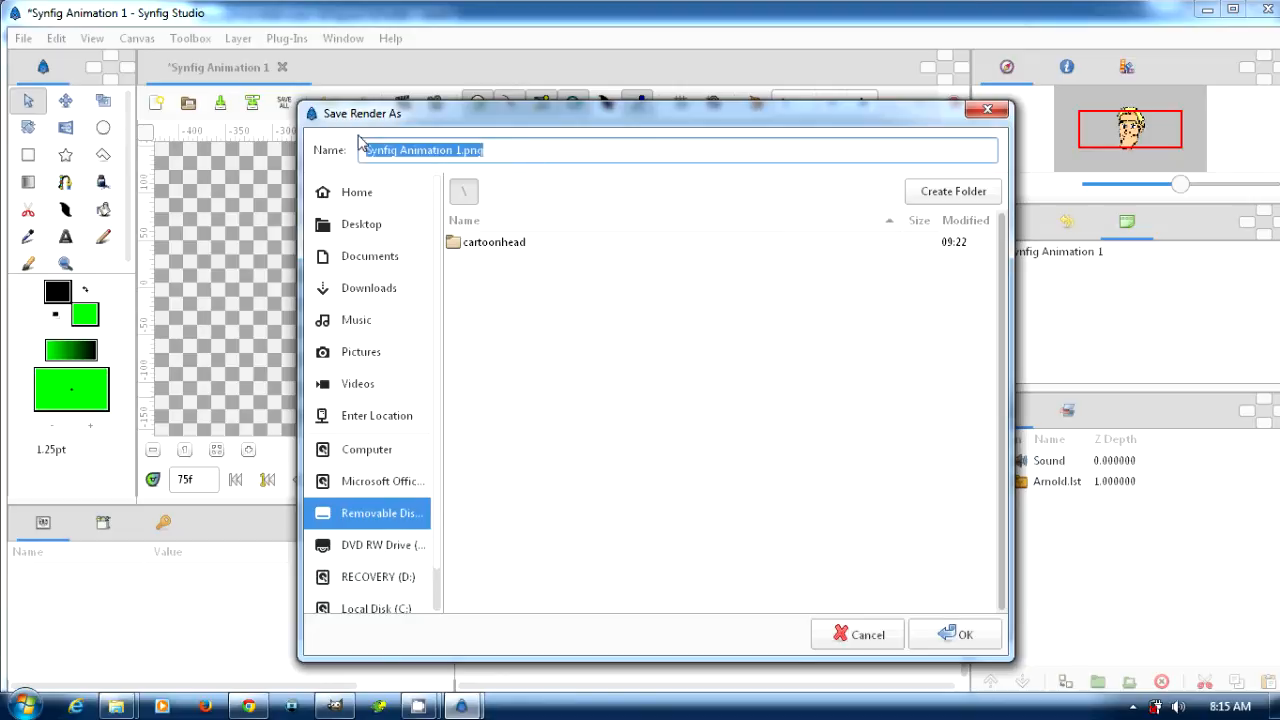
pyautogui.write('F:\\cartoonhead\\other')
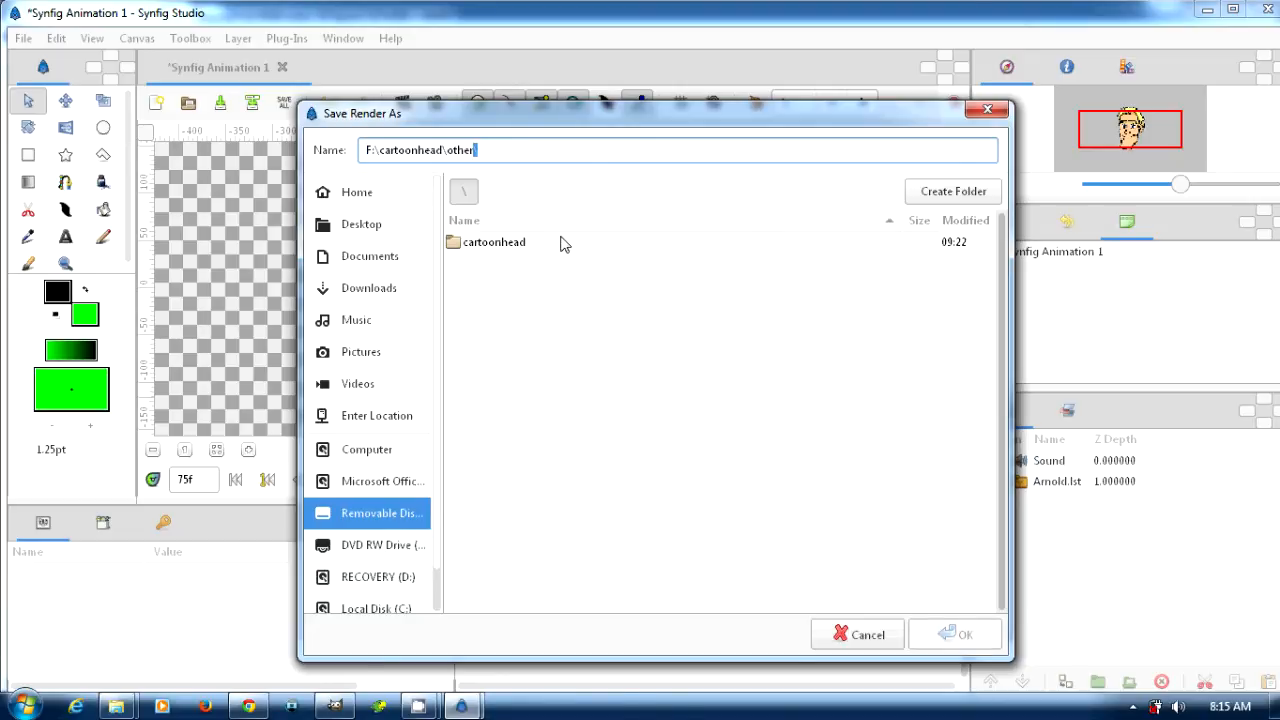
pyautogui.moveTo(518, 264)
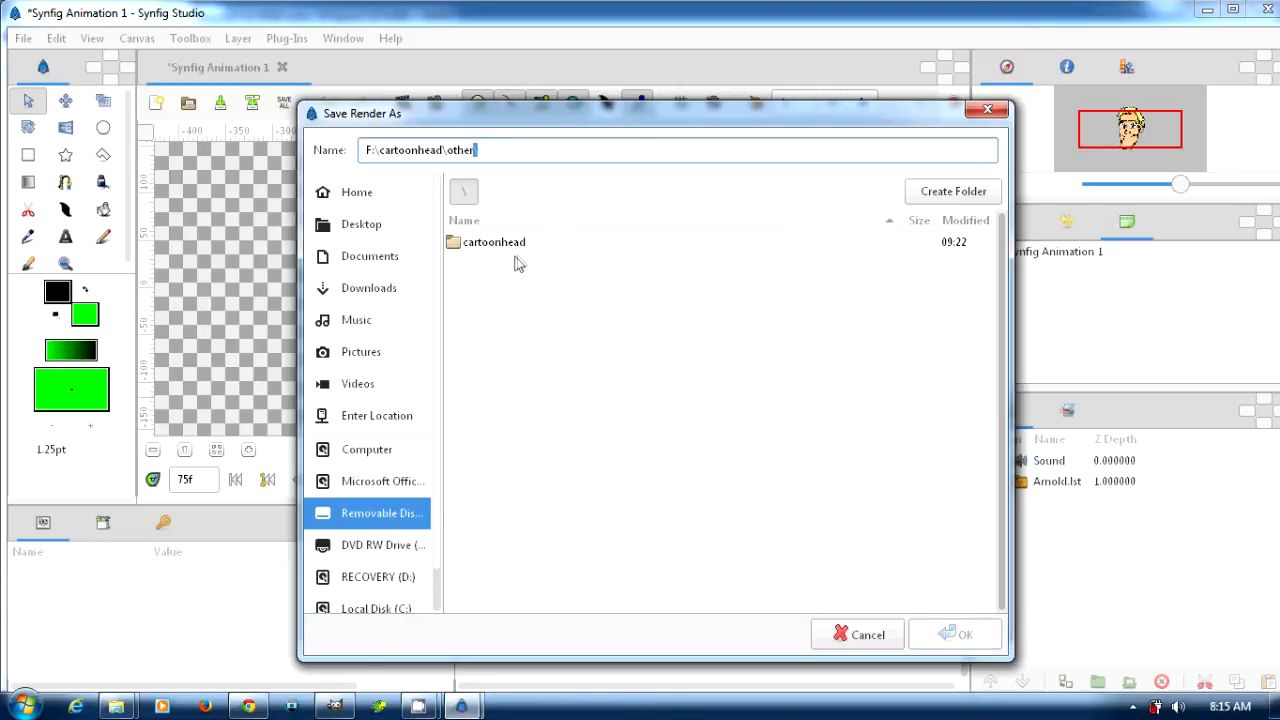
pyautogui.write('Arnold.w')
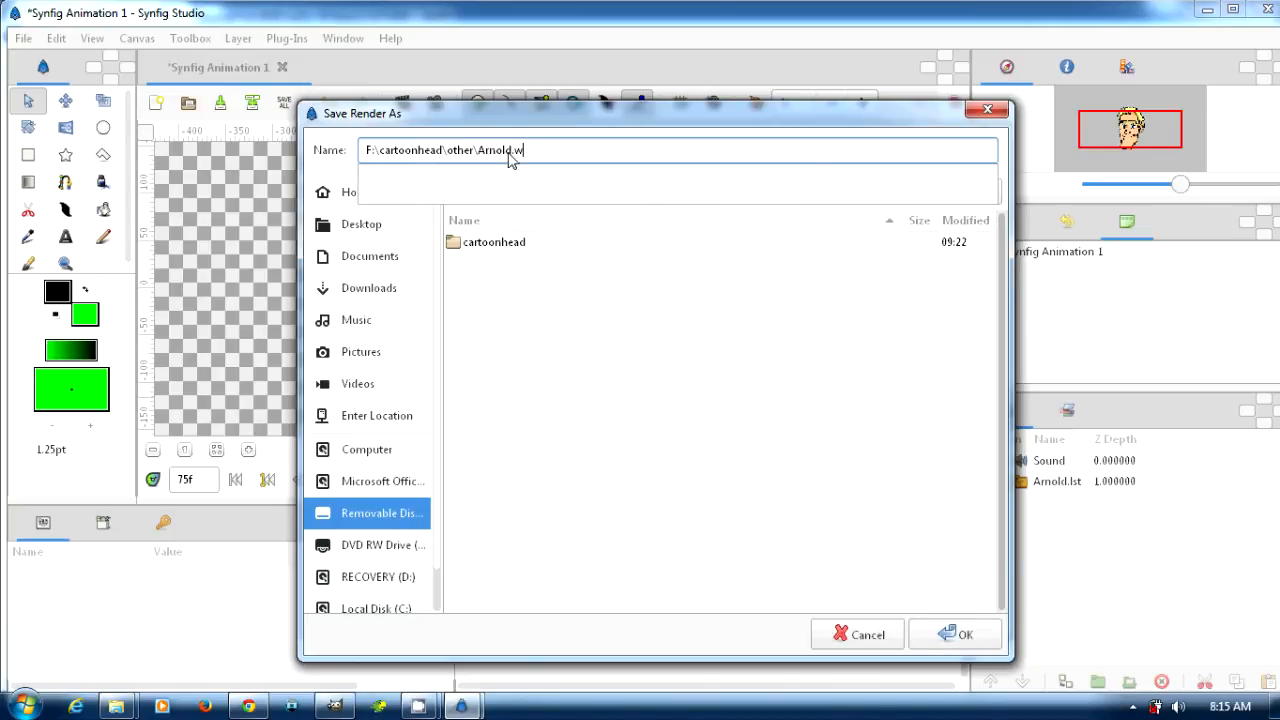
pyautogui.click(964, 634)
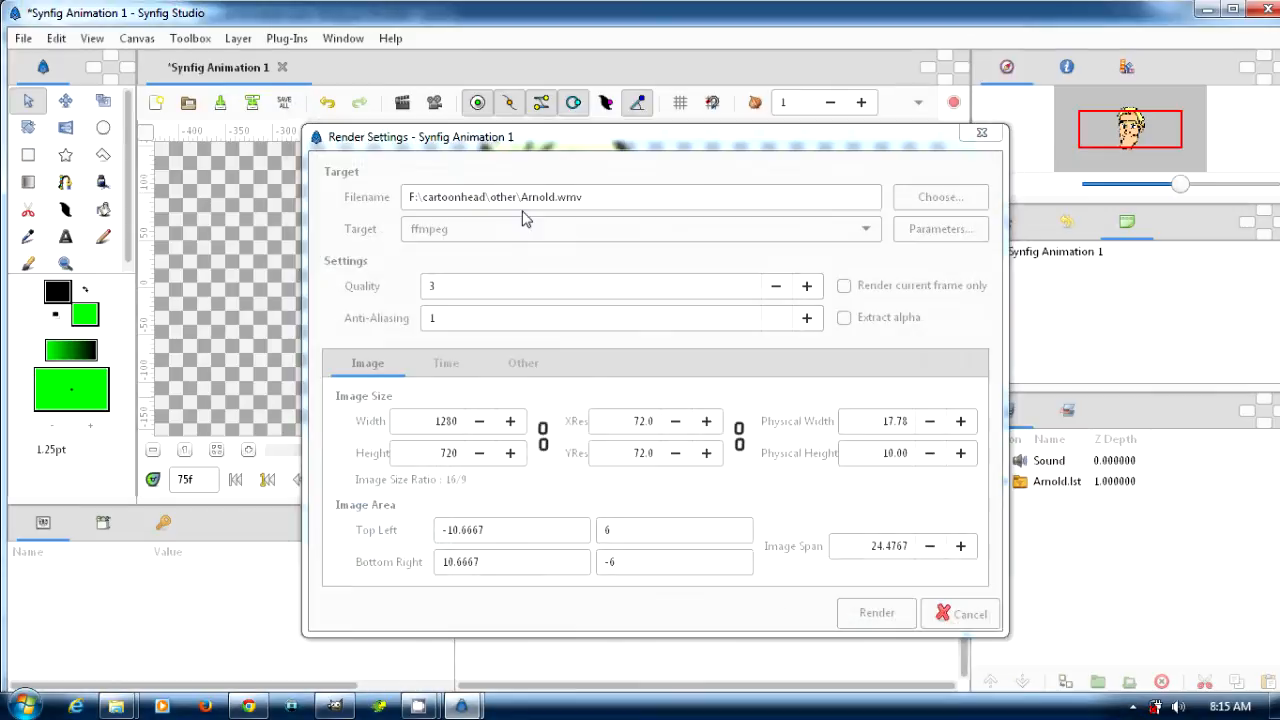
pyautogui.moveTo(796, 308)
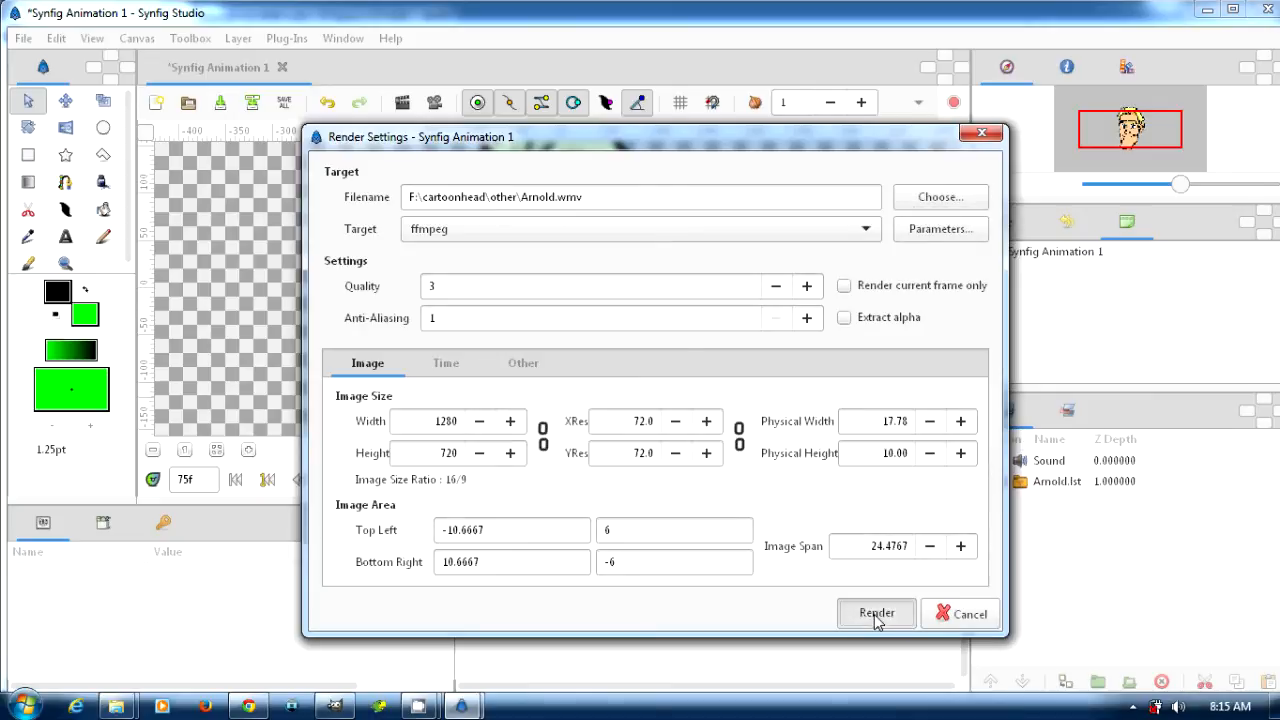
# Render the lip-synced head animation out to Arnold.wmv.
pyautogui.click(876, 612)
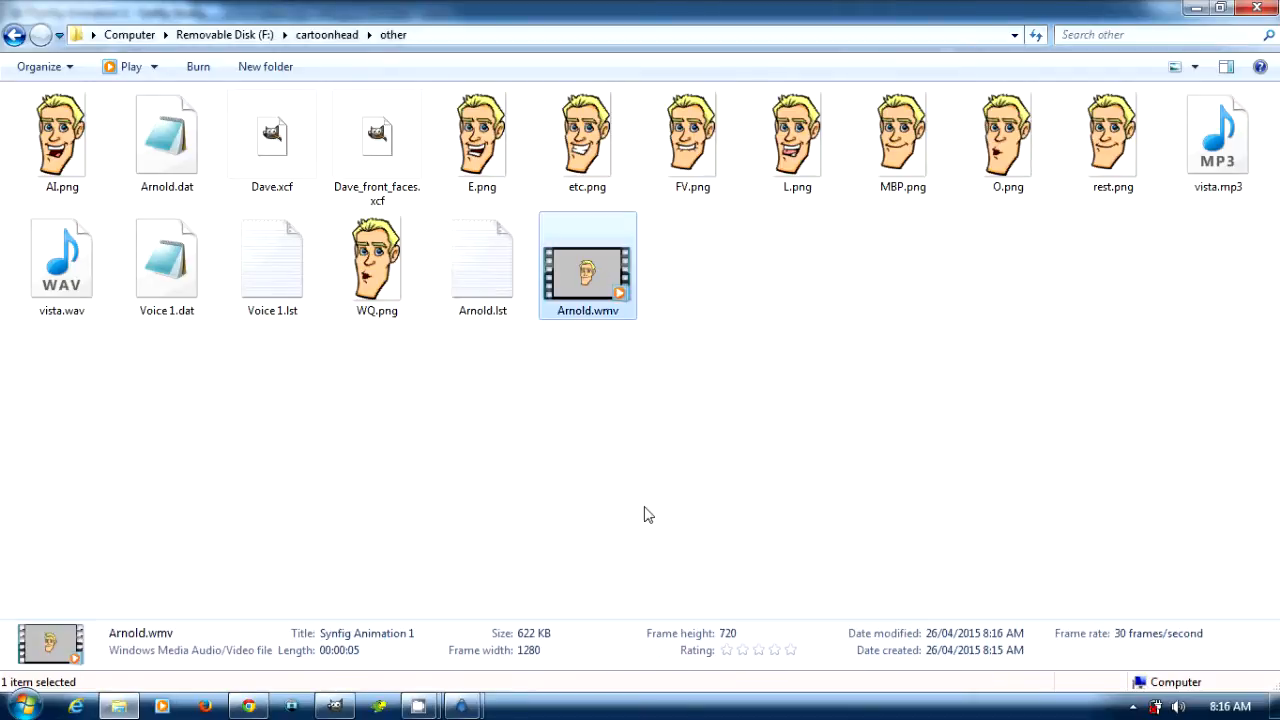
# Play the rendered Arnold.wmv from the cartoonhead other folder.
pyautogui.doubleClick(588, 264)
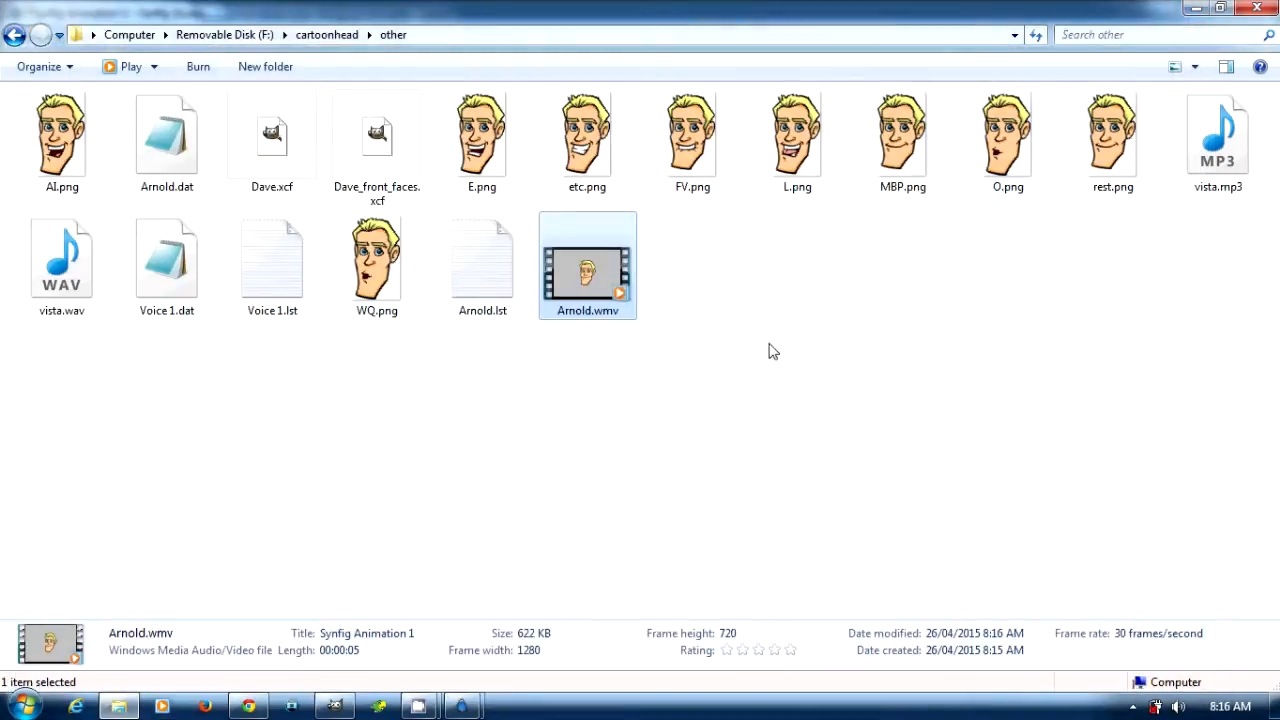
pyautogui.moveTo(672, 418)
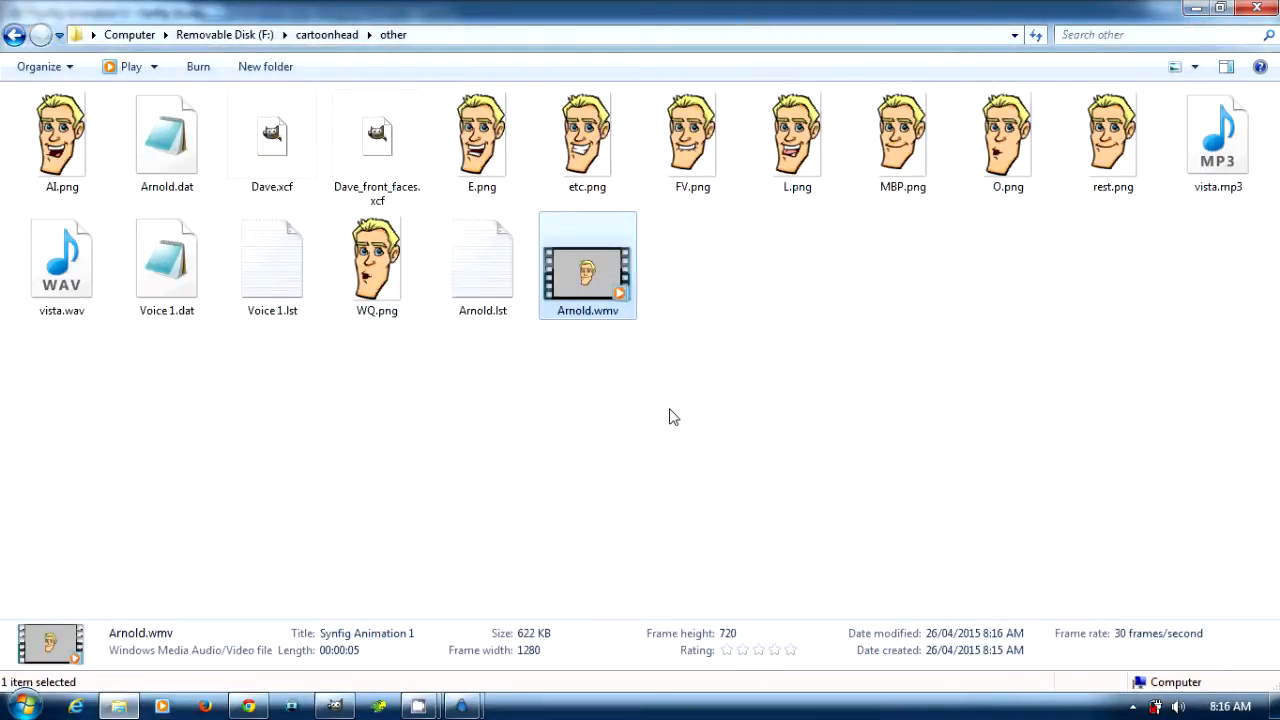
pyautogui.moveTo(520, 490)
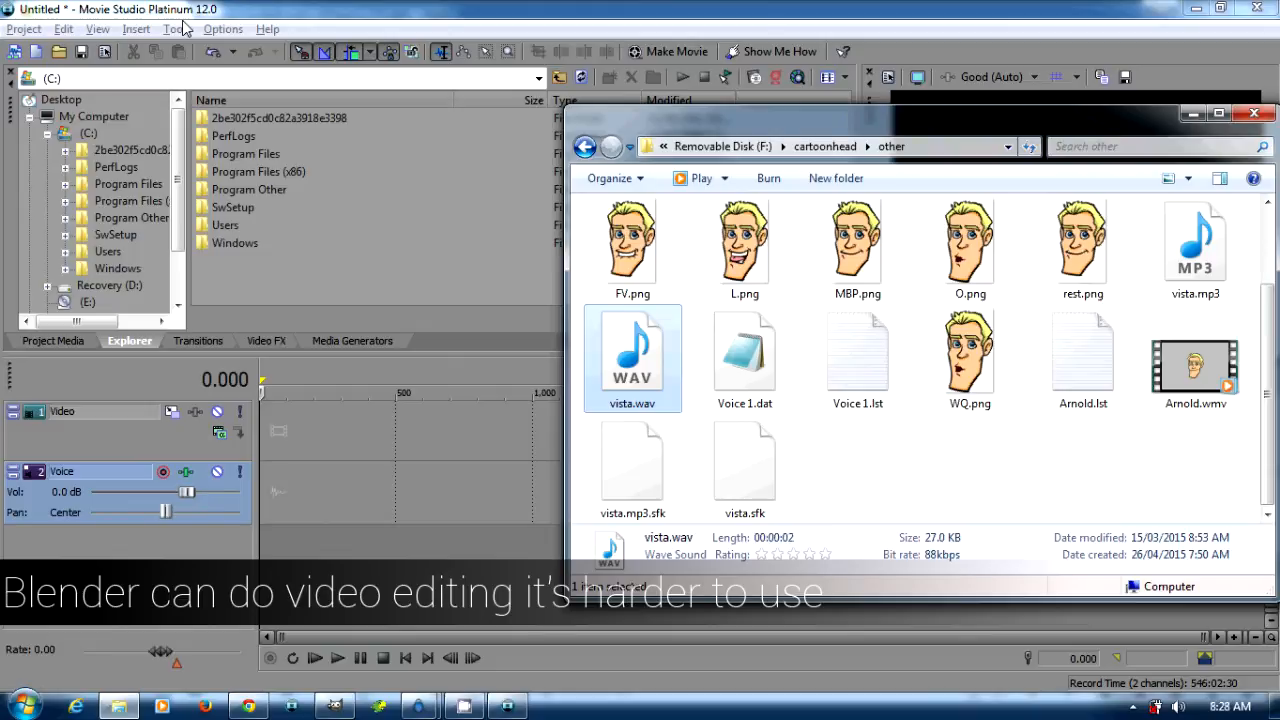
# Drag Arnold.wmv from the other folder onto the start of the video track.
pyautogui.click(632, 356)
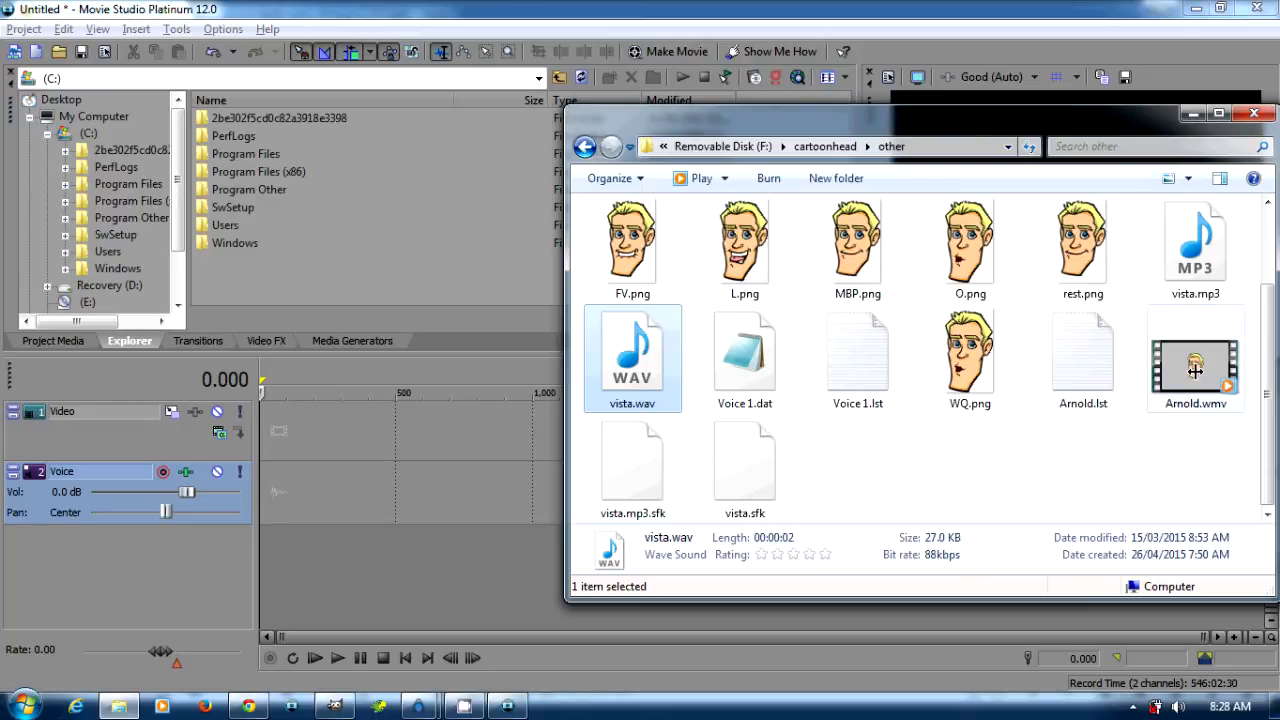
pyautogui.moveTo(1196, 364)
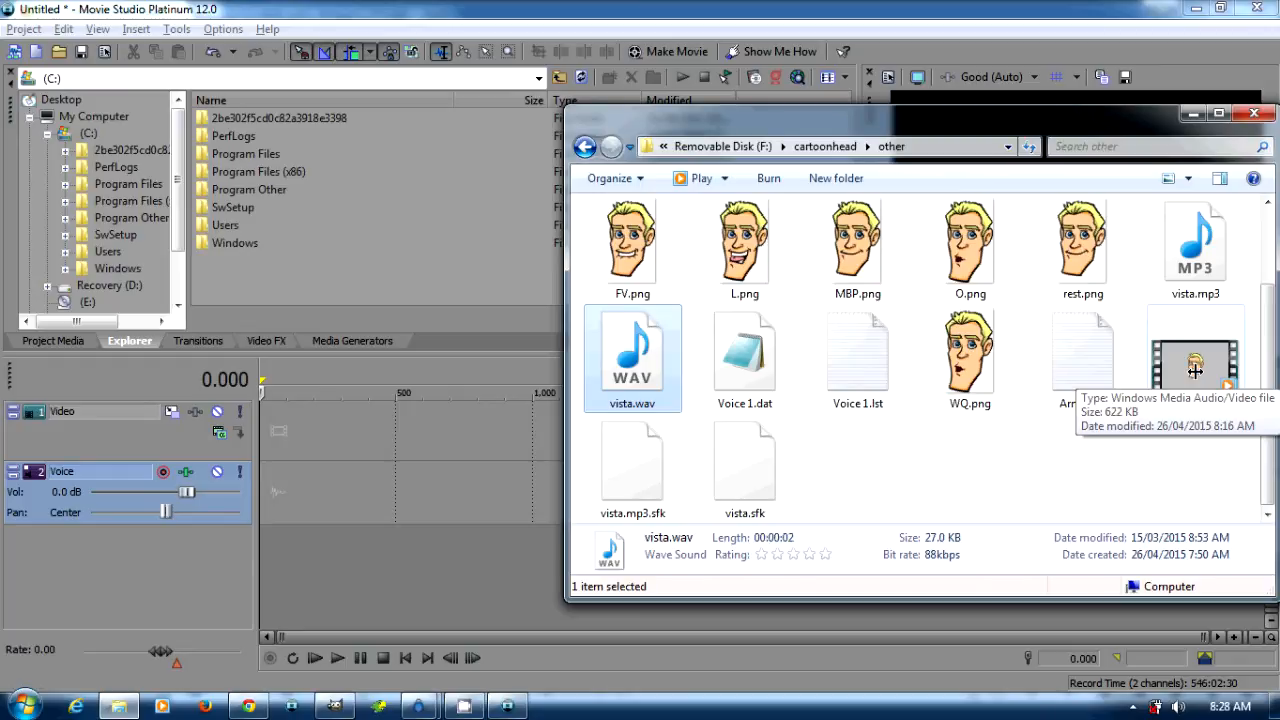
pyautogui.click(1196, 360)
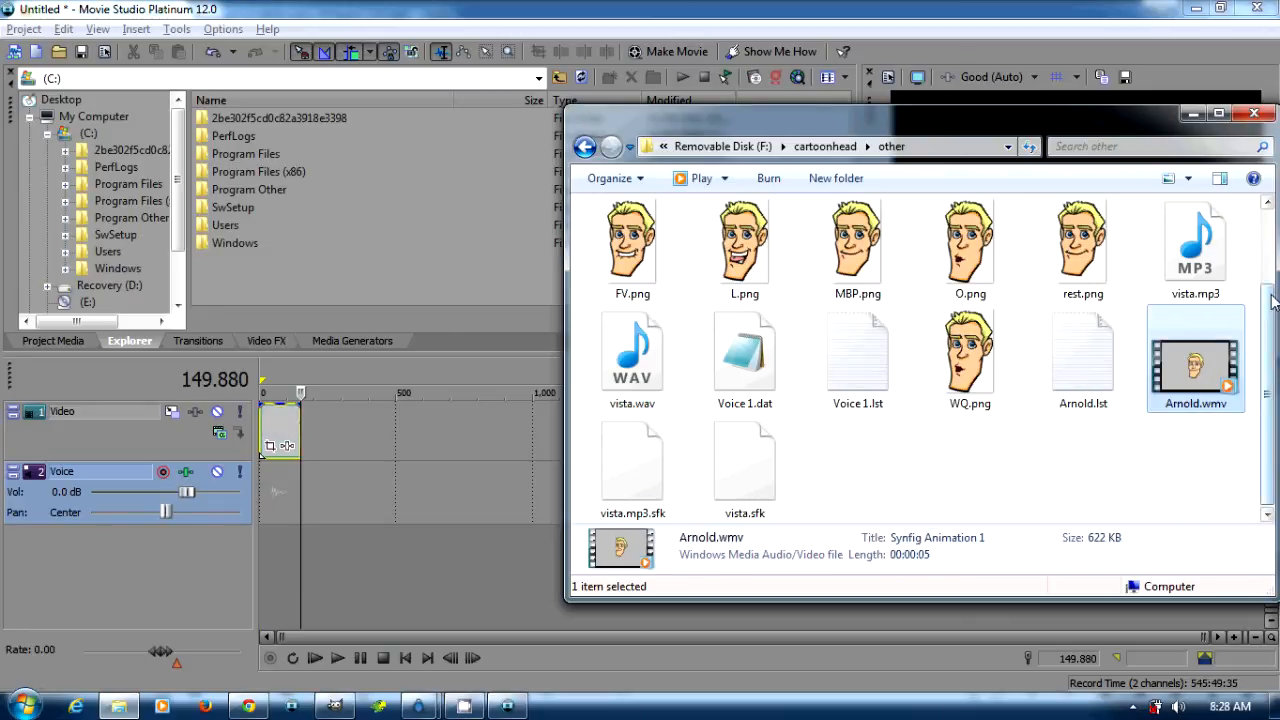
# Bring Movie Studio forward and rewind the project to its start.
pyautogui.click(632, 356)
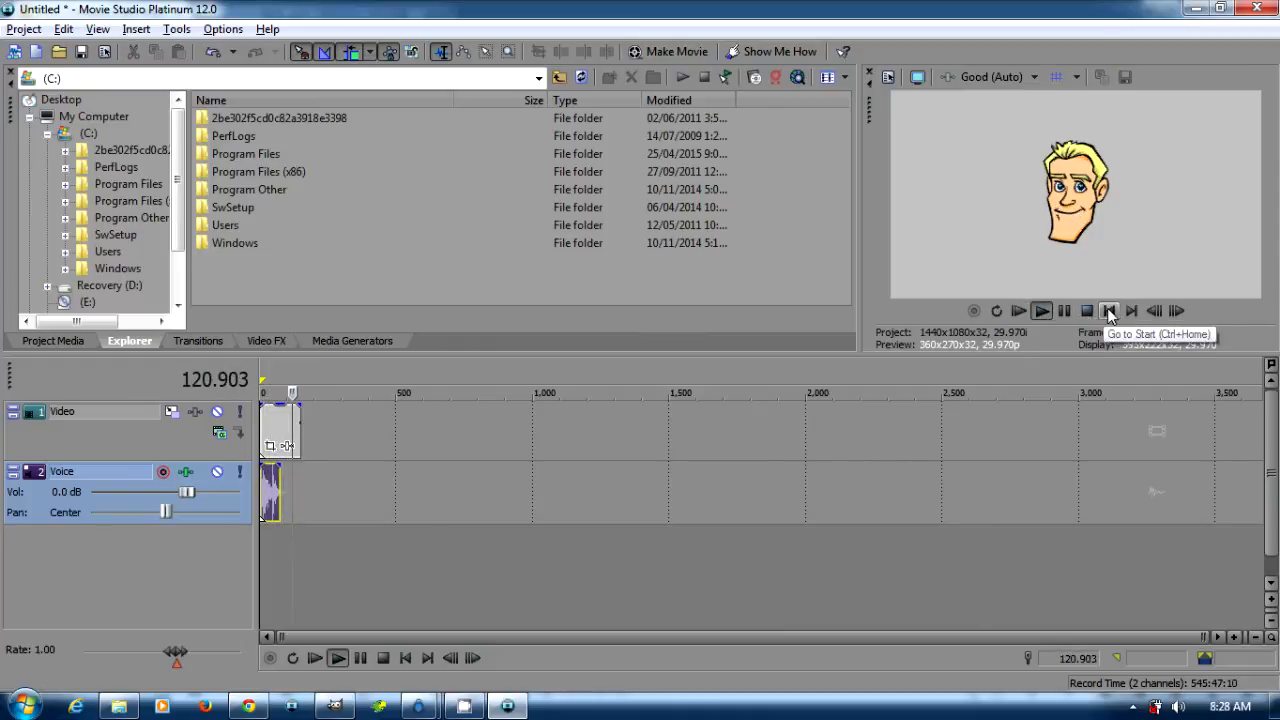
pyautogui.click(1108, 310)
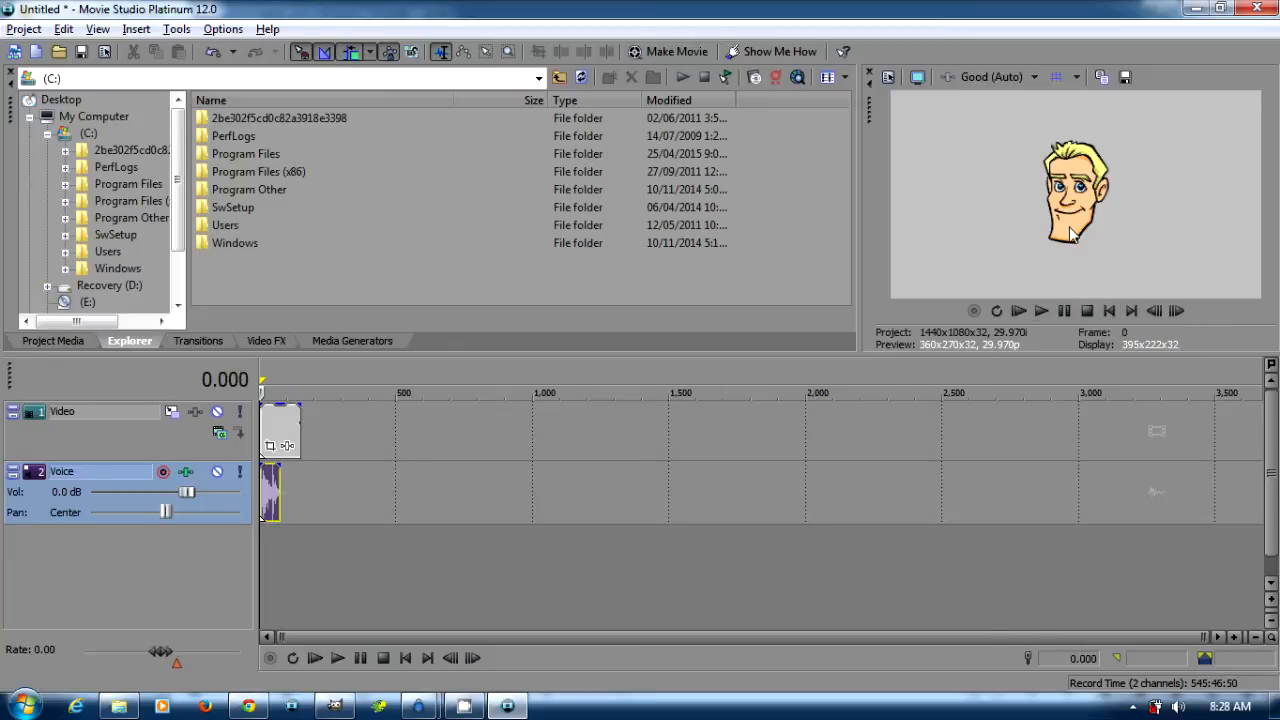
pyautogui.moveTo(1068, 244)
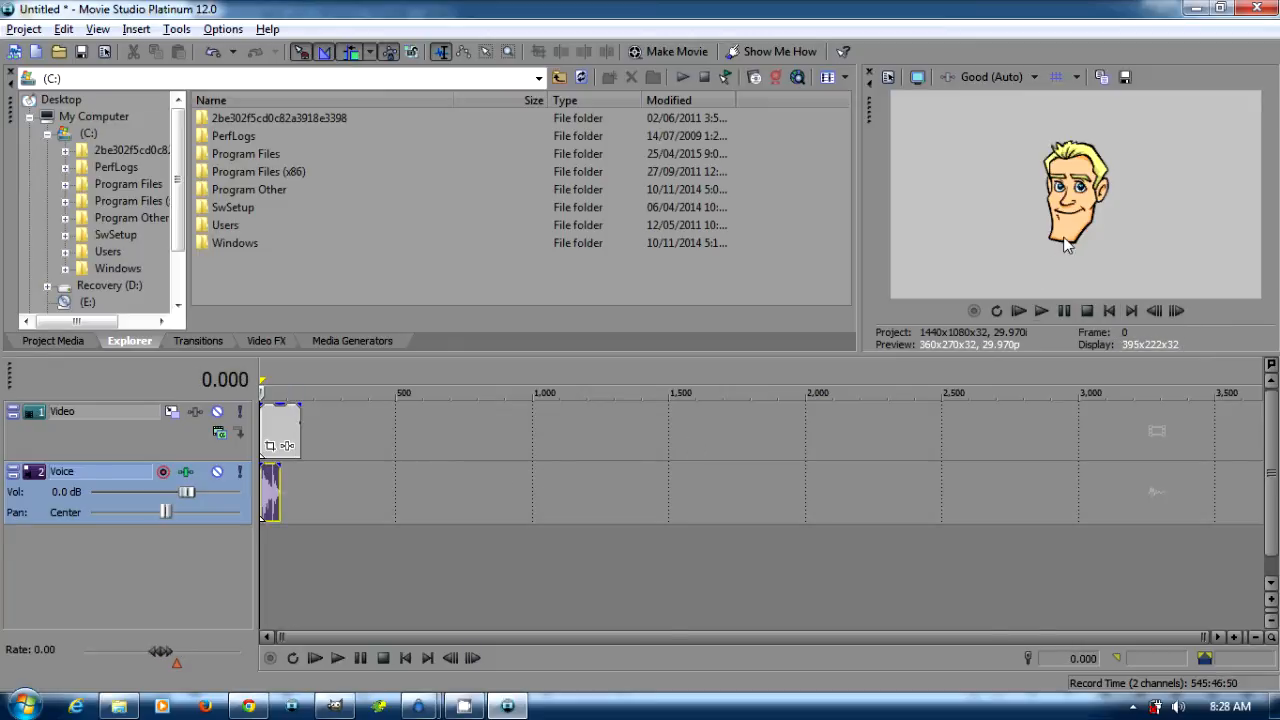